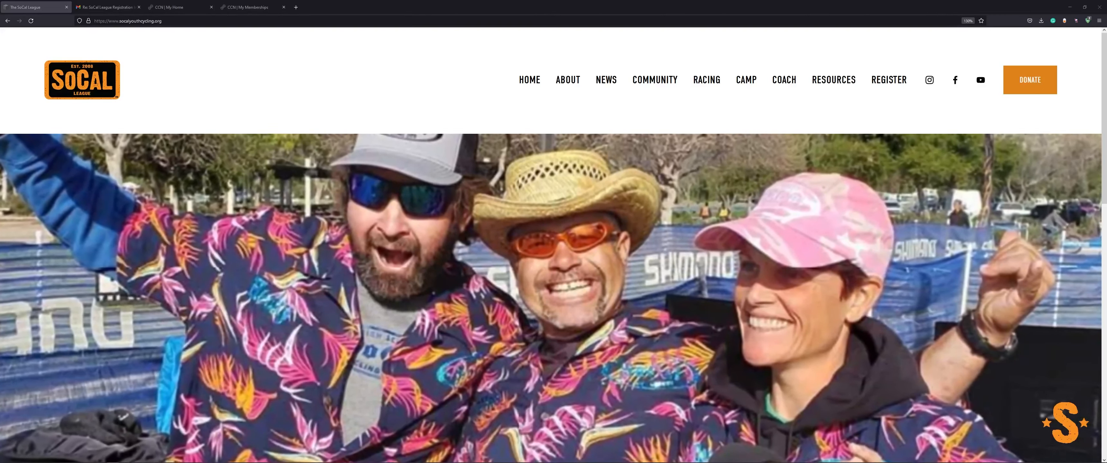
View the SoCal League invitation email with its CCN registration link in Gmail.
click(106, 7)
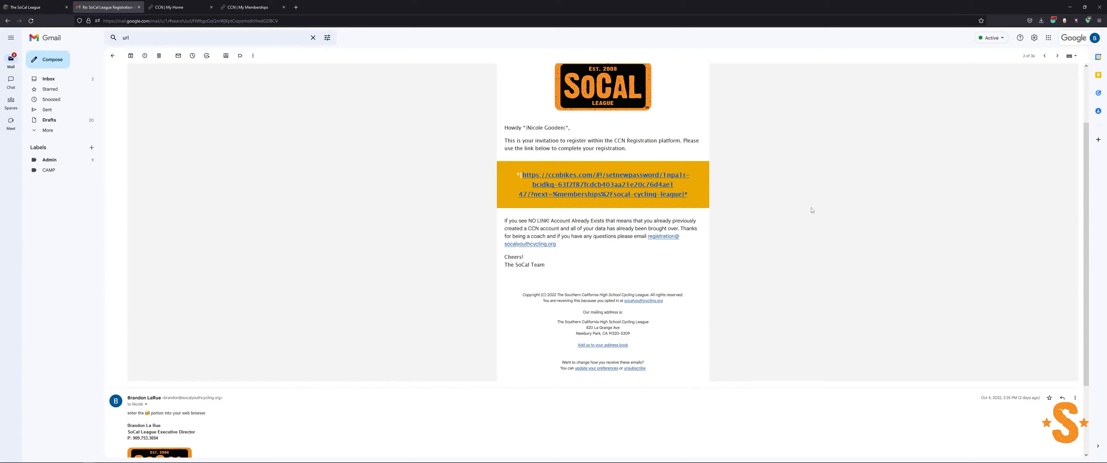
mouse_move(660, 106)
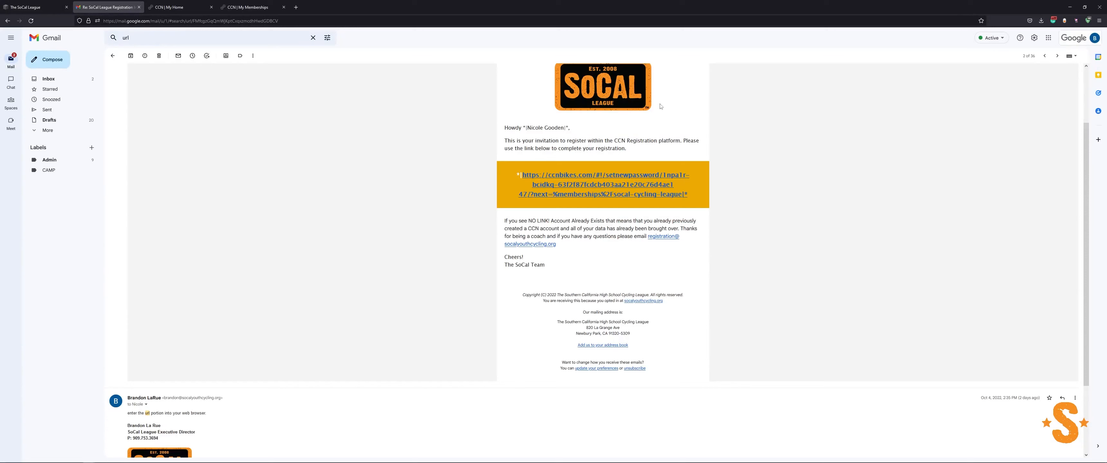
mouse_move(524, 178)
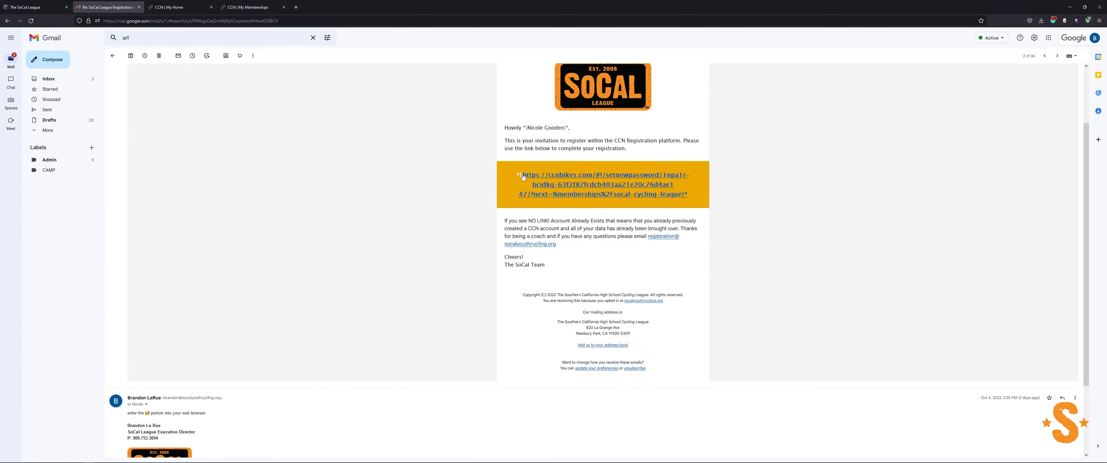
mouse_move(684, 197)
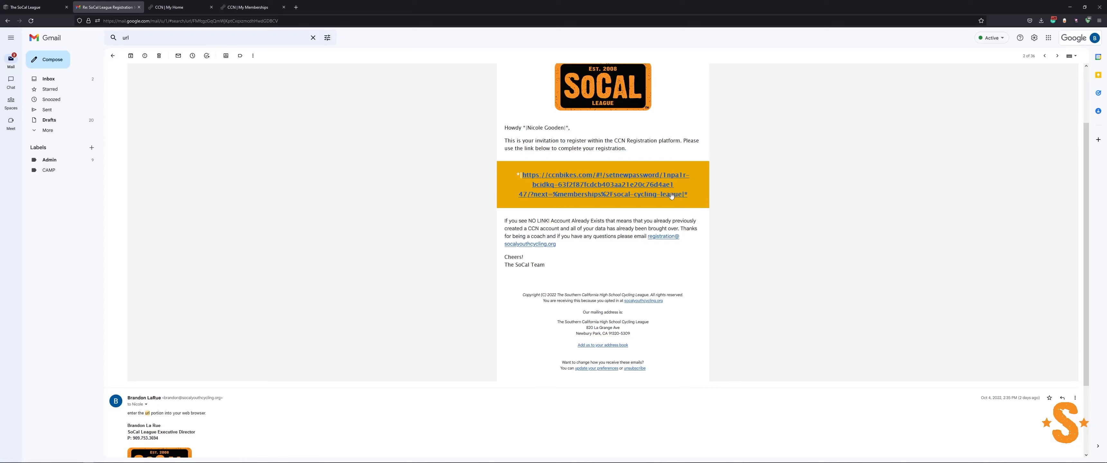
mouse_move(350, 185)
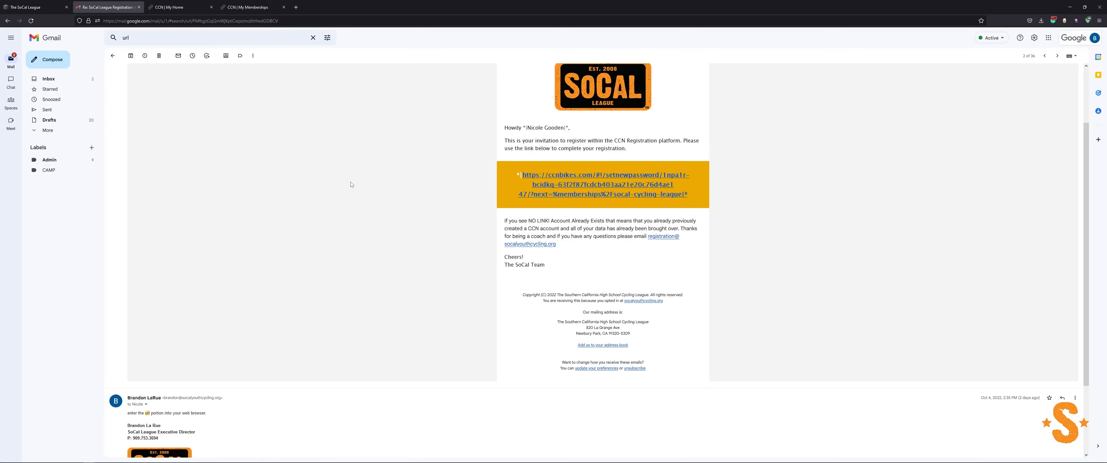
mouse_move(442, 161)
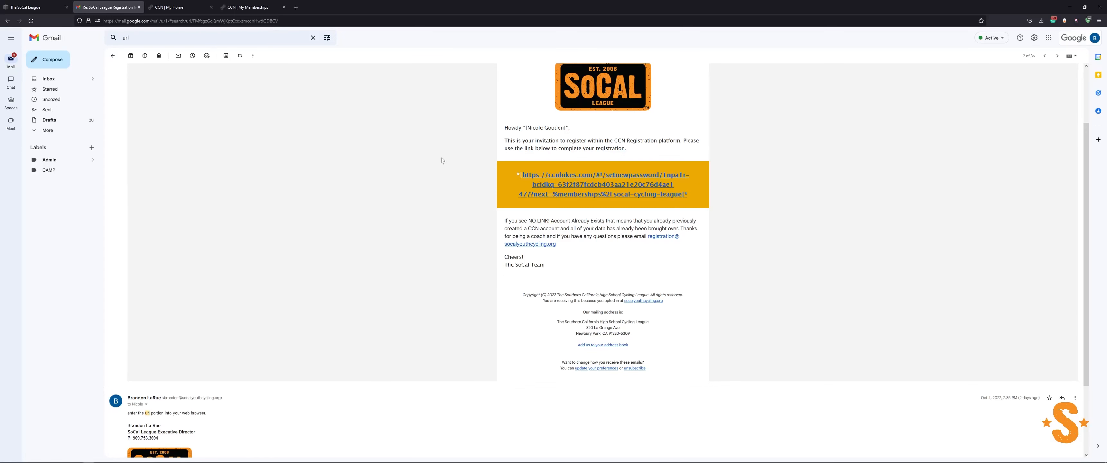
mouse_move(381, 167)
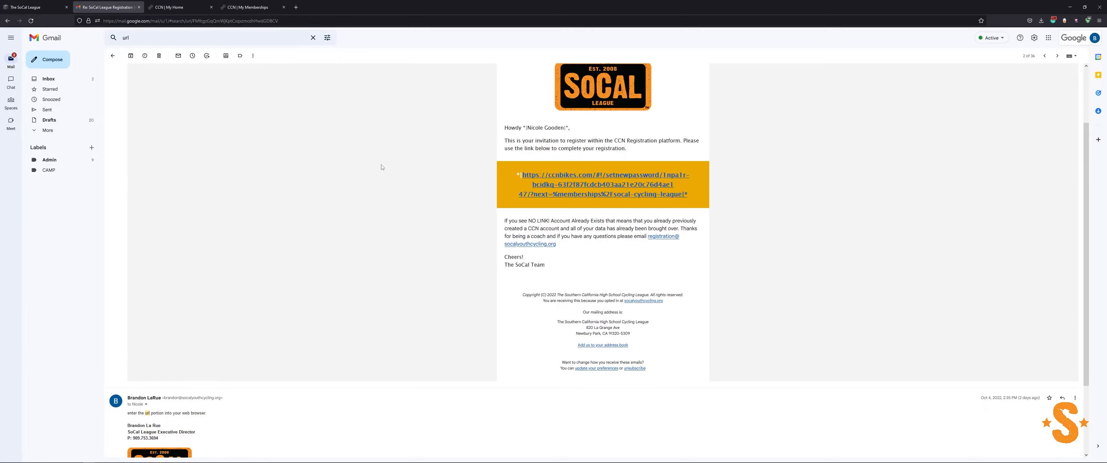
click(32, 7)
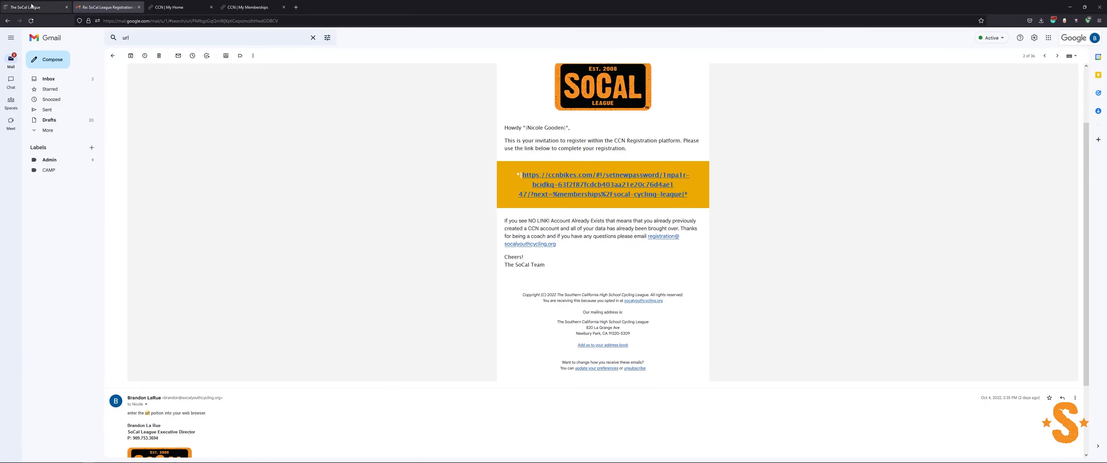
From the SoCal League site, open the league's CCN 2022 season registration page via REGISTER.
click(35, 7)
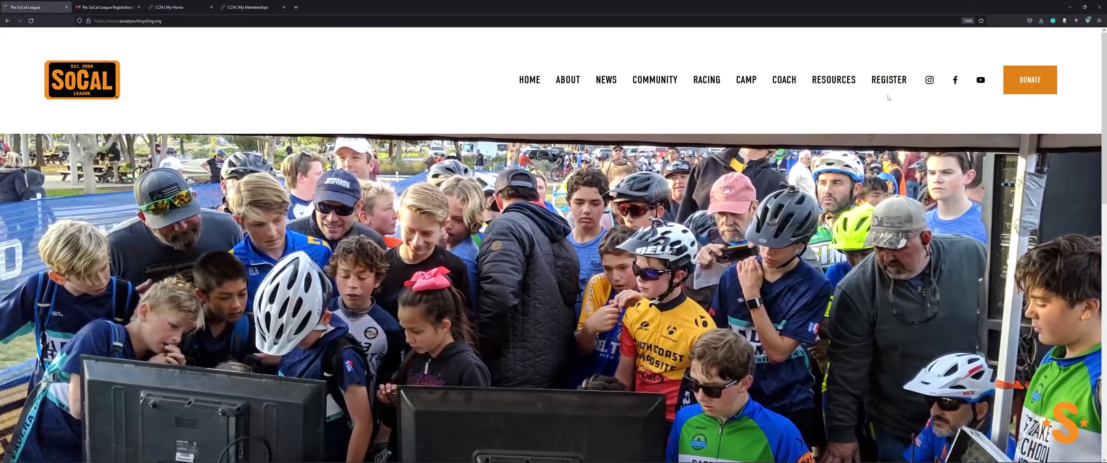
mouse_move(889, 79)
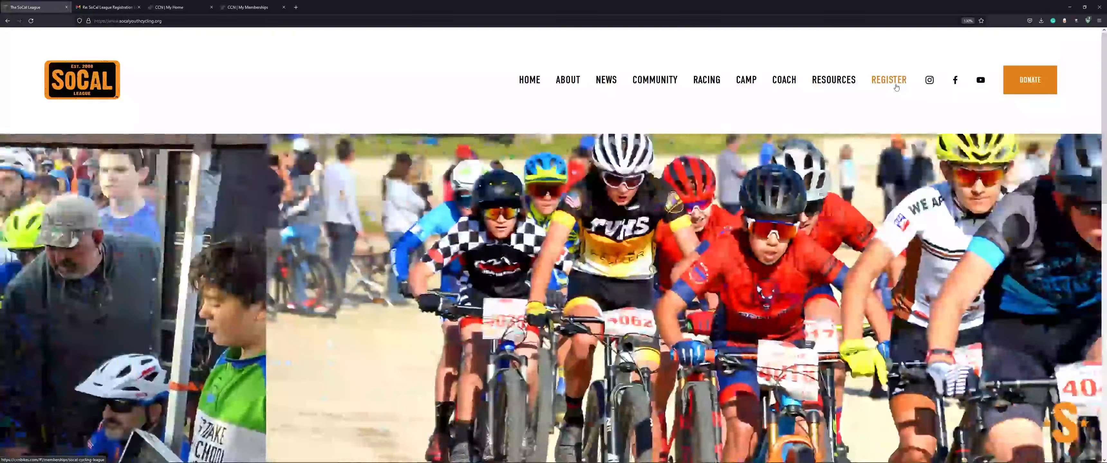
click(888, 79)
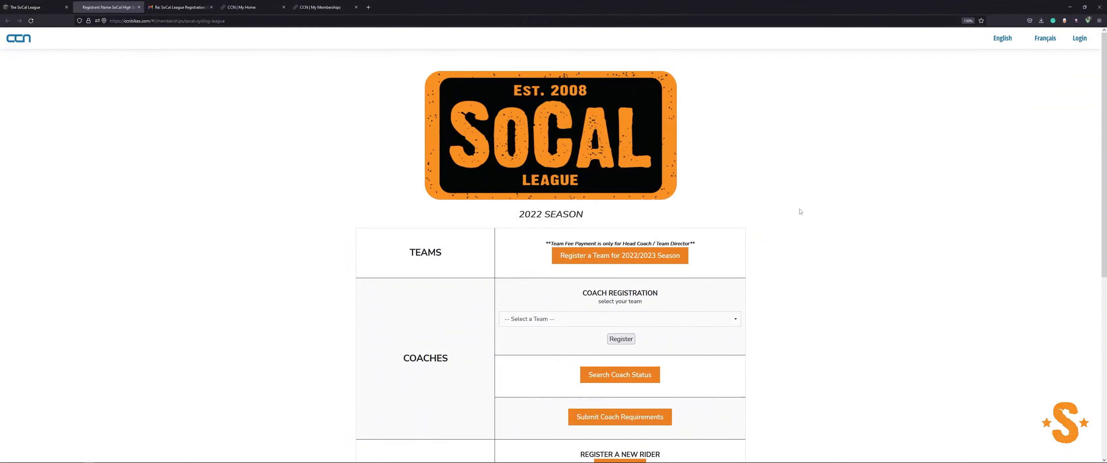
Choose Newbury Park High School under Coach Registration and register, opening the team's welcome page.
scroll(down, 3)
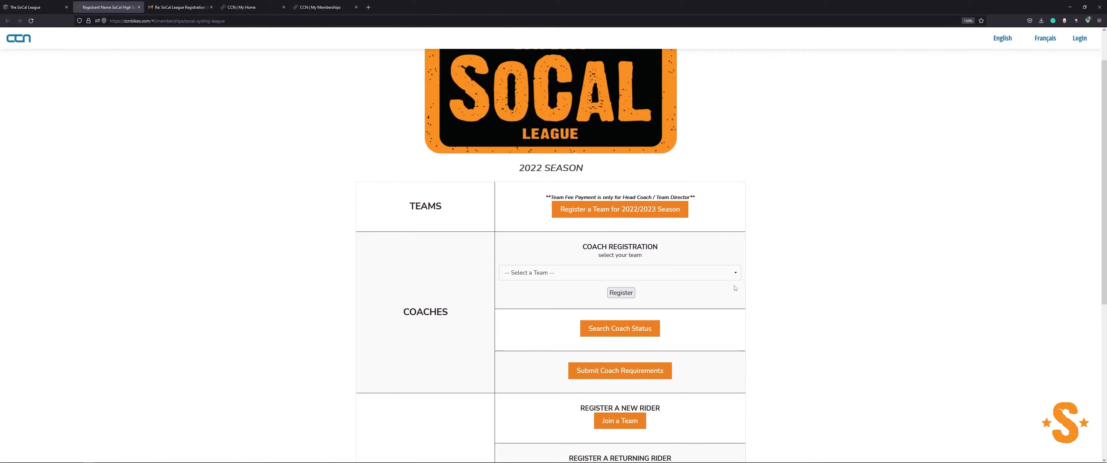
click(619, 273)
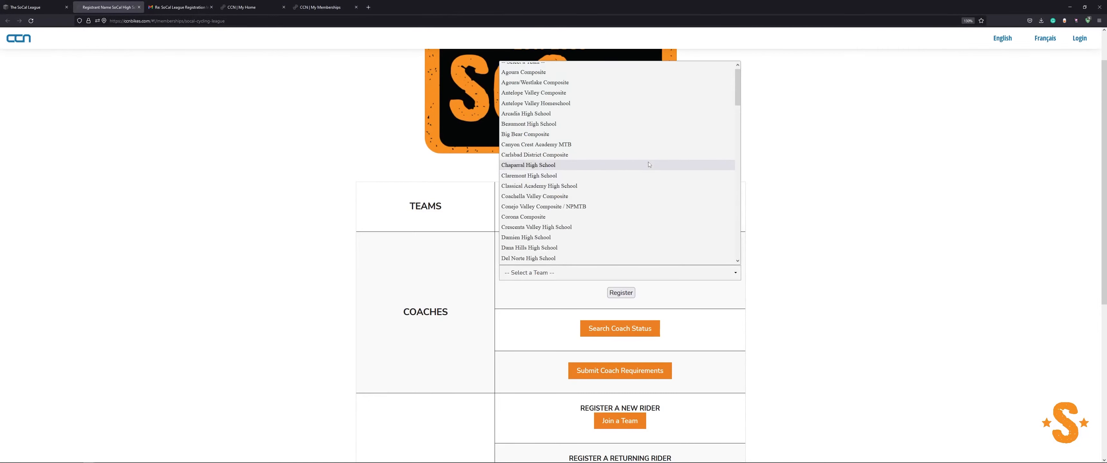
scroll(down, 3)
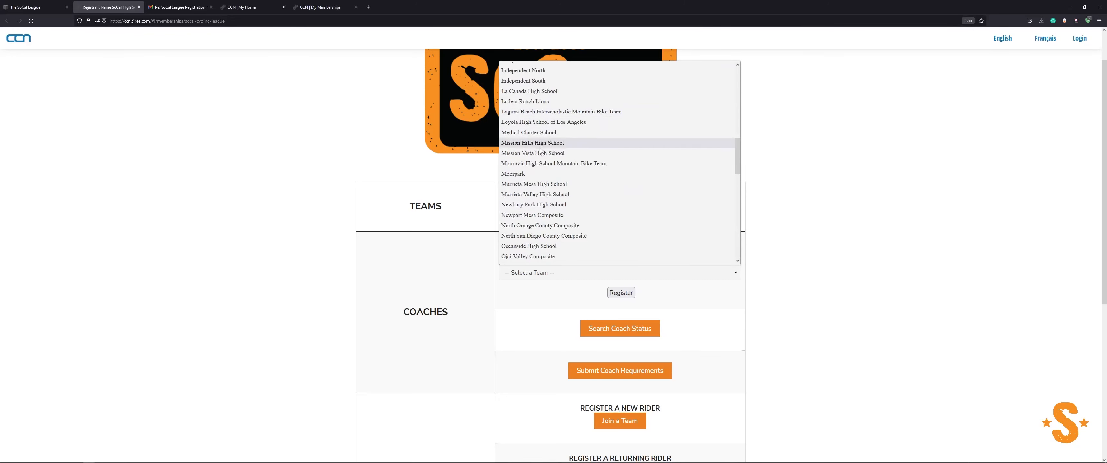
click(533, 205)
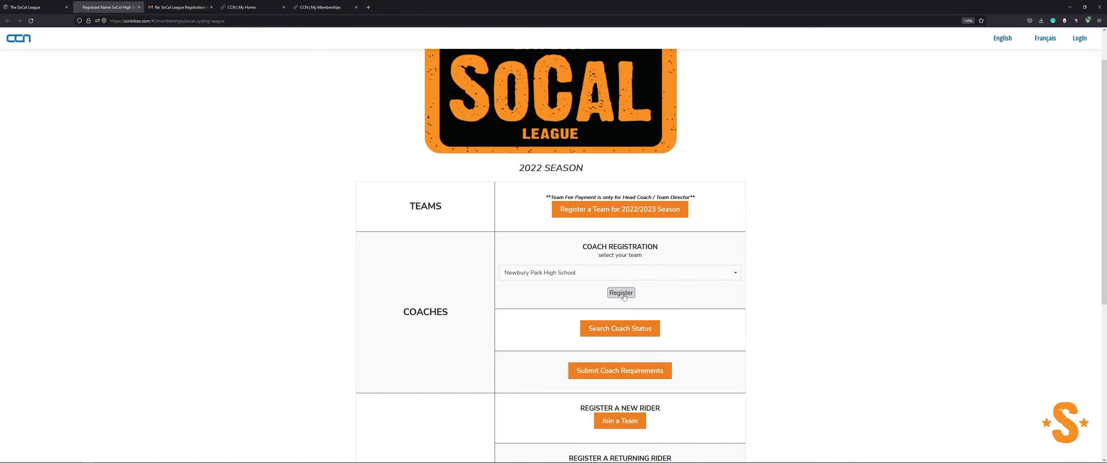
click(619, 292)
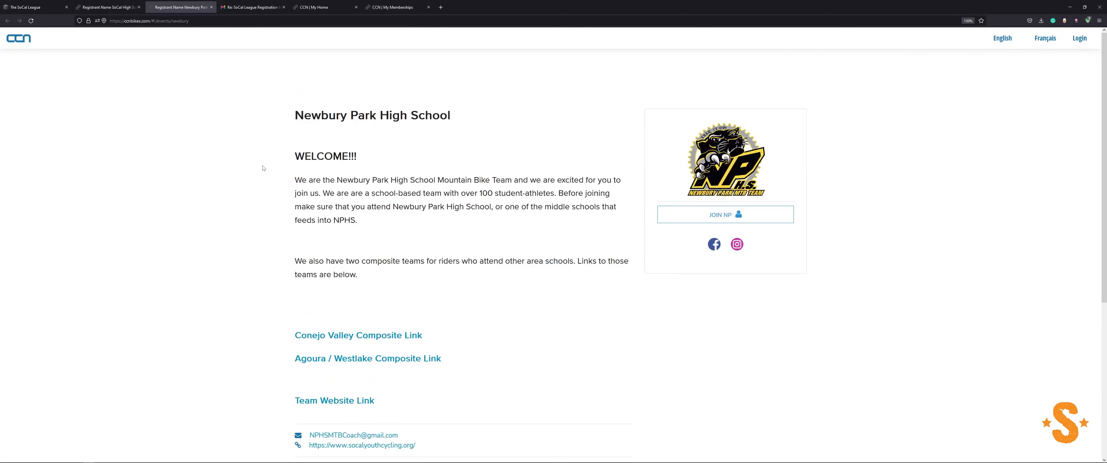
mouse_move(202, 162)
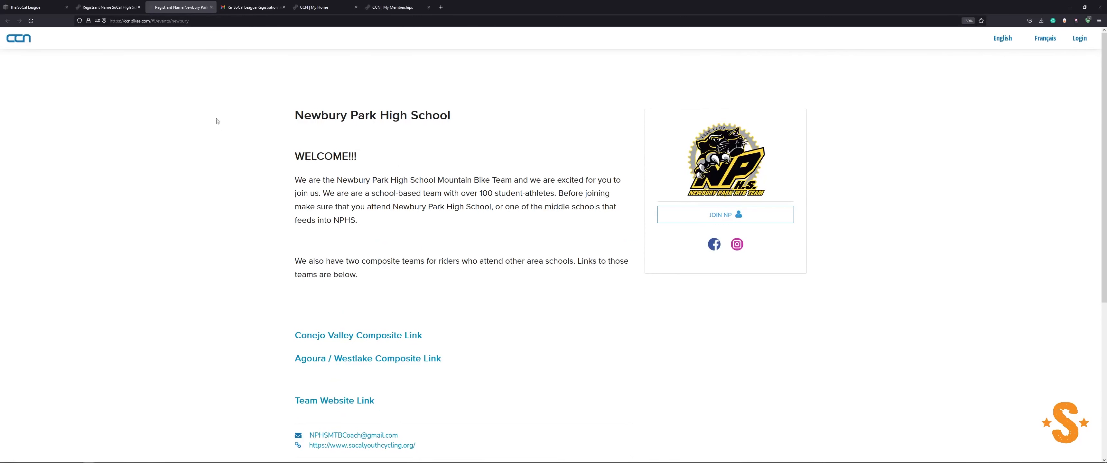
mouse_move(268, 154)
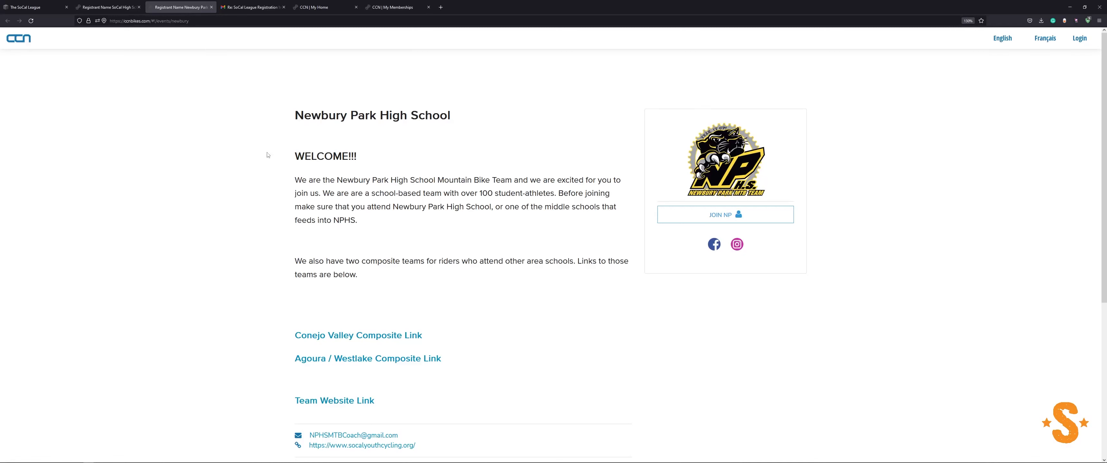
mouse_move(488, 248)
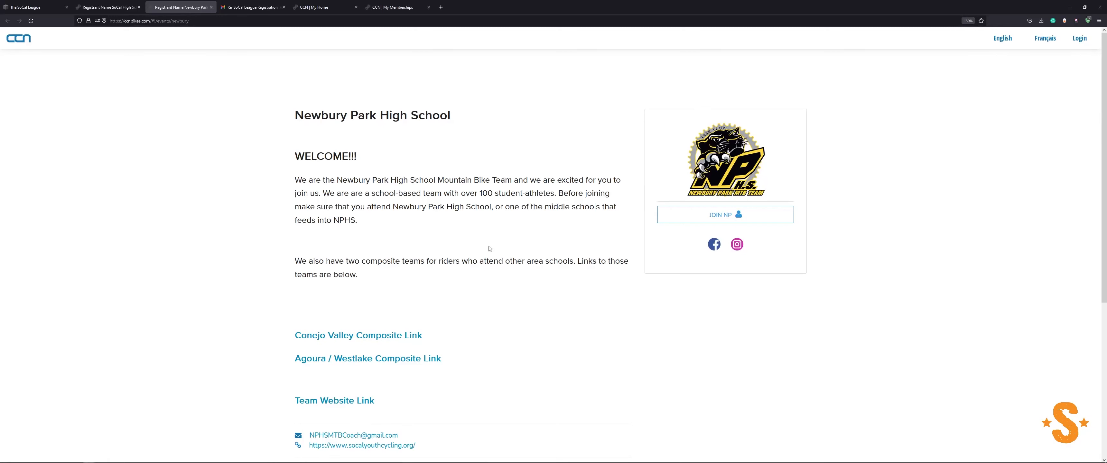
mouse_move(582, 233)
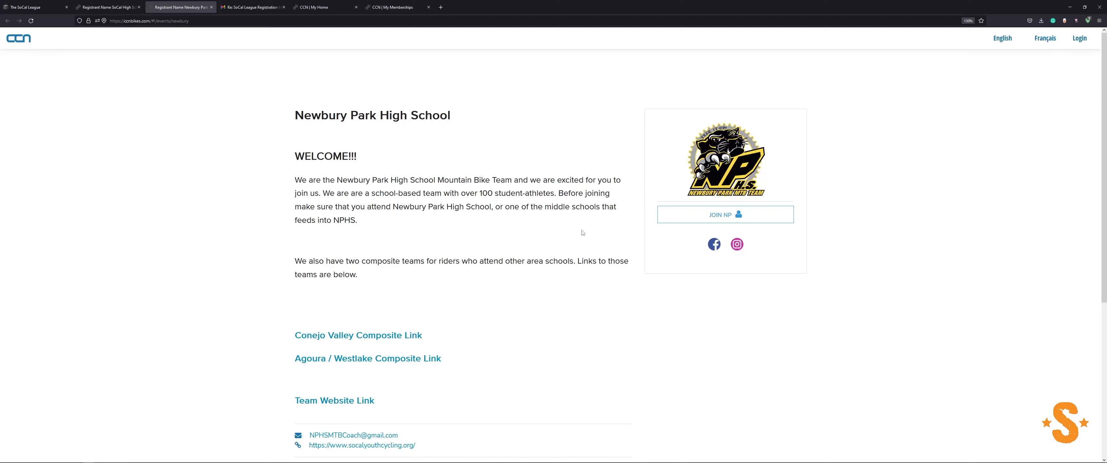
mouse_move(503, 286)
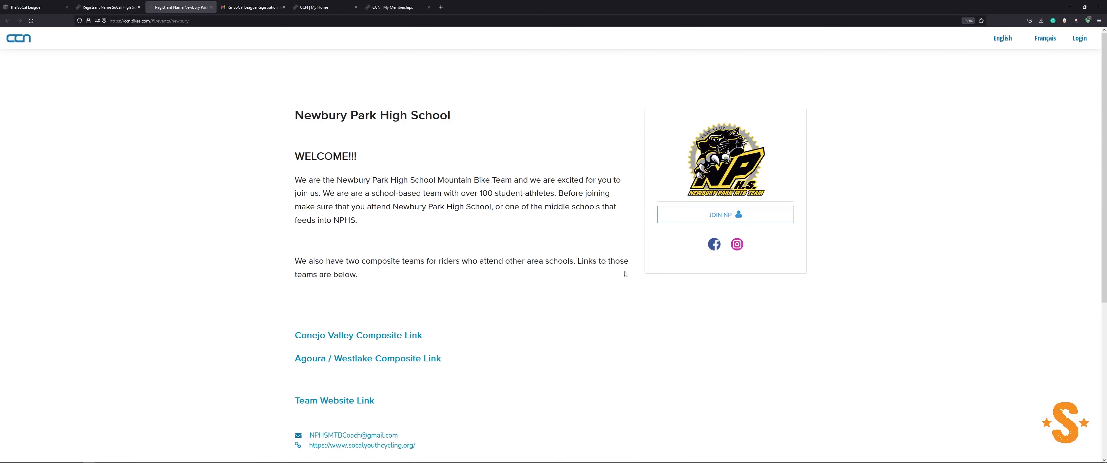
mouse_move(724, 215)
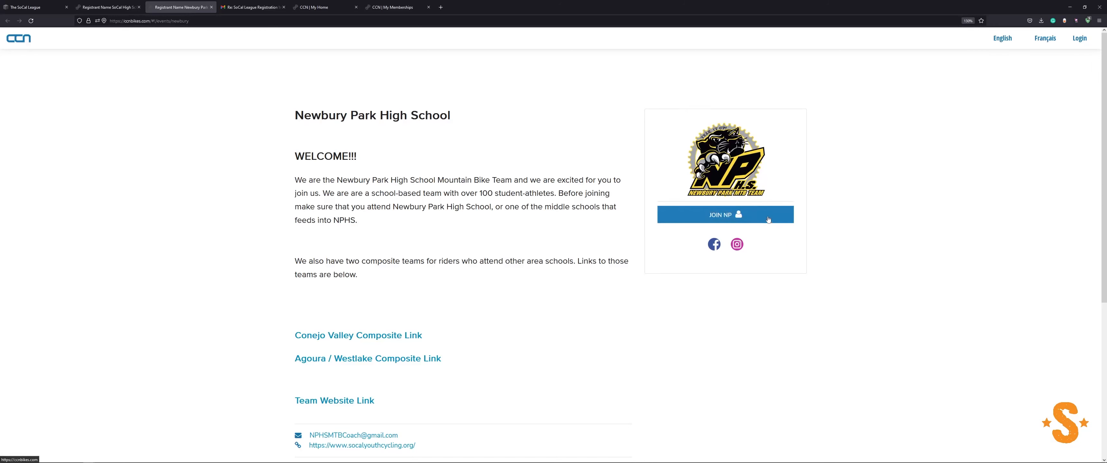
mouse_move(760, 214)
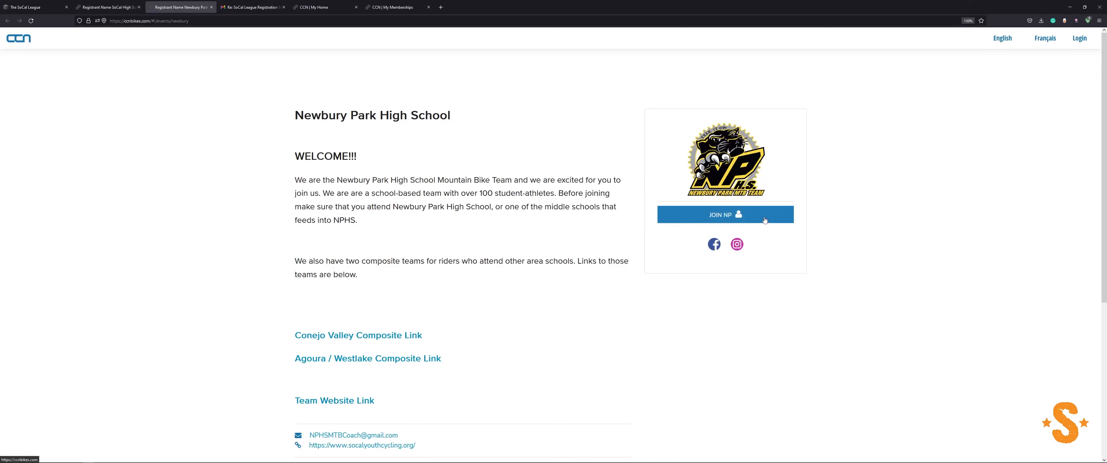
Join the Newbury Park team via JOIN NP, bringing up the pass code prompt.
click(724, 216)
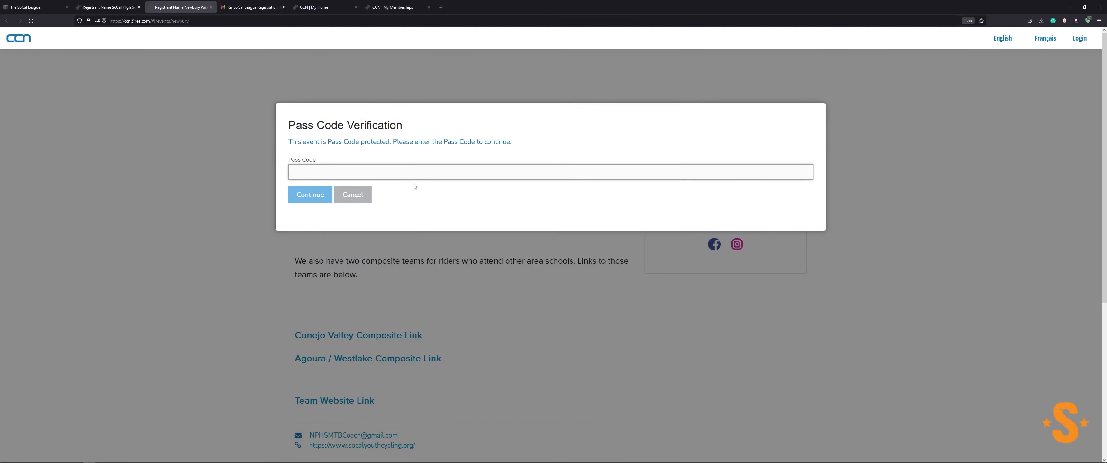
mouse_move(417, 198)
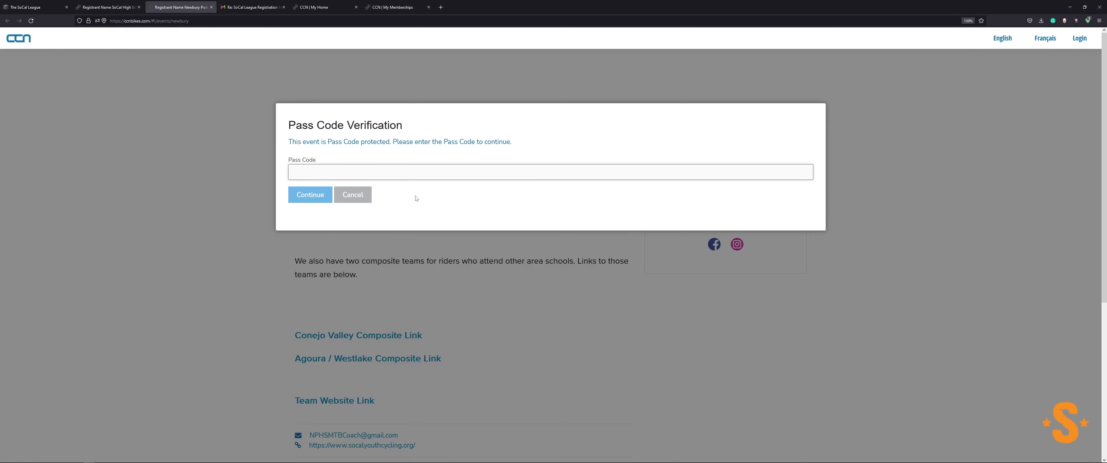
Enter the team pass code and continue to the Newbury Park High School login page.
click(551, 172)
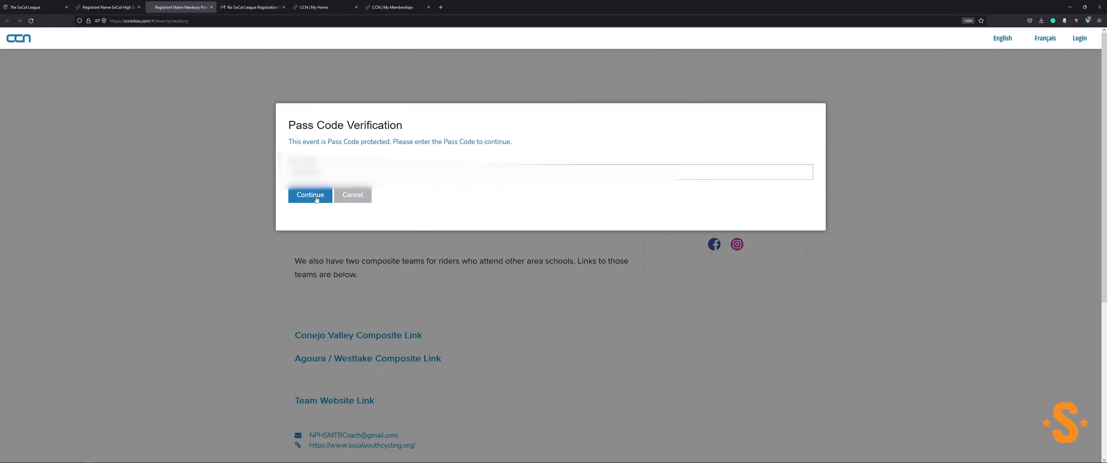
click(309, 195)
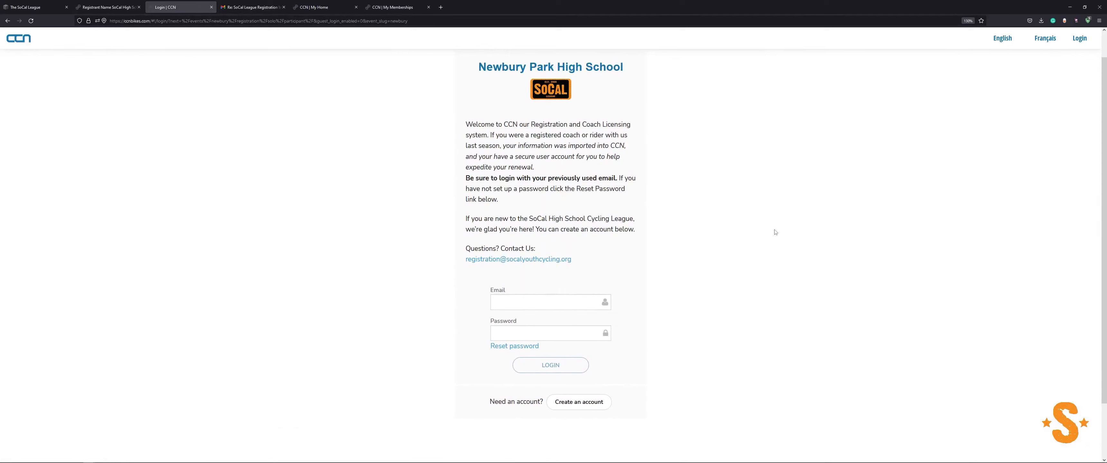
mouse_move(776, 227)
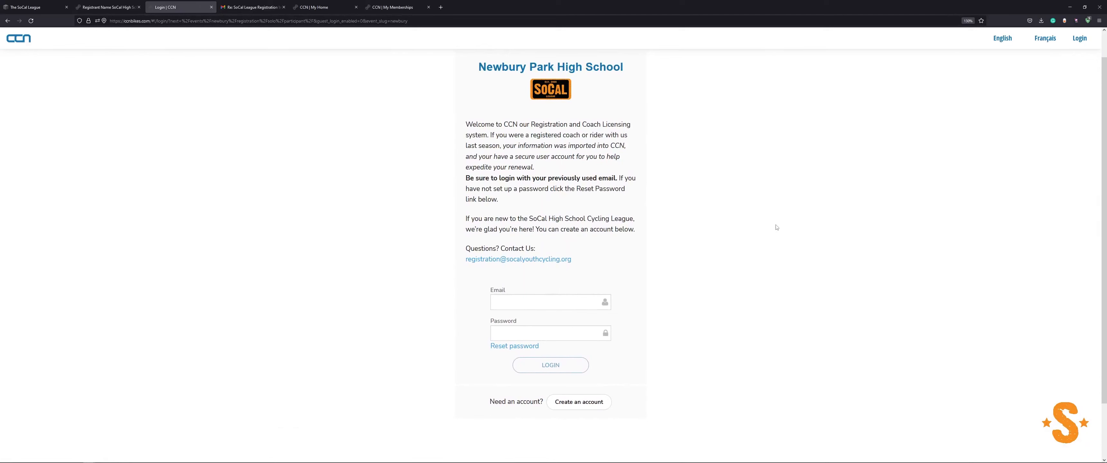
mouse_move(779, 257)
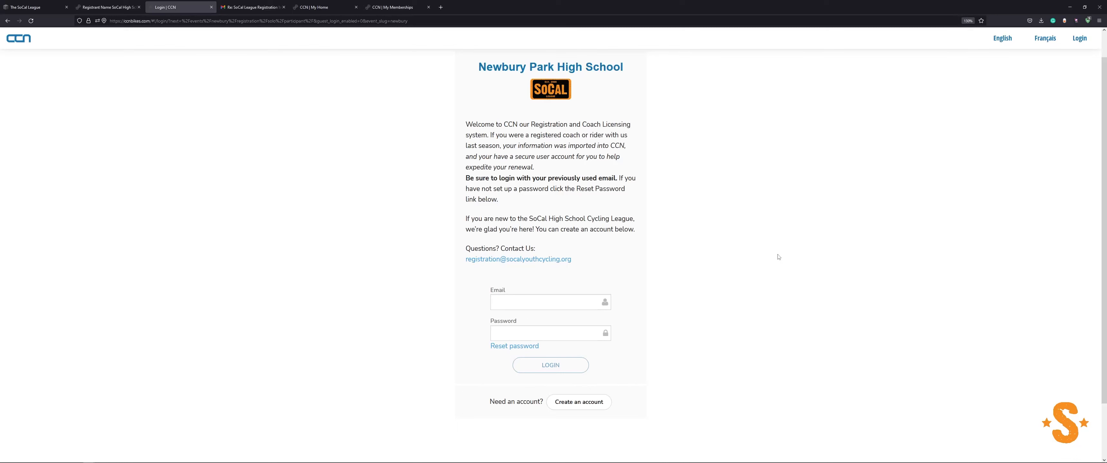
mouse_move(743, 191)
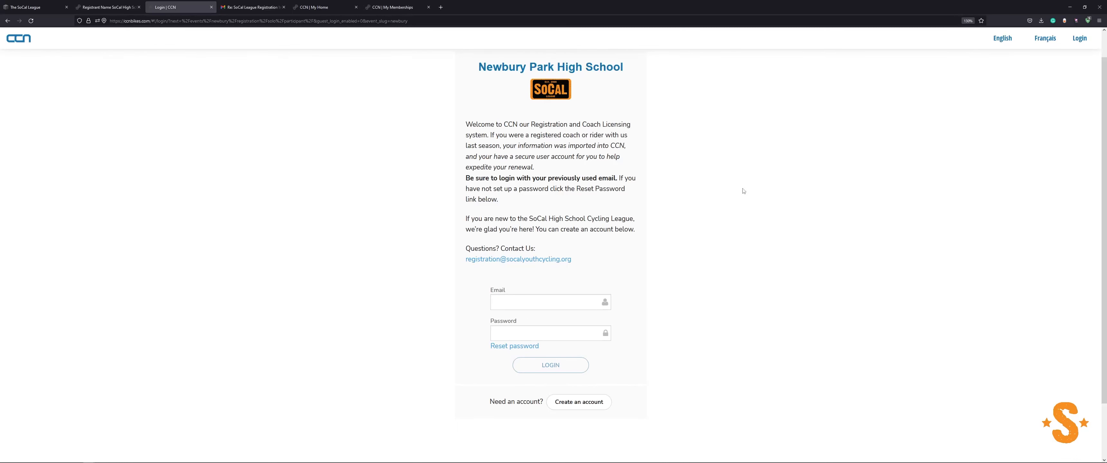
mouse_move(731, 227)
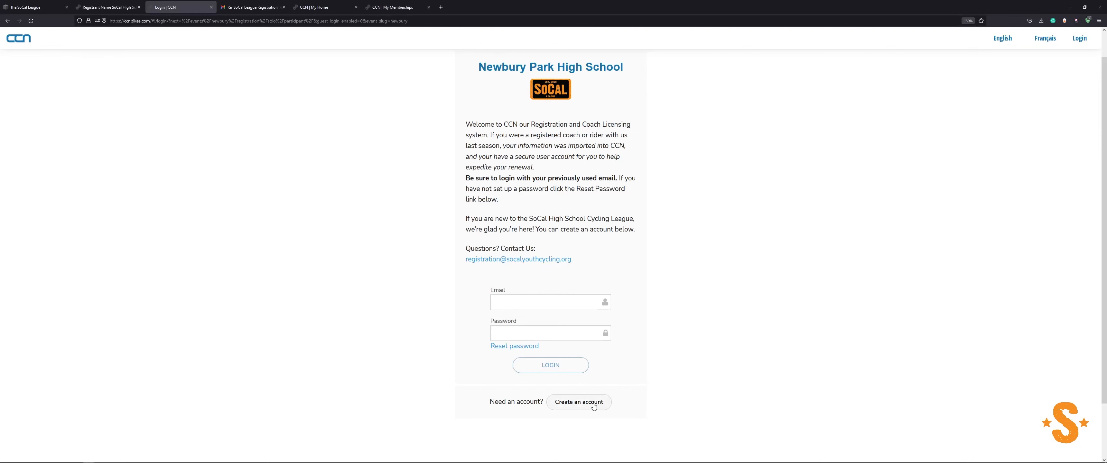
mouse_move(710, 221)
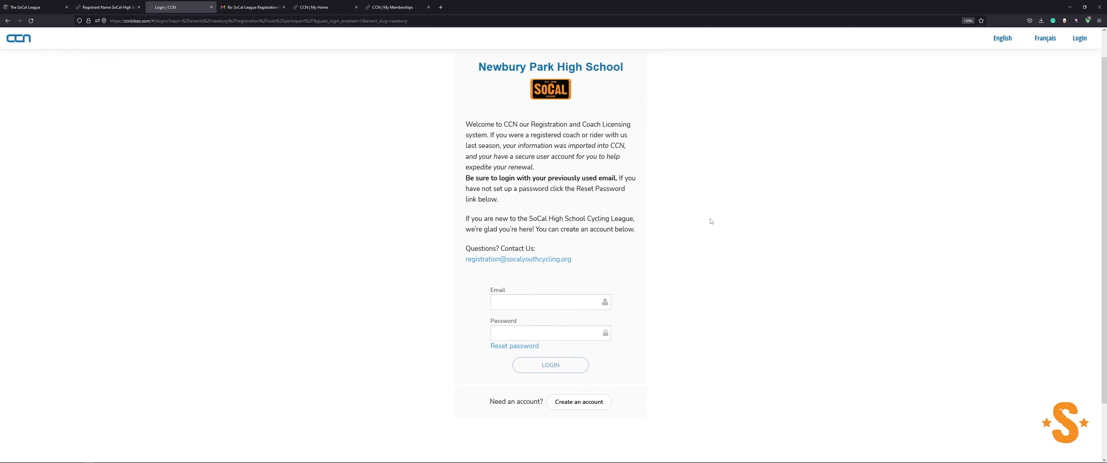
mouse_move(705, 213)
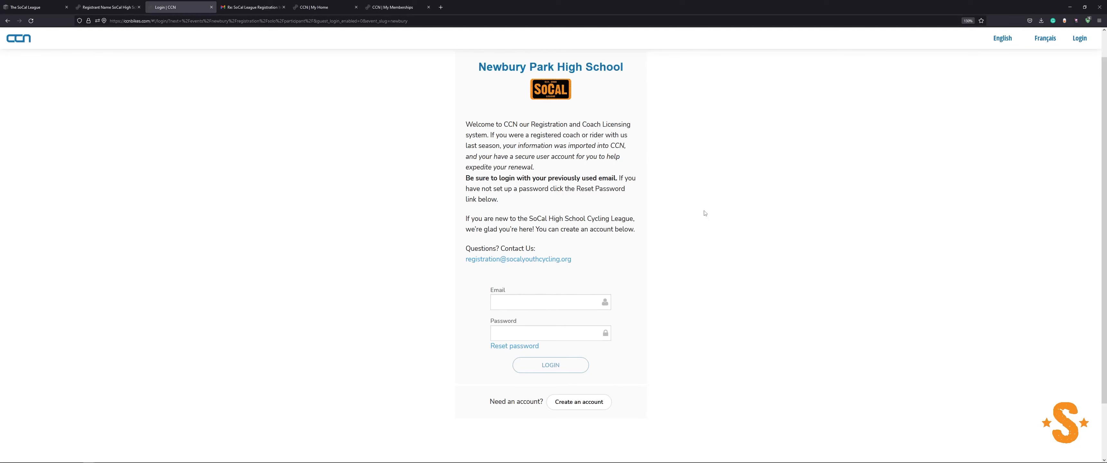
mouse_move(719, 213)
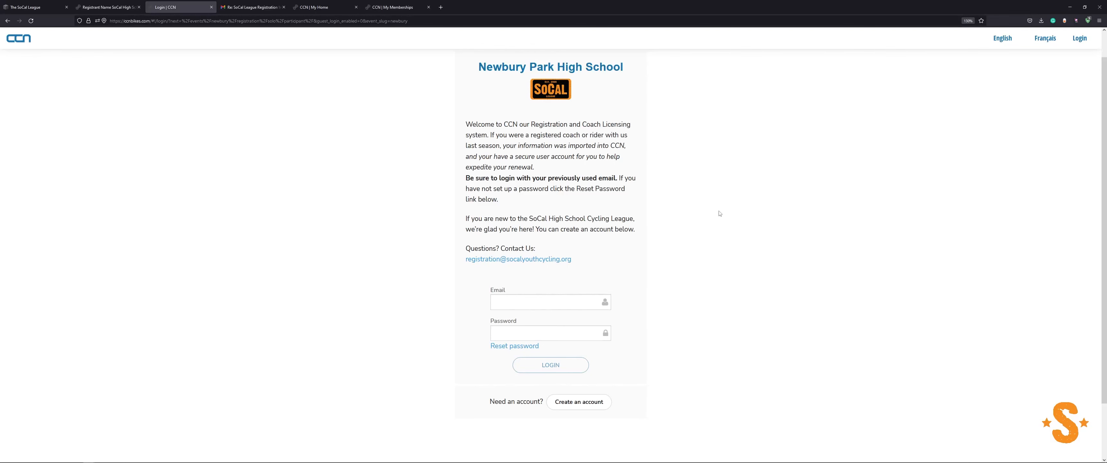
mouse_move(875, 218)
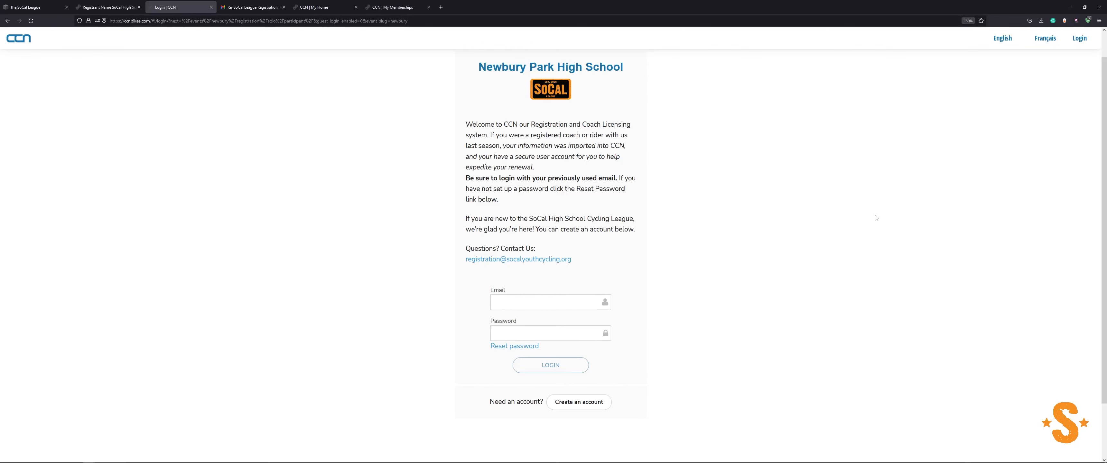
mouse_move(671, 240)
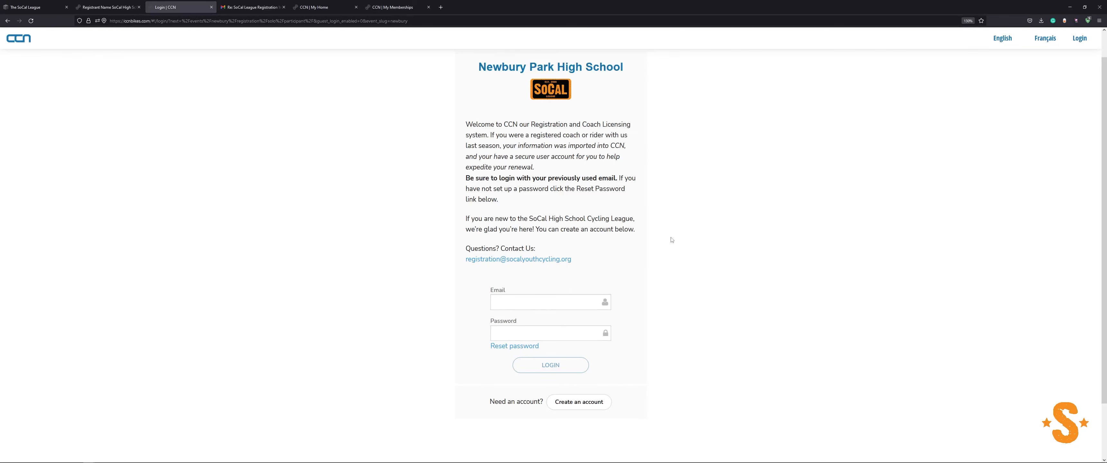
mouse_move(707, 235)
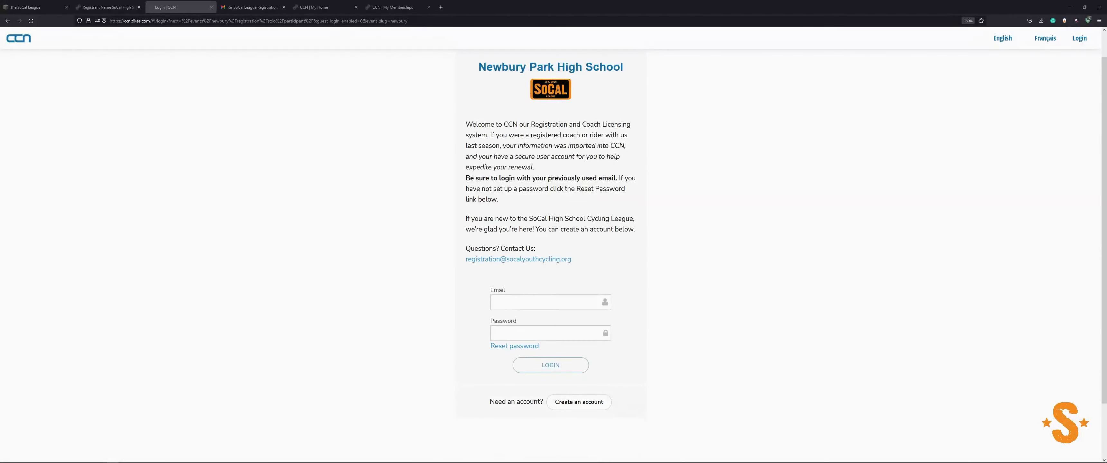
mouse_move(678, 362)
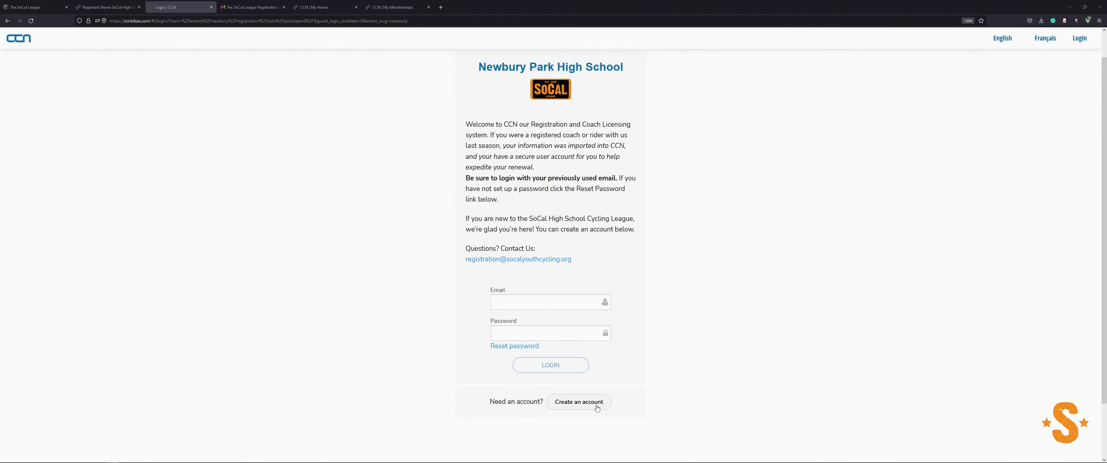
Choose 'Create an account' to reach the Sign Up With CCN form.
click(578, 402)
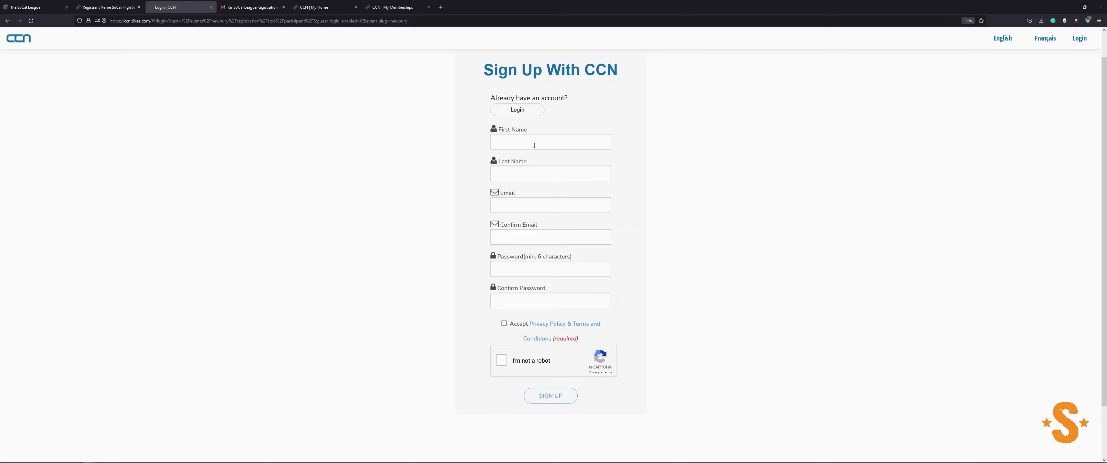
Sign up as Brandon with the autofilled email, a confirmed password, accepted terms and passed robot check.
click(550, 142)
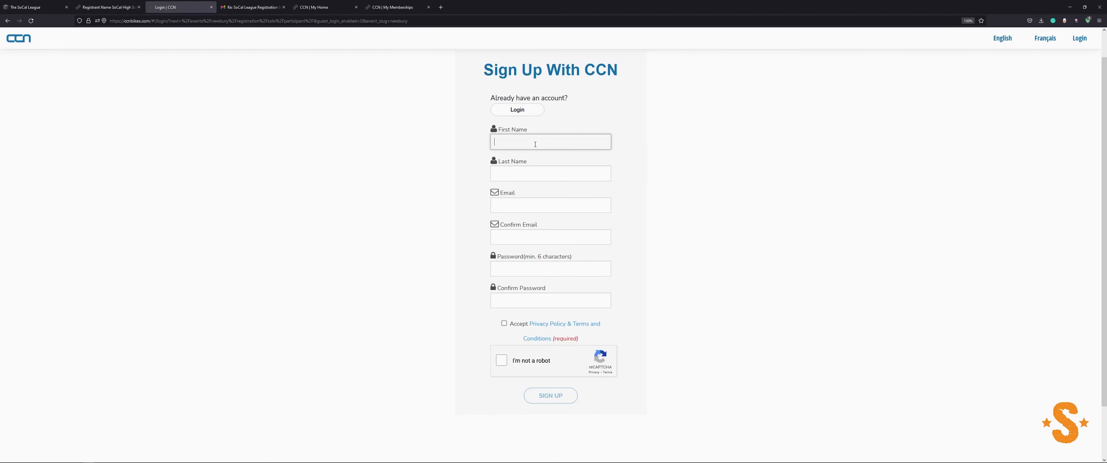
text(Brandon)
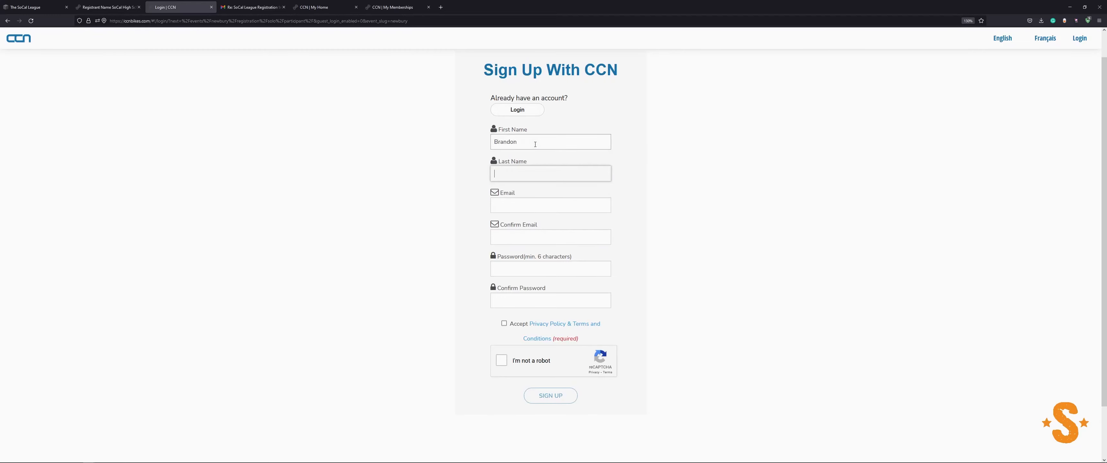
click(550, 205)
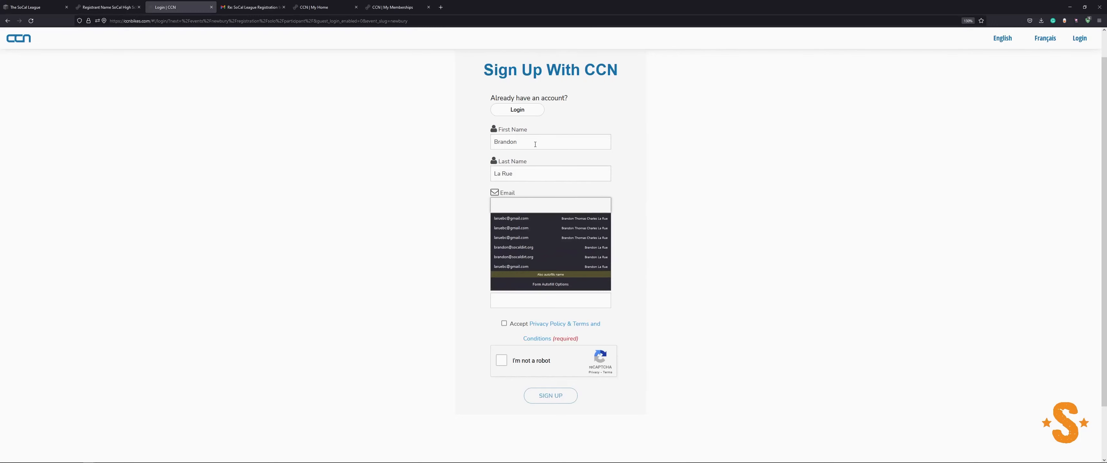
click(510, 218)
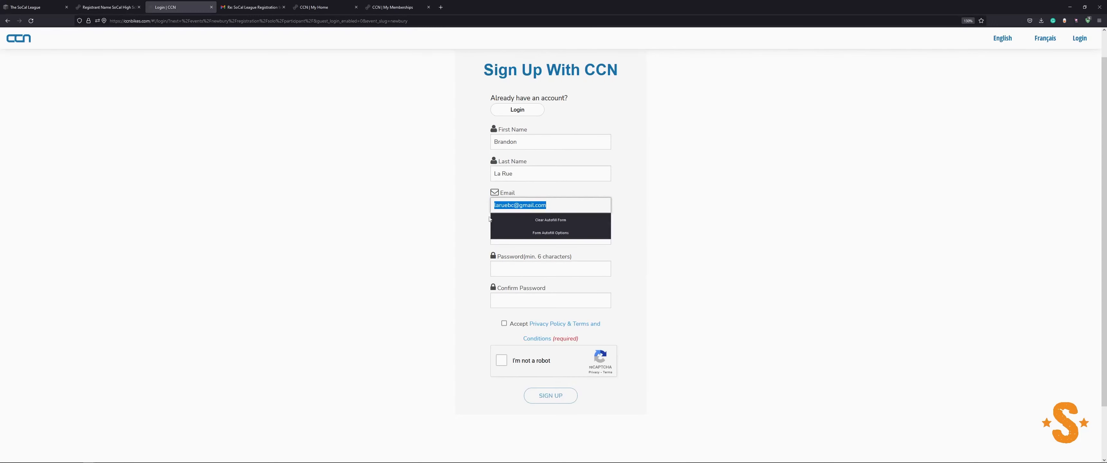
click(550, 269)
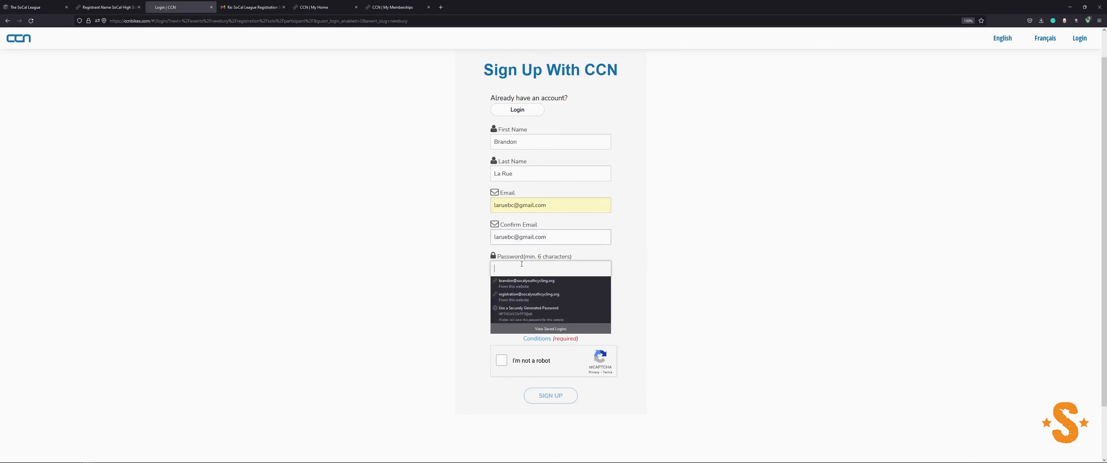
mouse_move(528, 268)
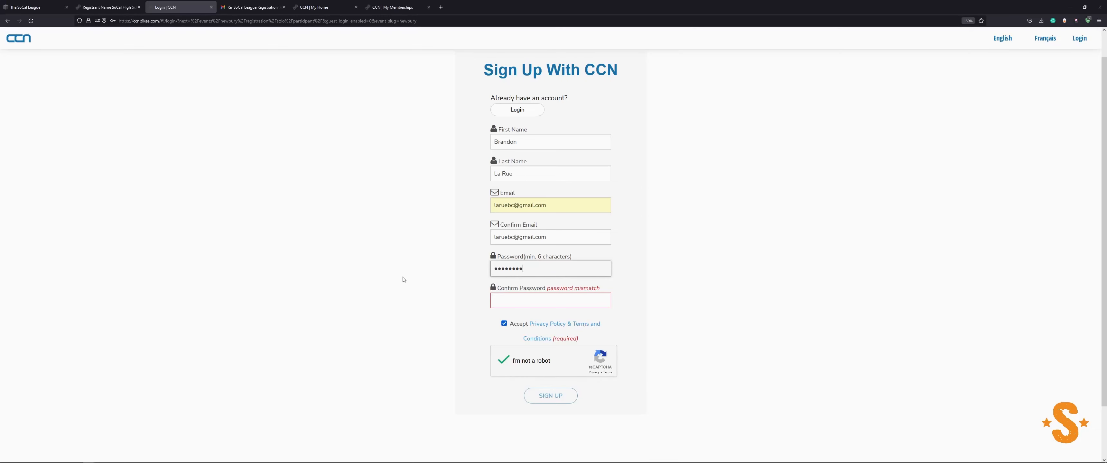
text(•••)
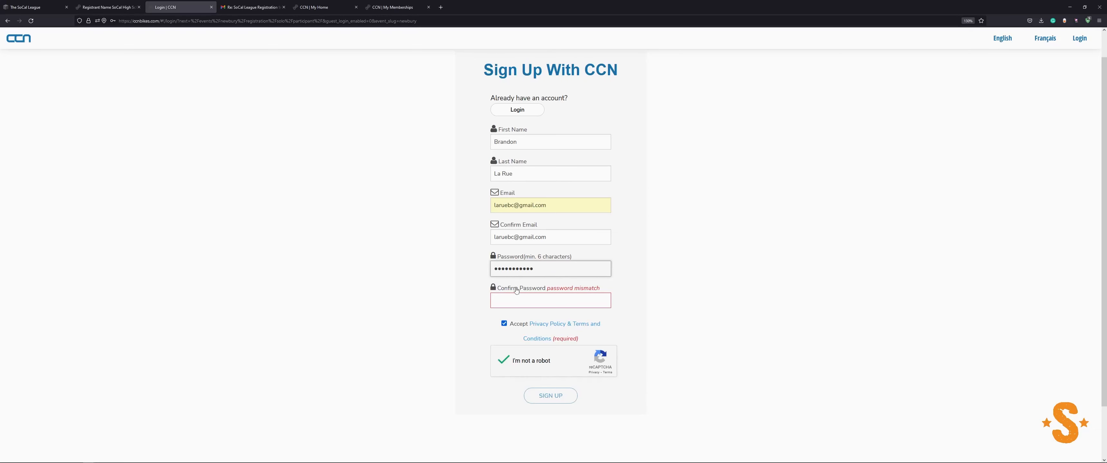
text(•••)
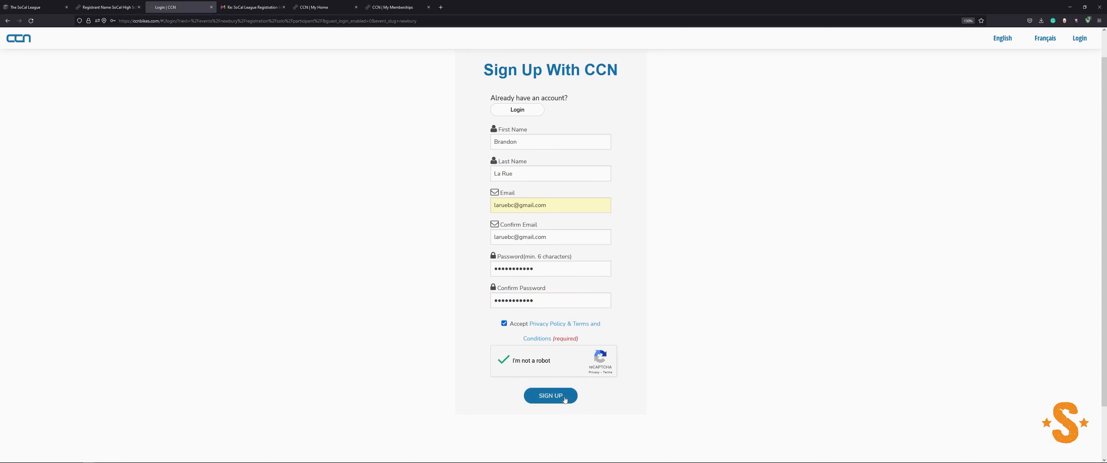
click(550, 396)
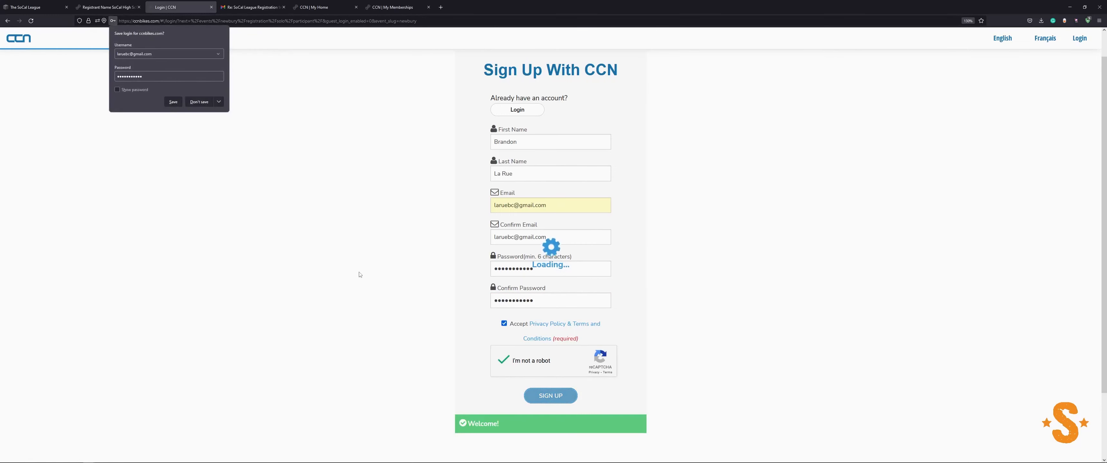
Decline saving the login and select yourself, Brandon La Rue, as the participant to register.
click(550, 395)
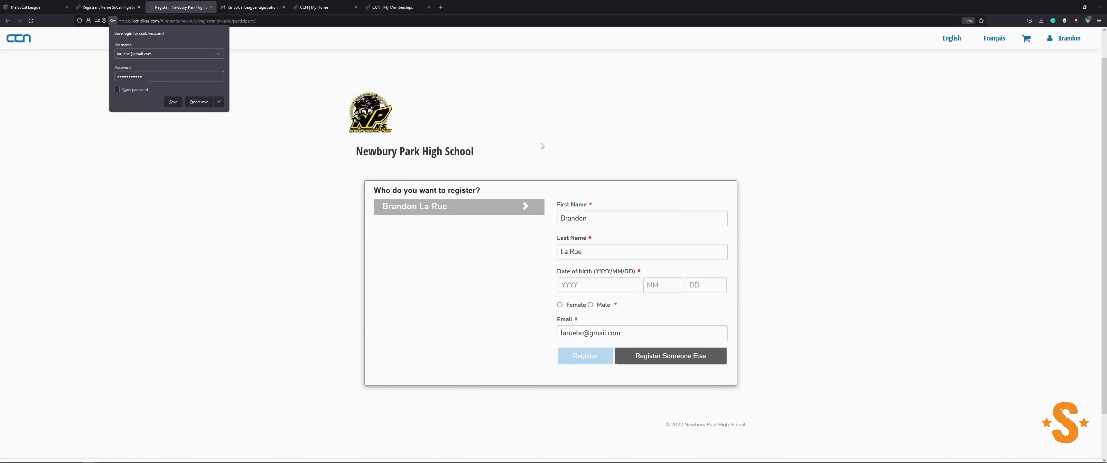
mouse_move(487, 259)
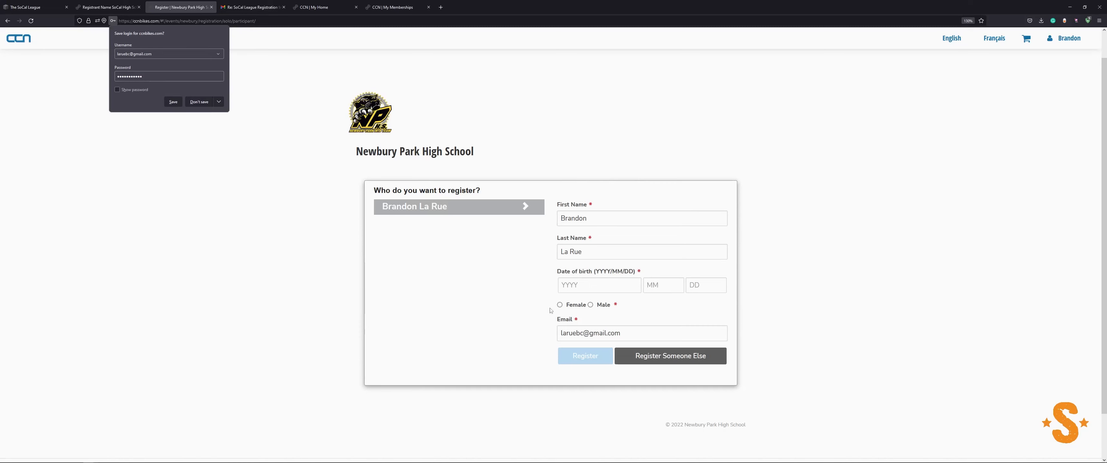
mouse_move(645, 204)
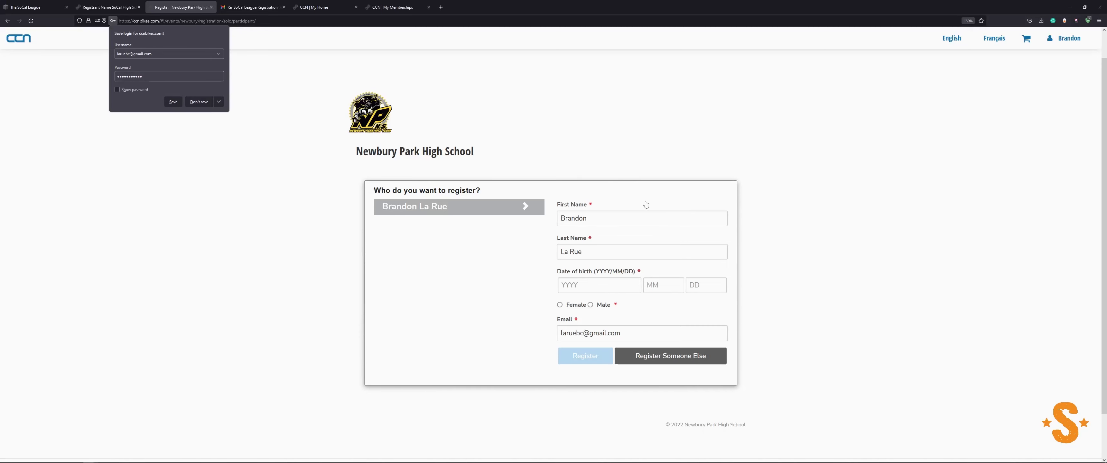
mouse_move(637, 244)
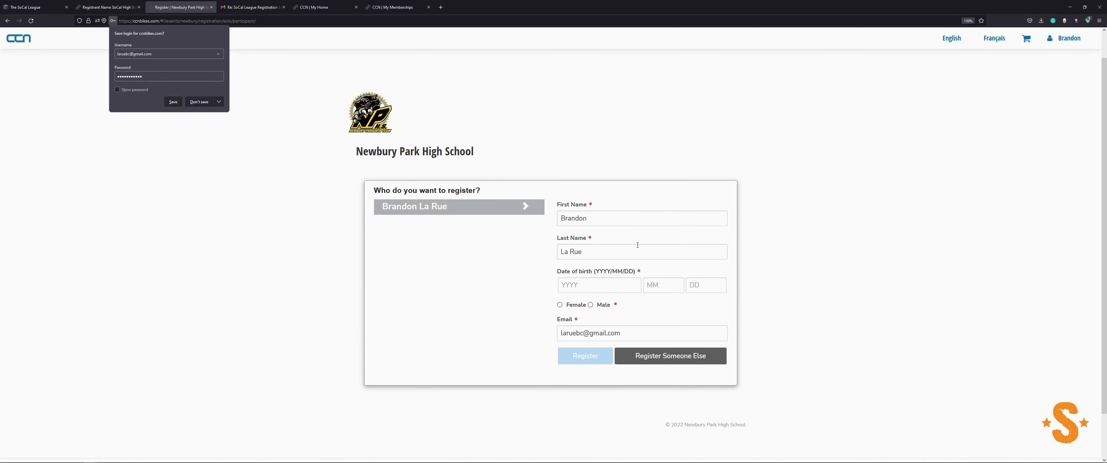
mouse_move(456, 216)
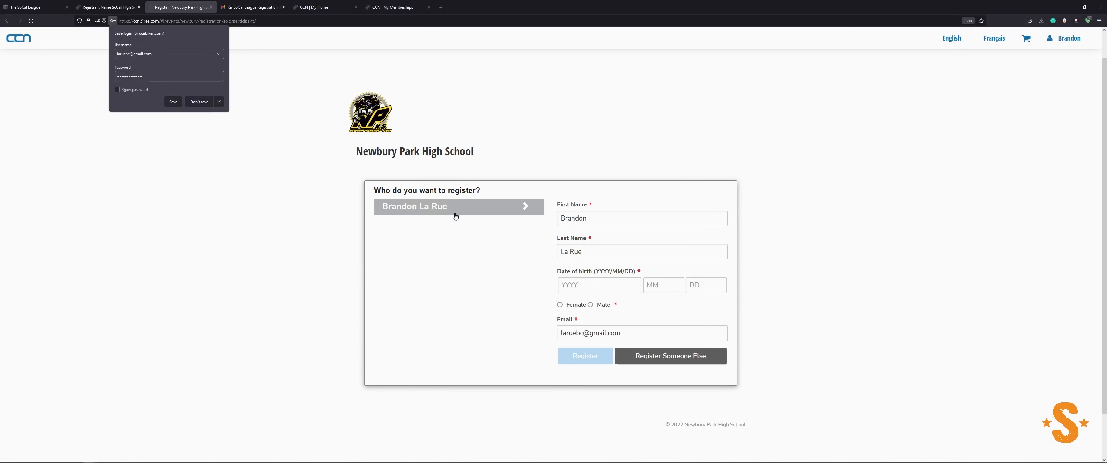
mouse_move(458, 230)
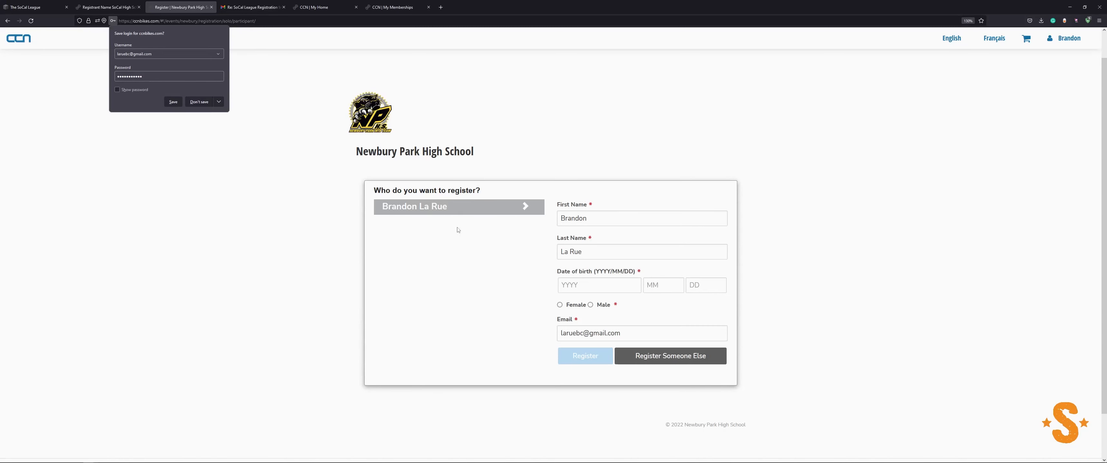
mouse_move(491, 233)
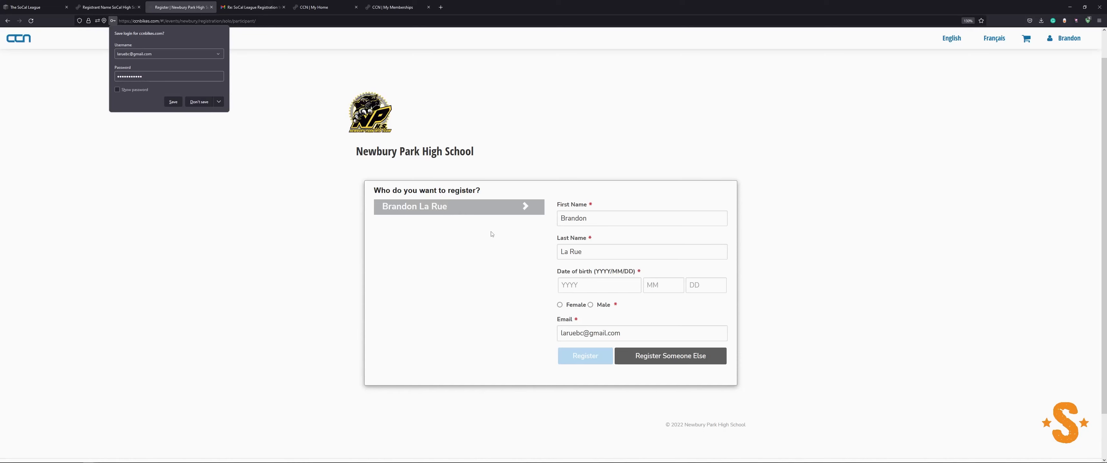
mouse_move(475, 243)
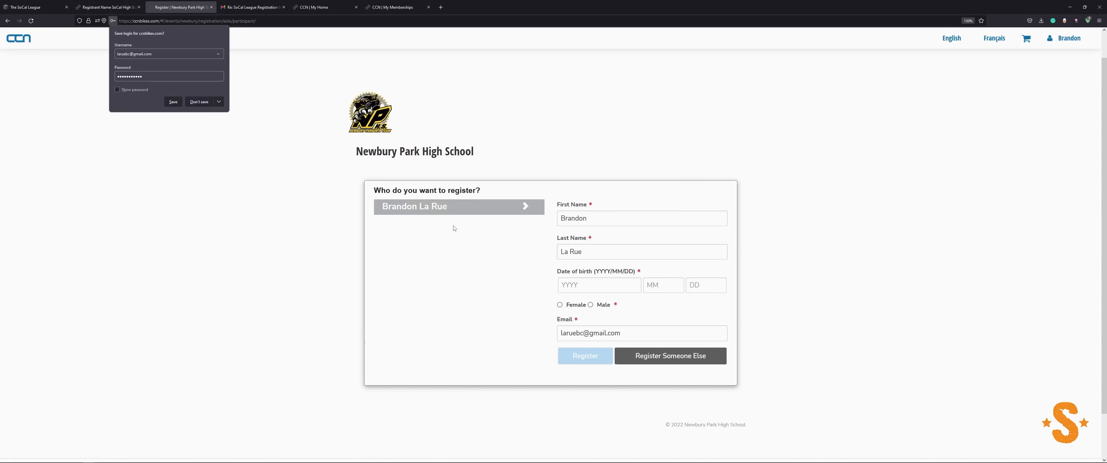
mouse_move(483, 220)
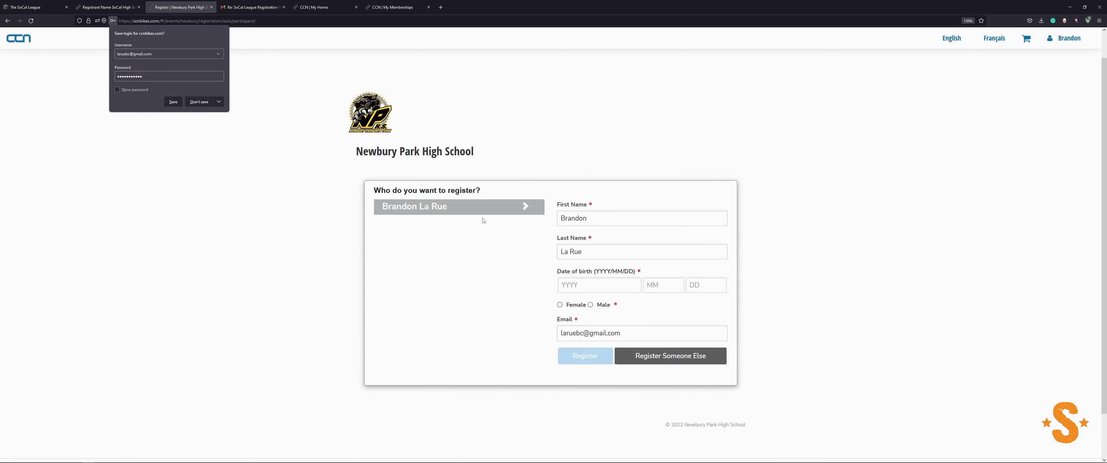
mouse_move(446, 234)
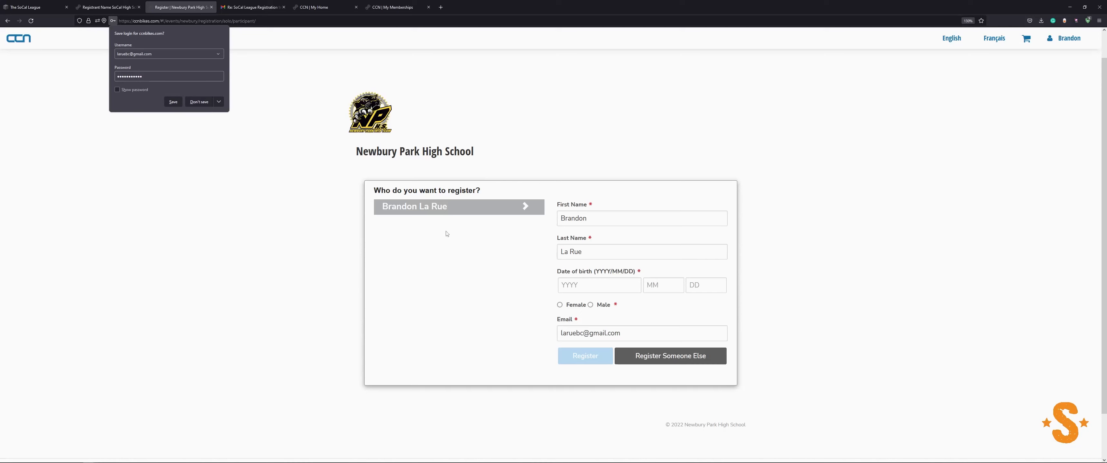
mouse_move(446, 216)
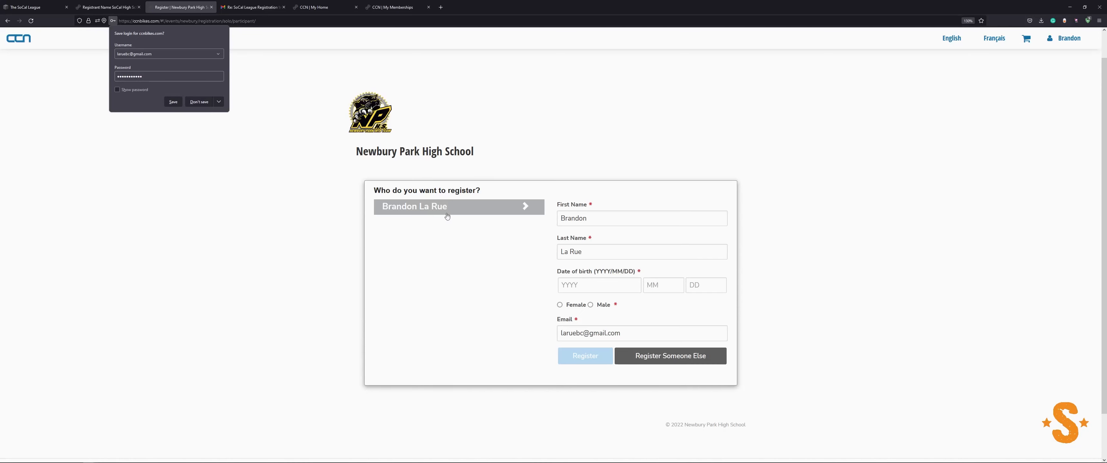
mouse_move(483, 212)
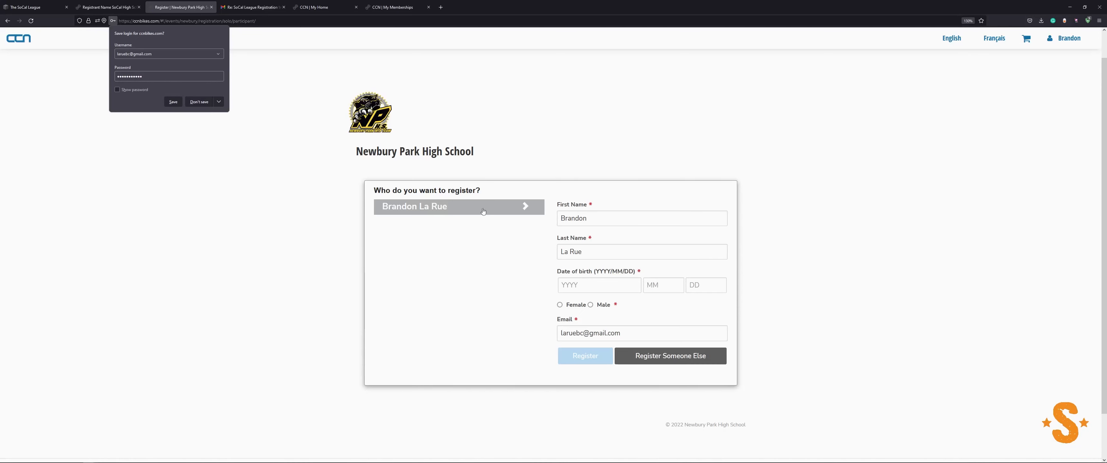
click(199, 102)
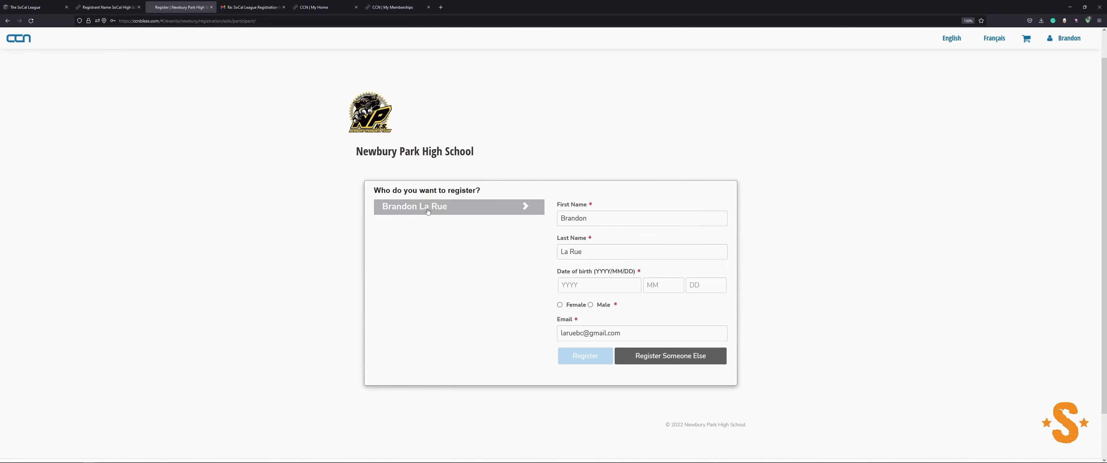
click(599, 285)
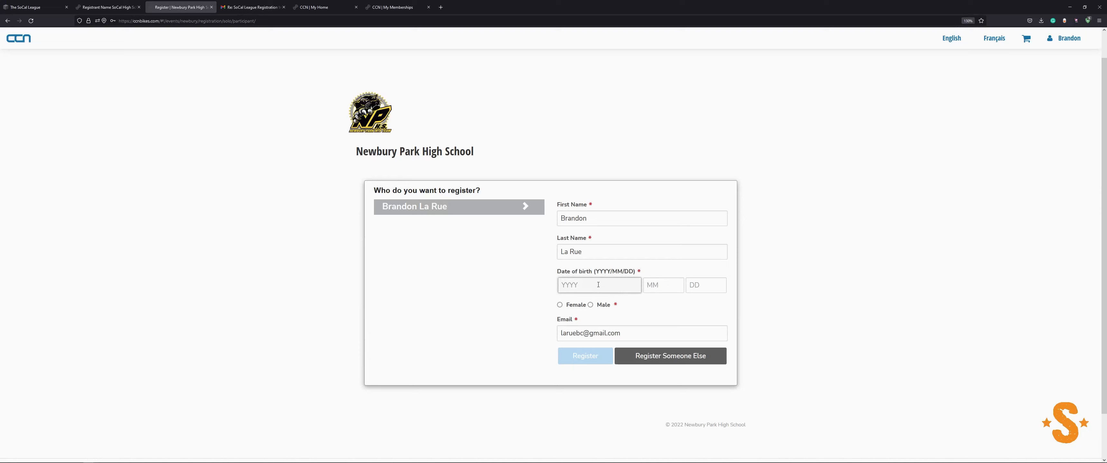
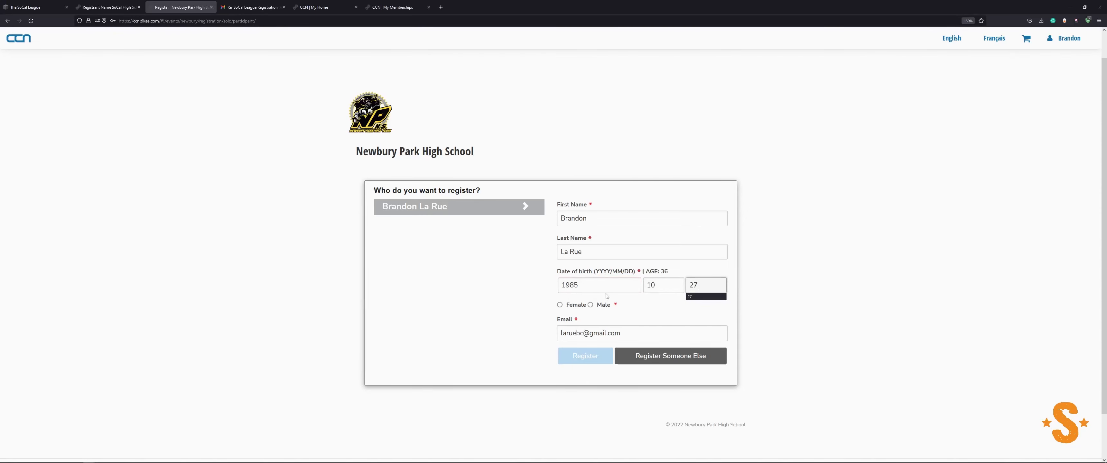
click(589, 304)
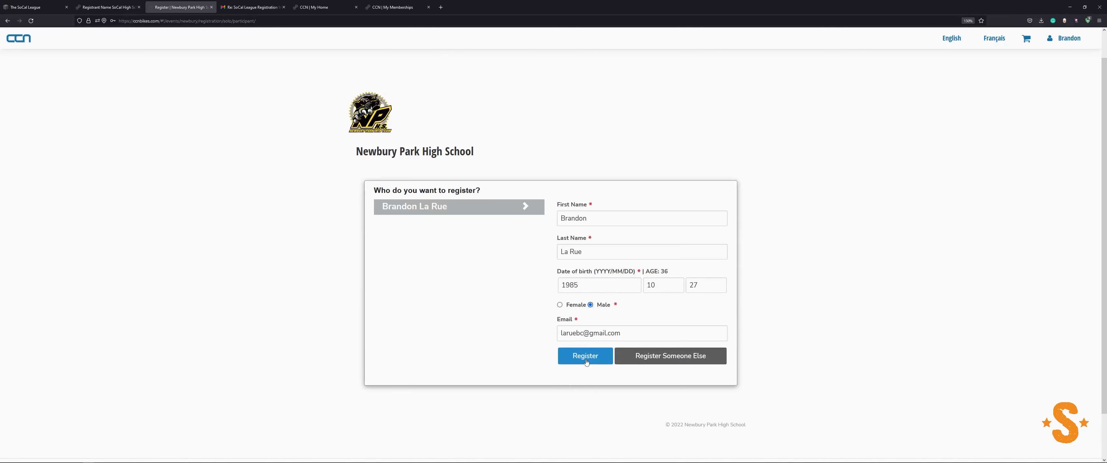
click(584, 356)
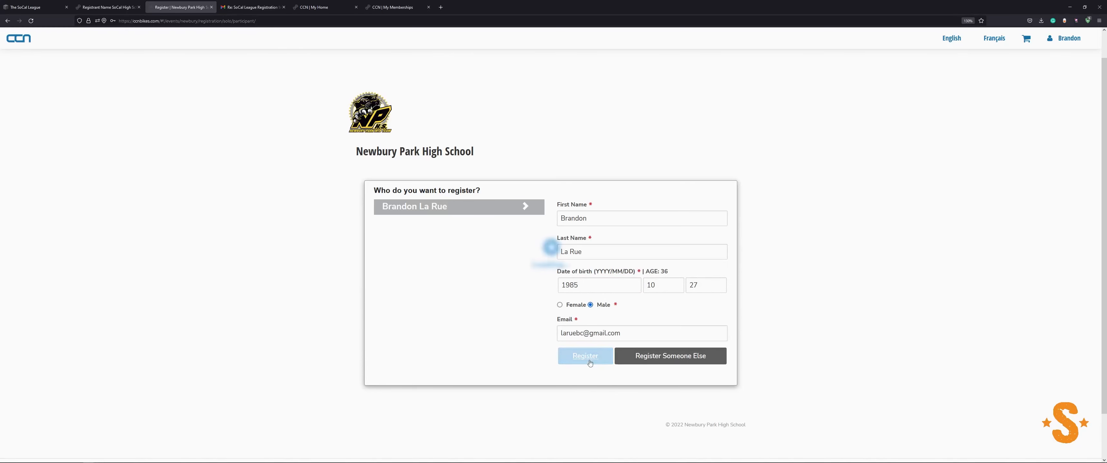
click(584, 356)
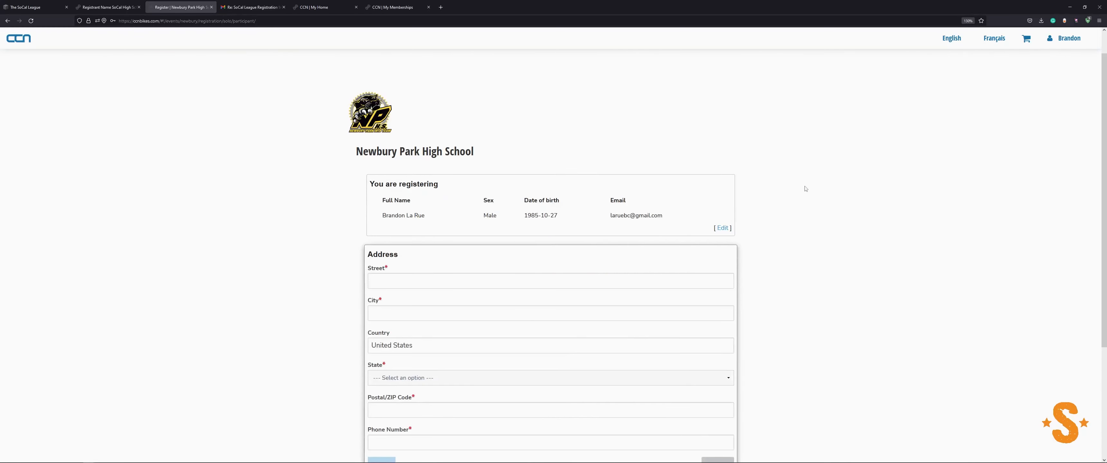
Fill the Newbury Park, California street address, ZIP 91320 and phone from the autofill suggestion for 820.
scroll(down, 3)
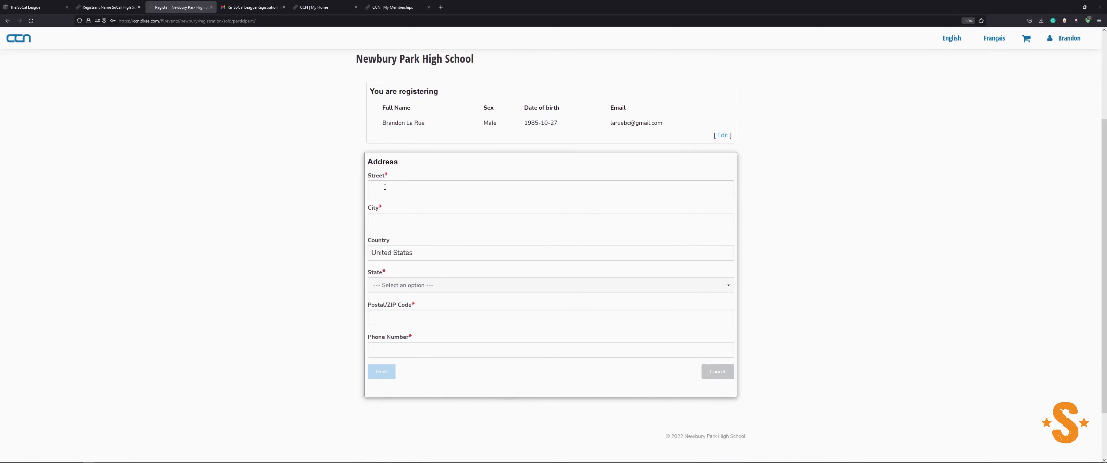
click(550, 188)
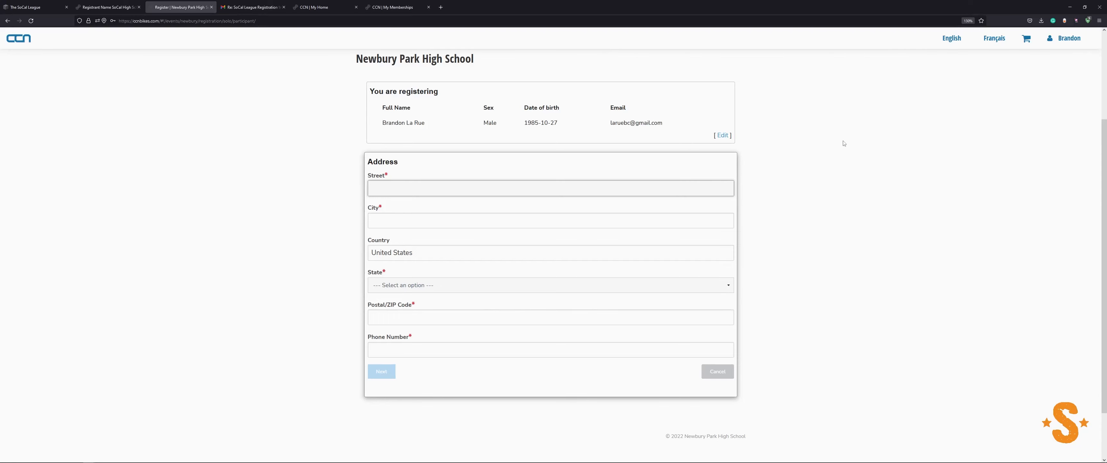
click(550, 188)
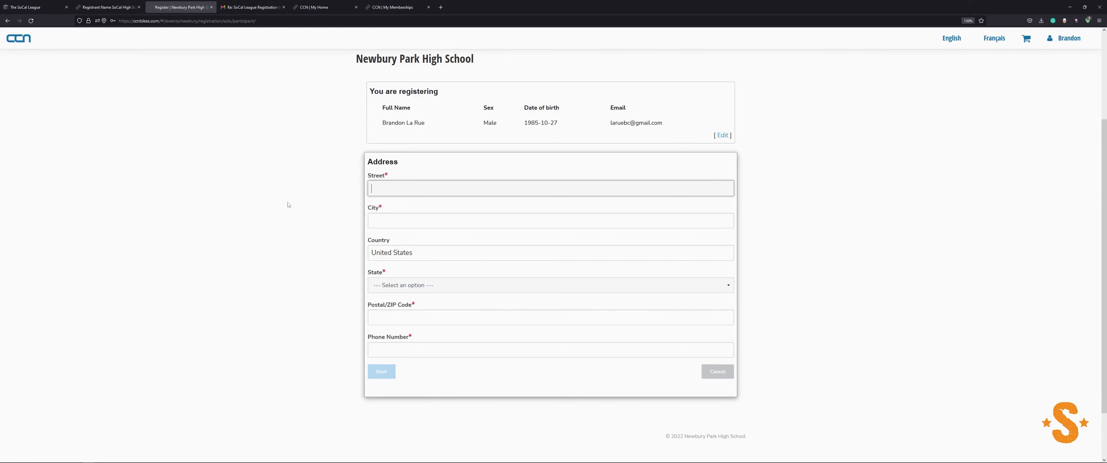
mouse_move(283, 215)
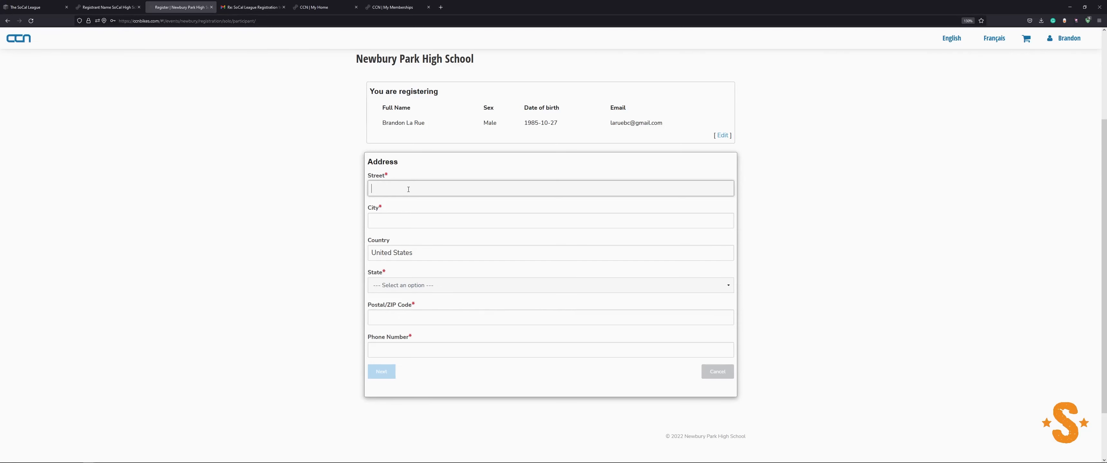
mouse_move(402, 186)
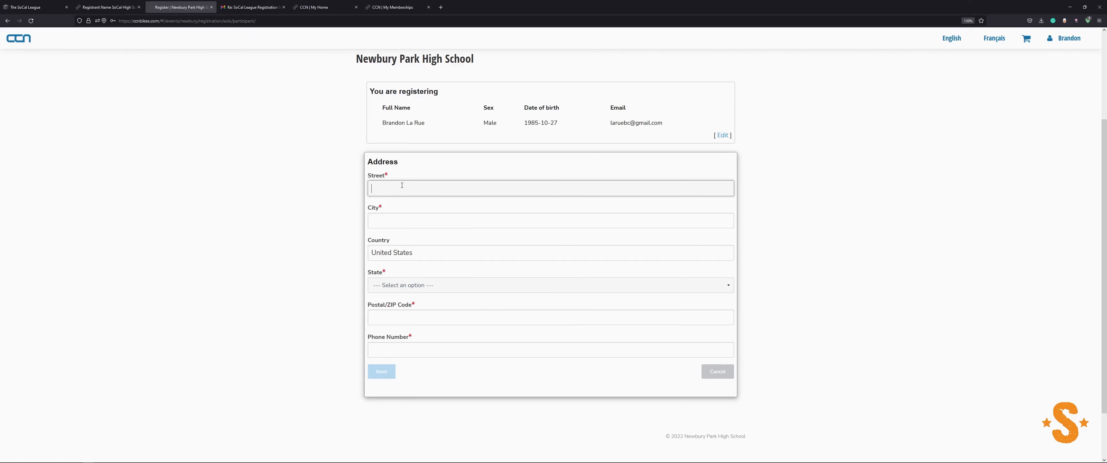
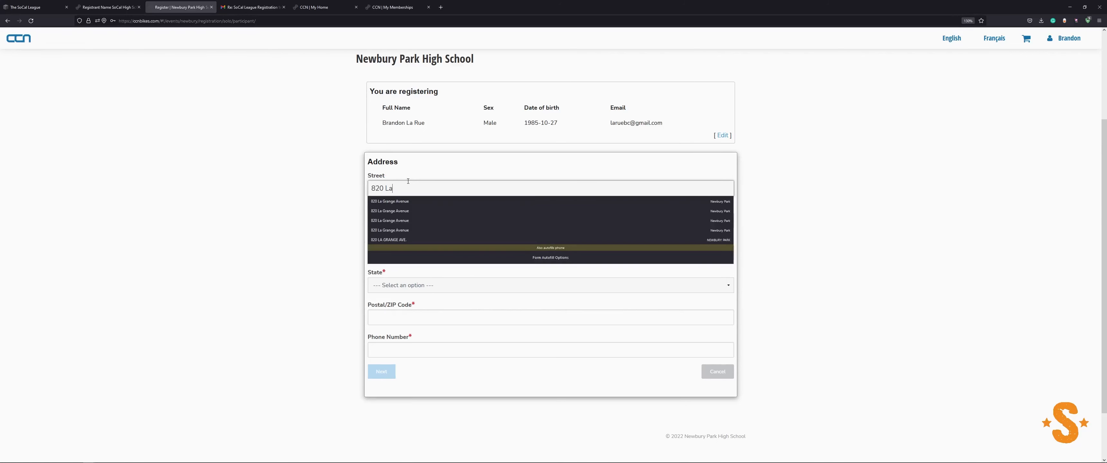
click(388, 201)
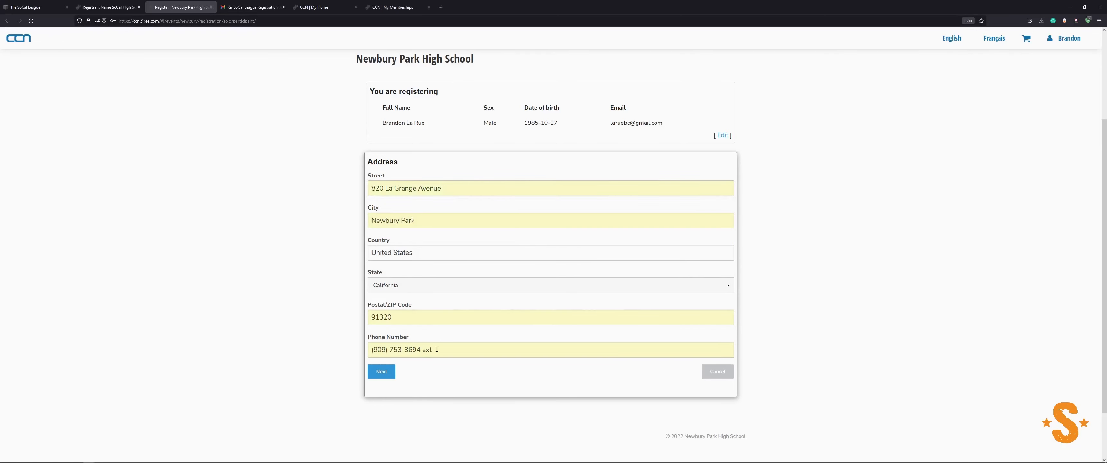
Save the address and add the required SoCal High School Cycling League membership.
click(381, 372)
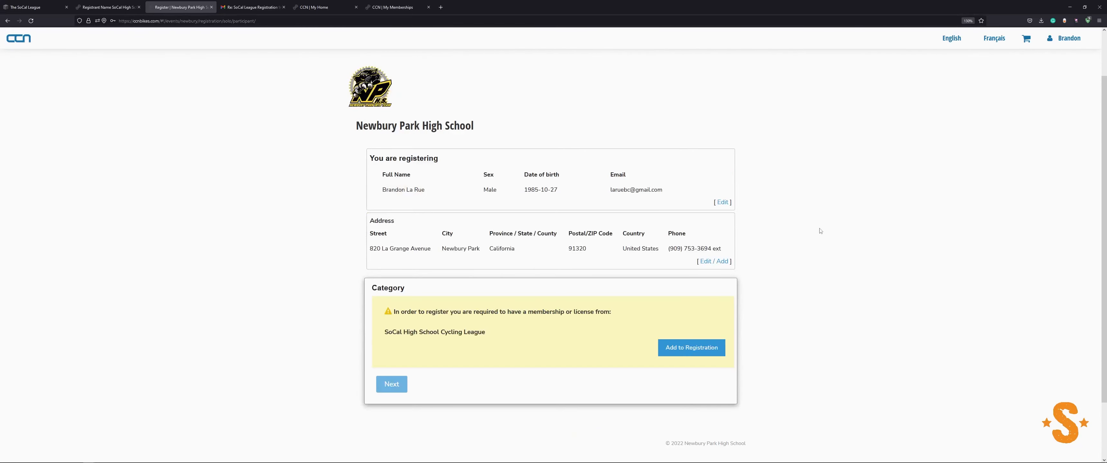
mouse_move(796, 236)
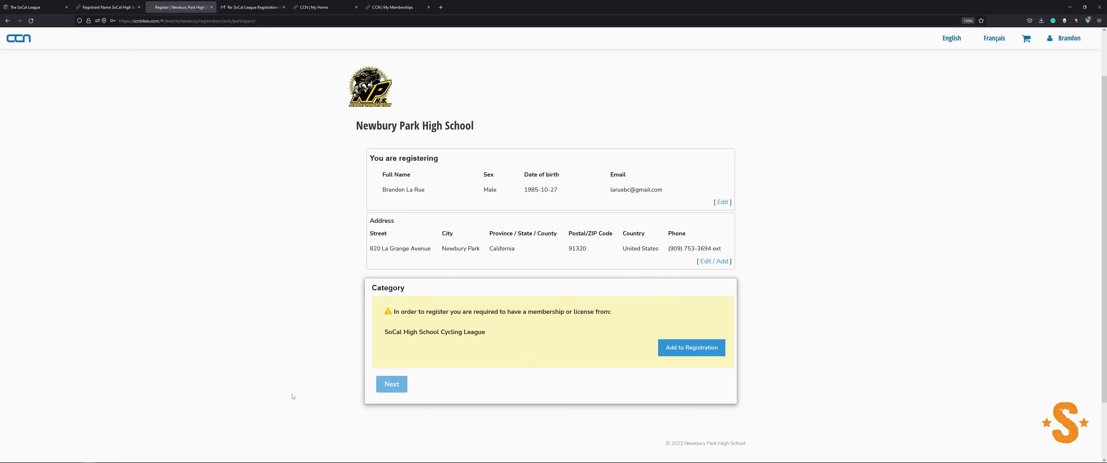
mouse_move(603, 294)
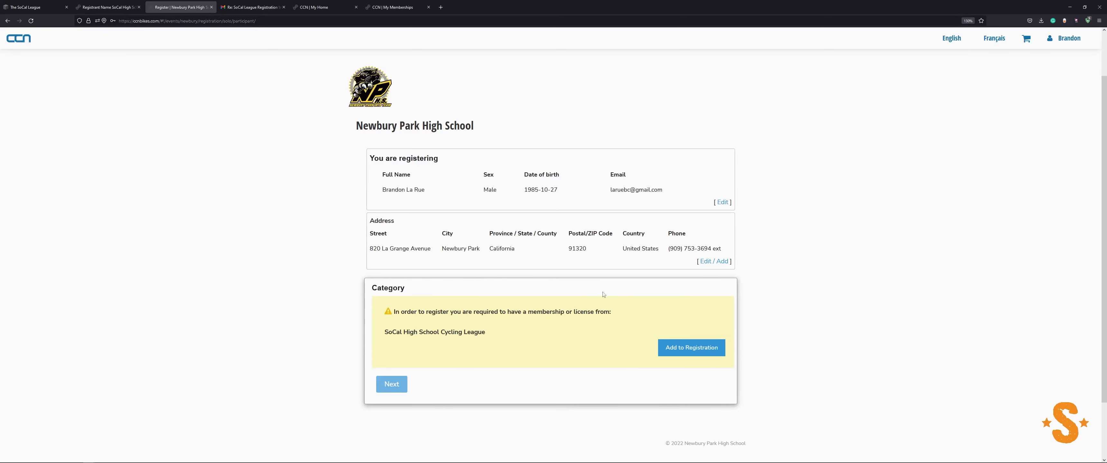
mouse_move(621, 294)
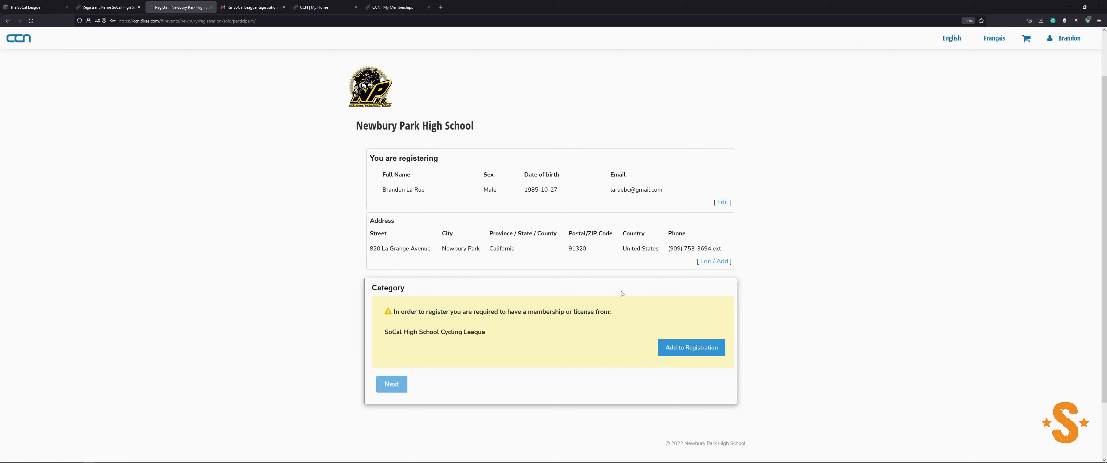
mouse_move(589, 352)
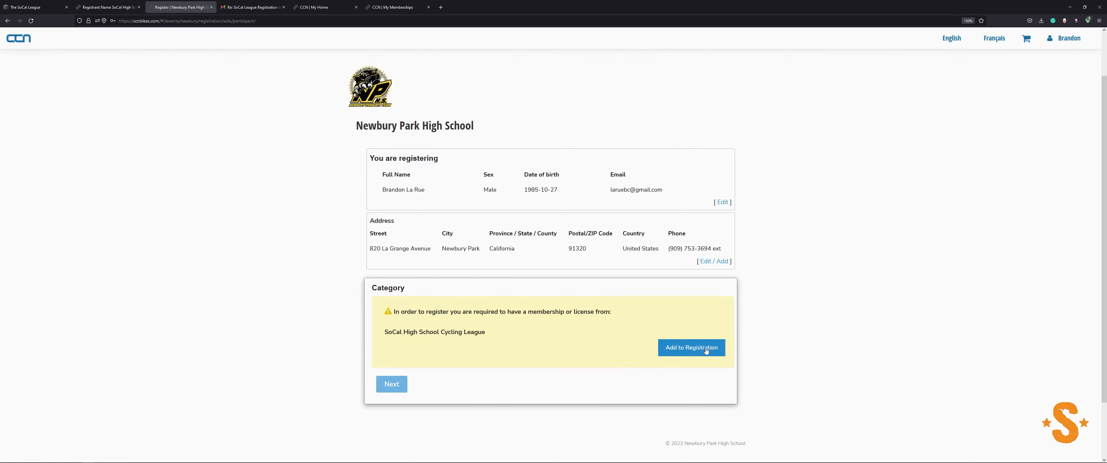
click(691, 347)
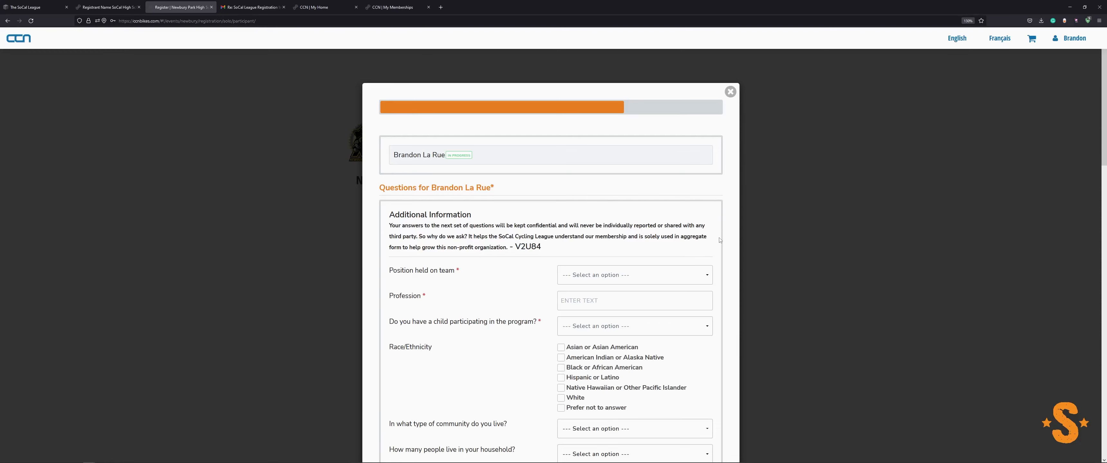
Answer the questionnaire with team position Coach and the child-participation question, then proceed to review.
scroll(down, 3)
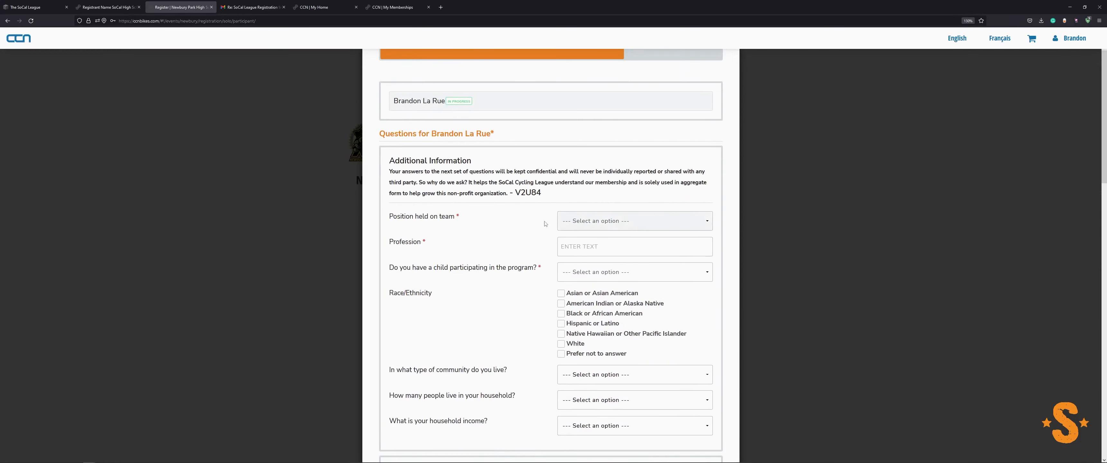
click(634, 221)
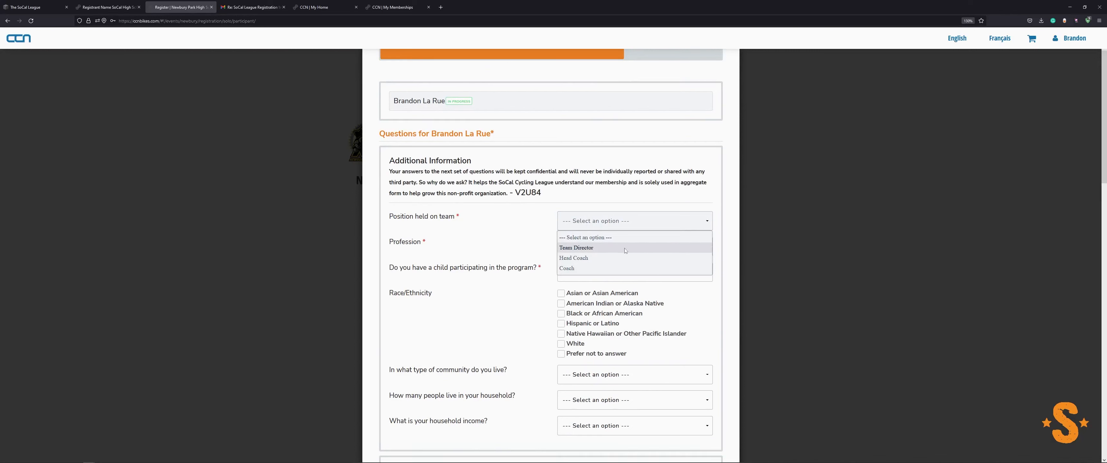
mouse_move(619, 249)
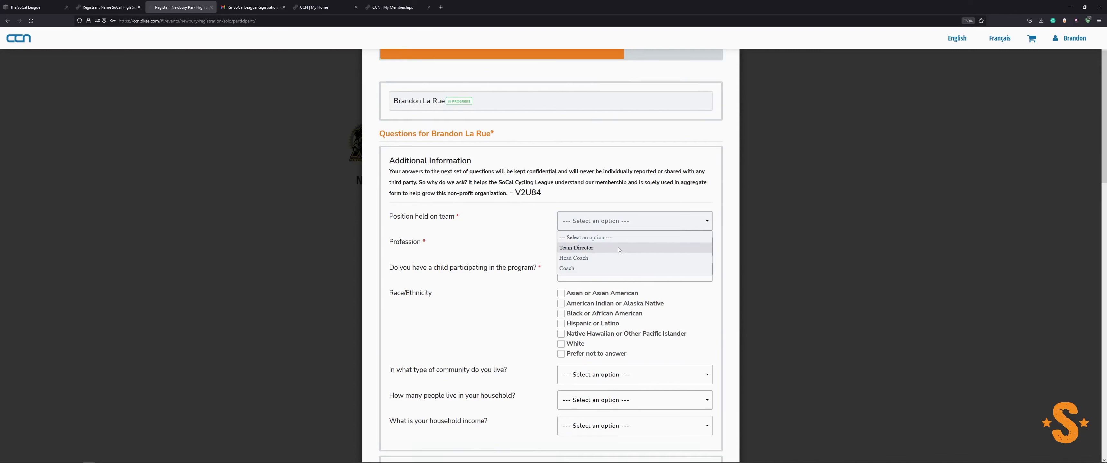
mouse_move(599, 255)
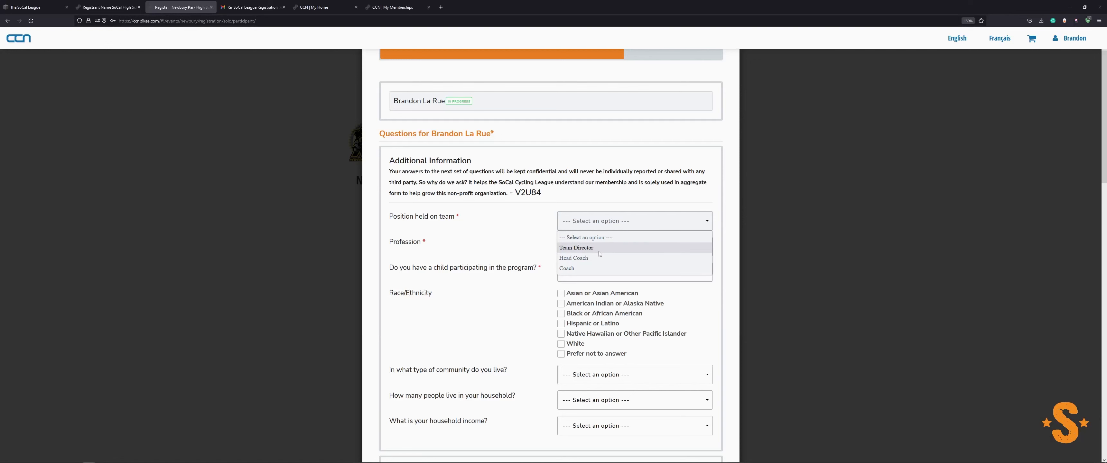
mouse_move(567, 269)
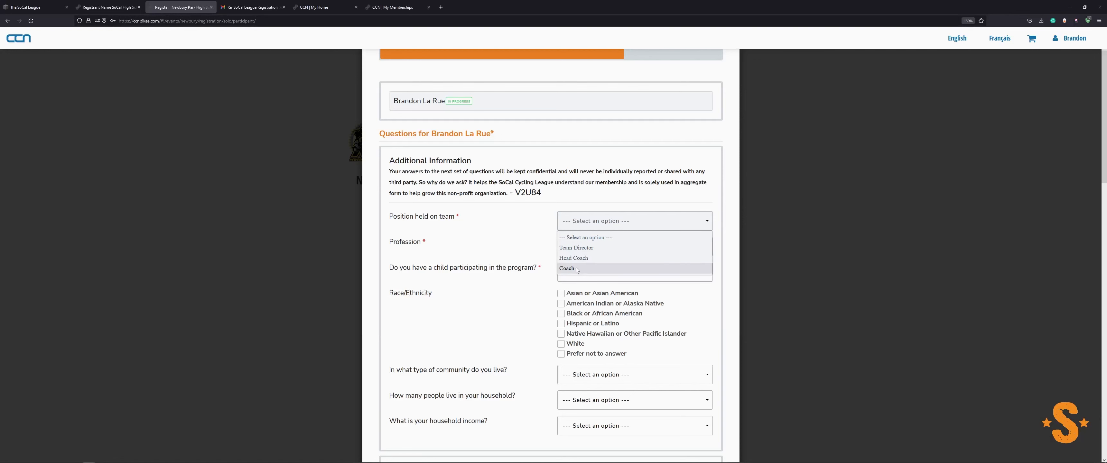
click(567, 268)
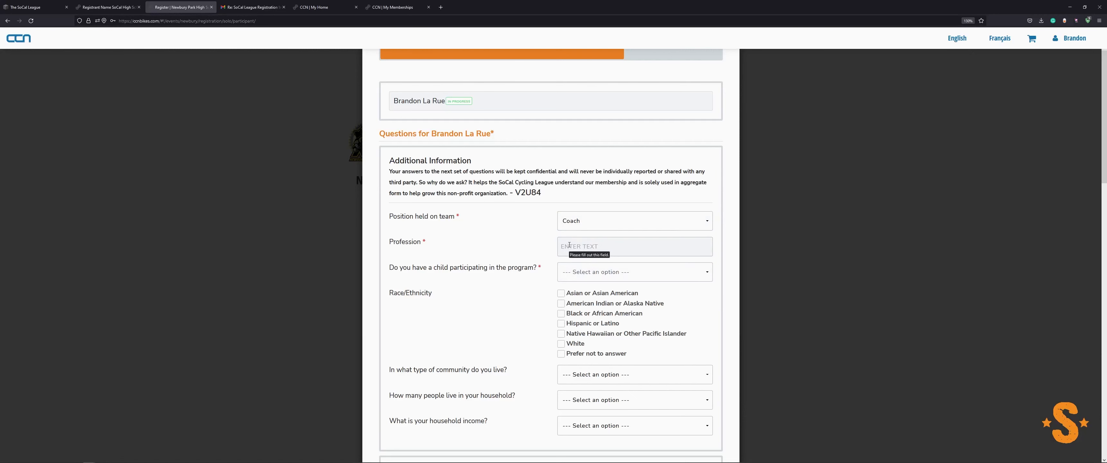
text(Executive Director)
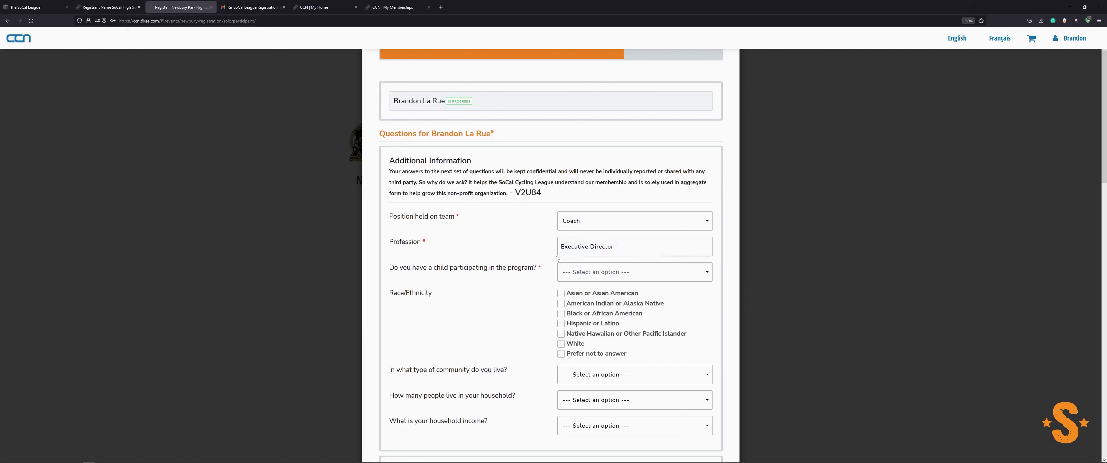
click(633, 272)
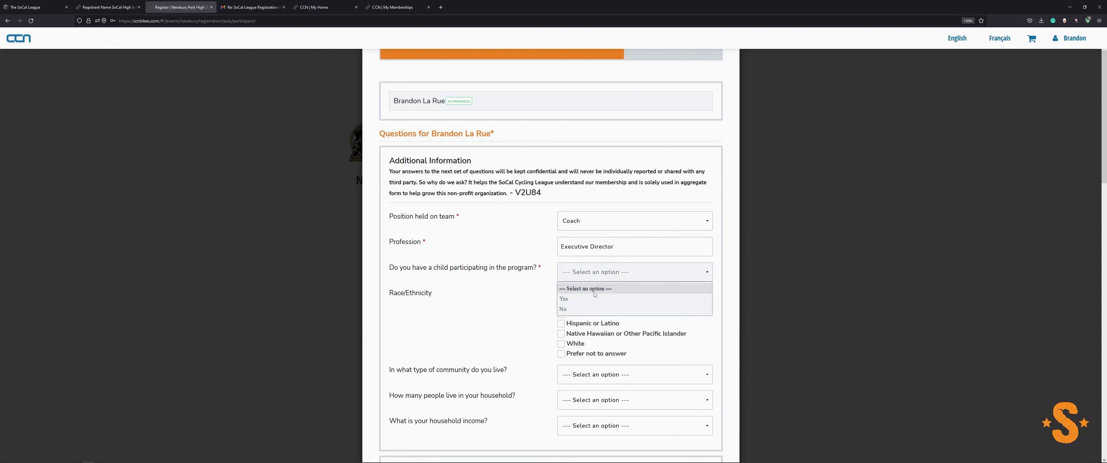
mouse_move(503, 292)
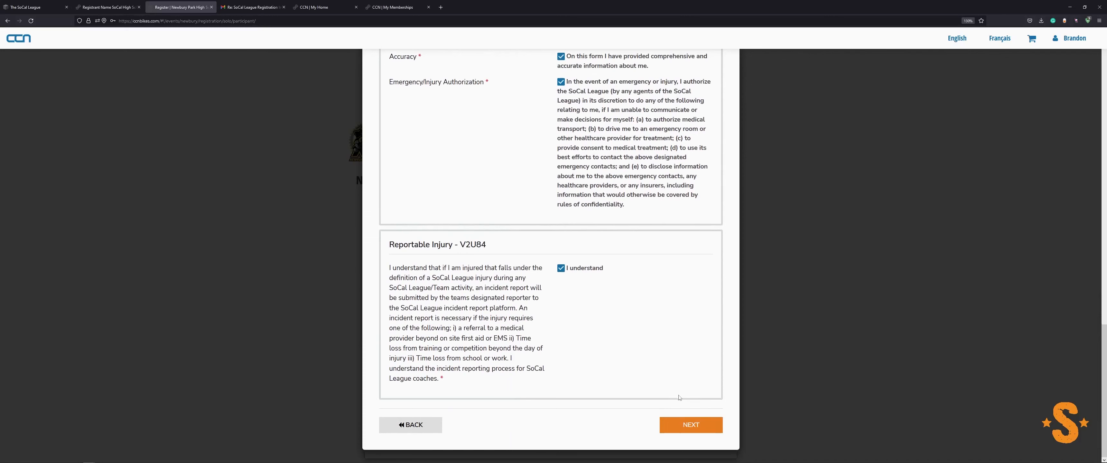
mouse_move(699, 438)
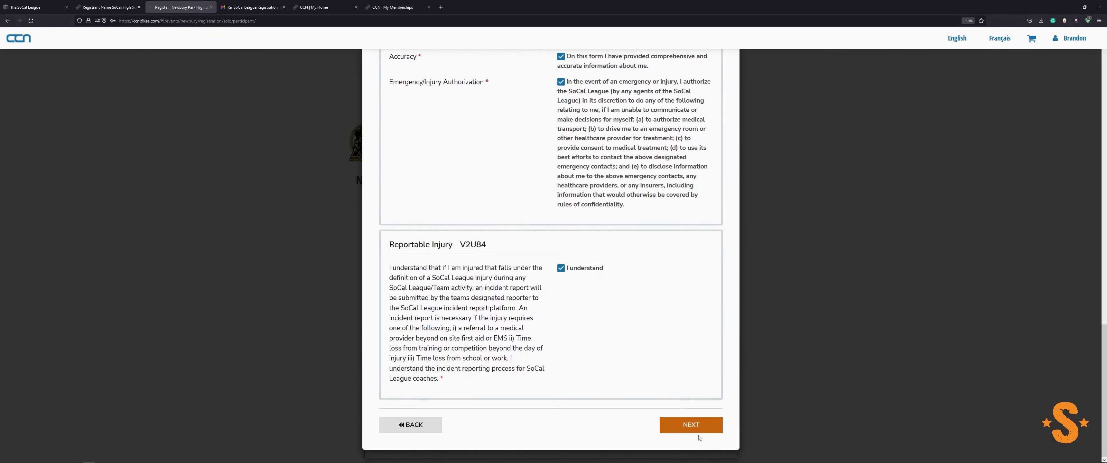
click(690, 425)
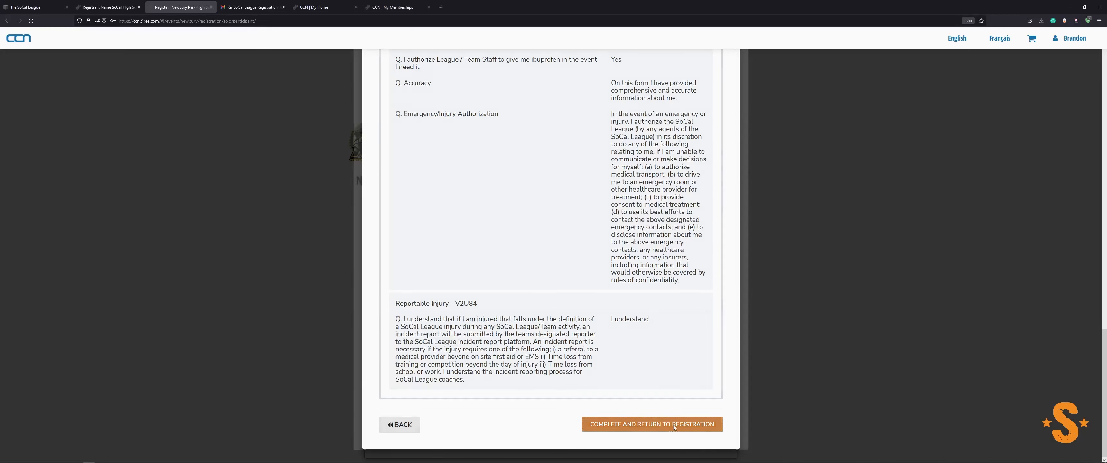
Finish the questionnaire and complete the registration, proceeding to the Newbury Park cart.
click(650, 425)
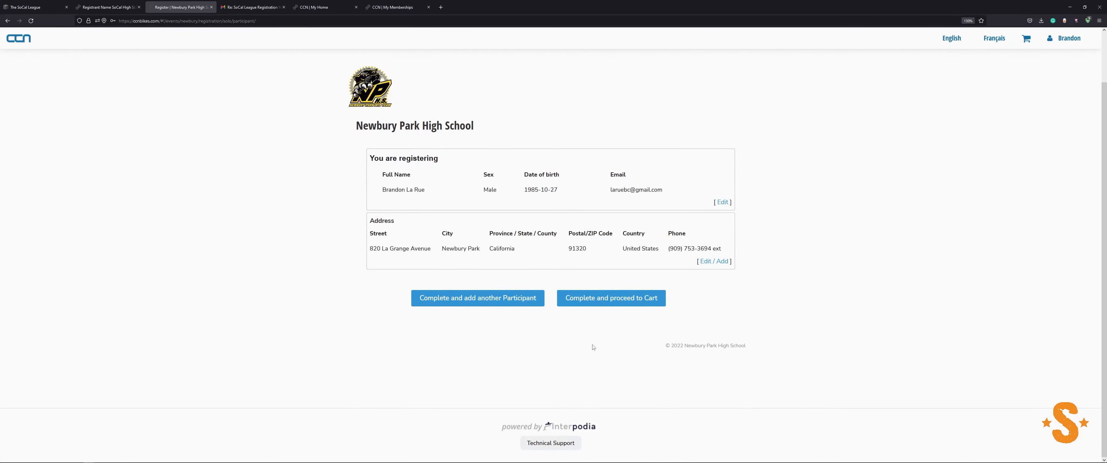
mouse_move(524, 351)
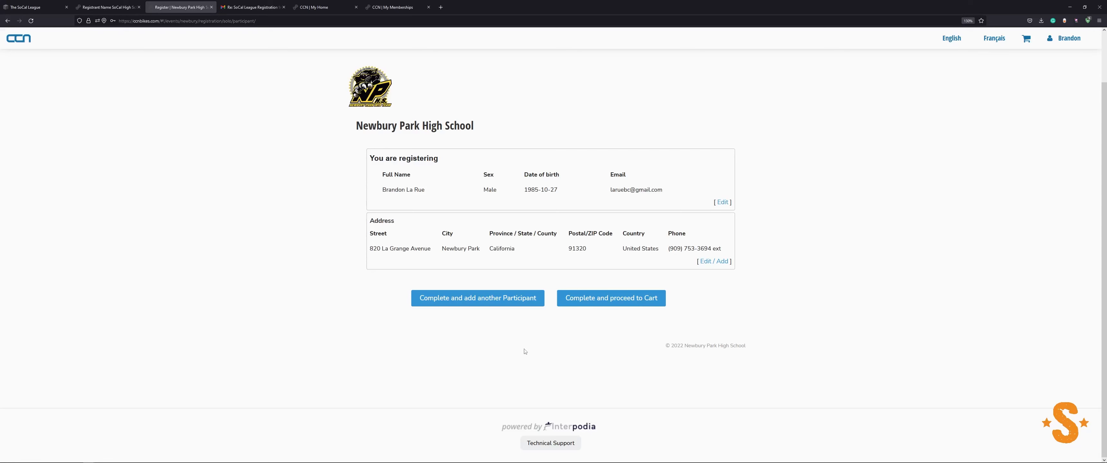
mouse_move(760, 293)
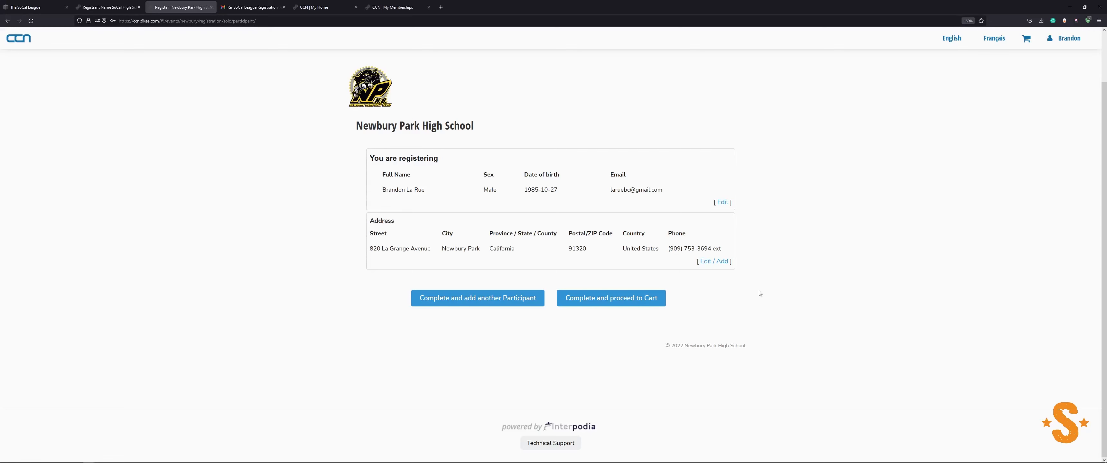
mouse_move(756, 309)
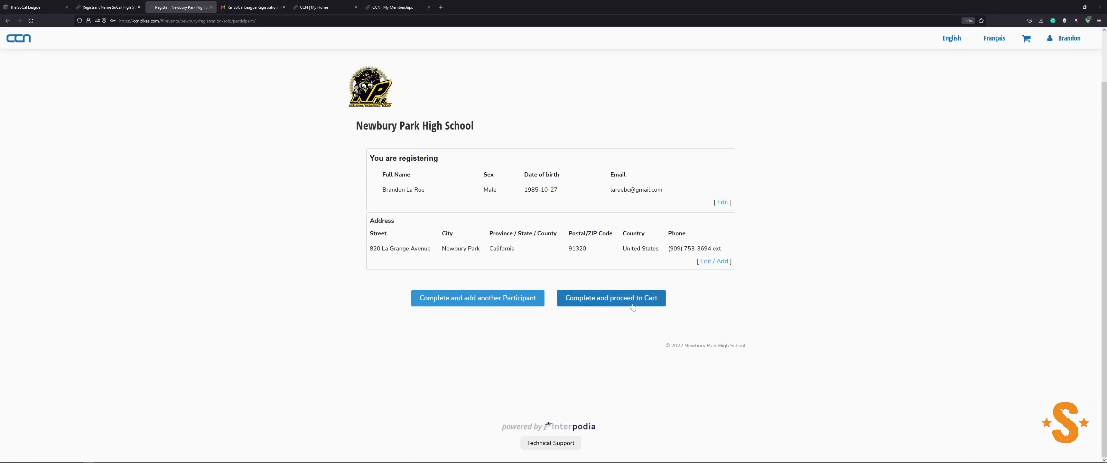
mouse_move(498, 331)
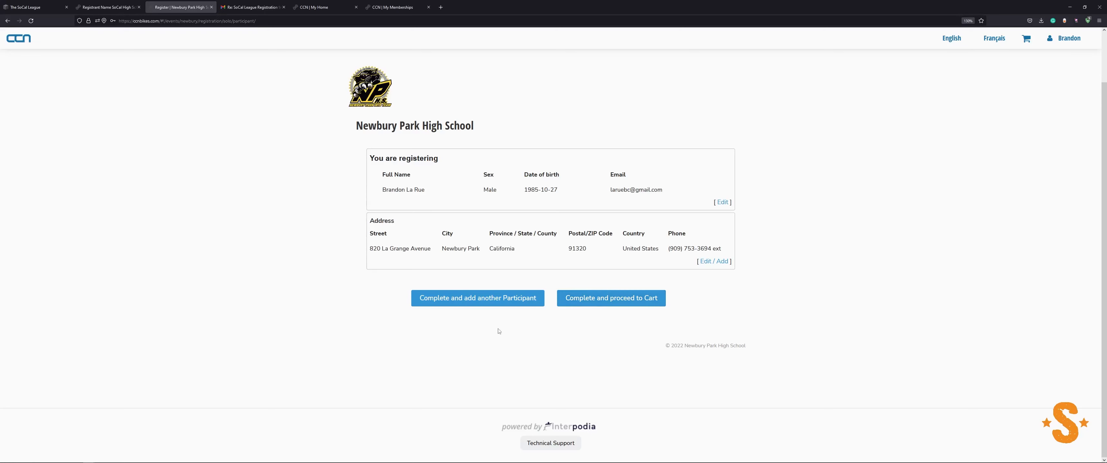
mouse_move(507, 328)
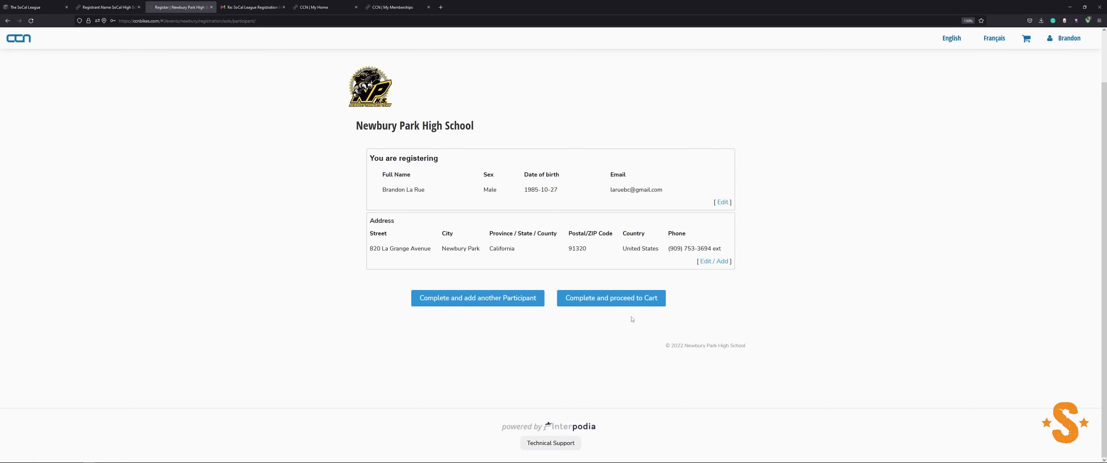
click(610, 297)
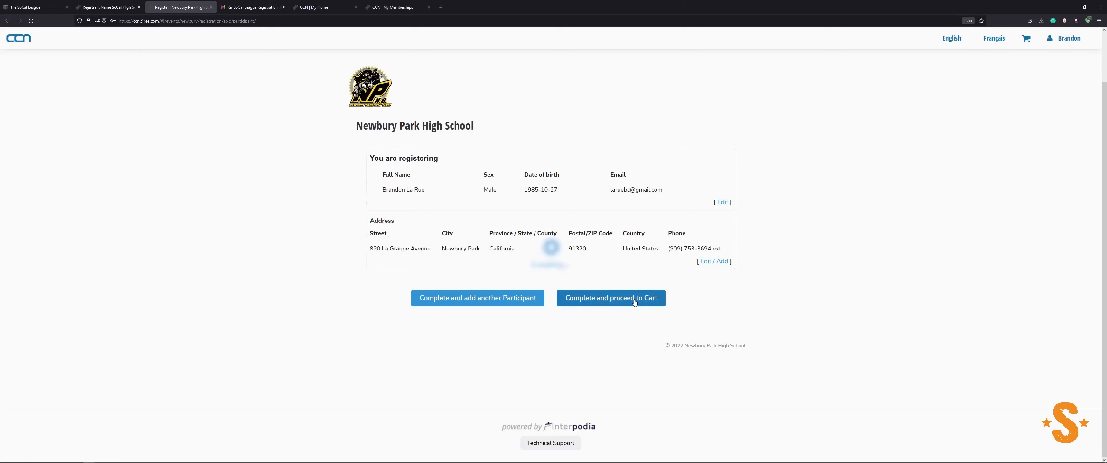
click(610, 298)
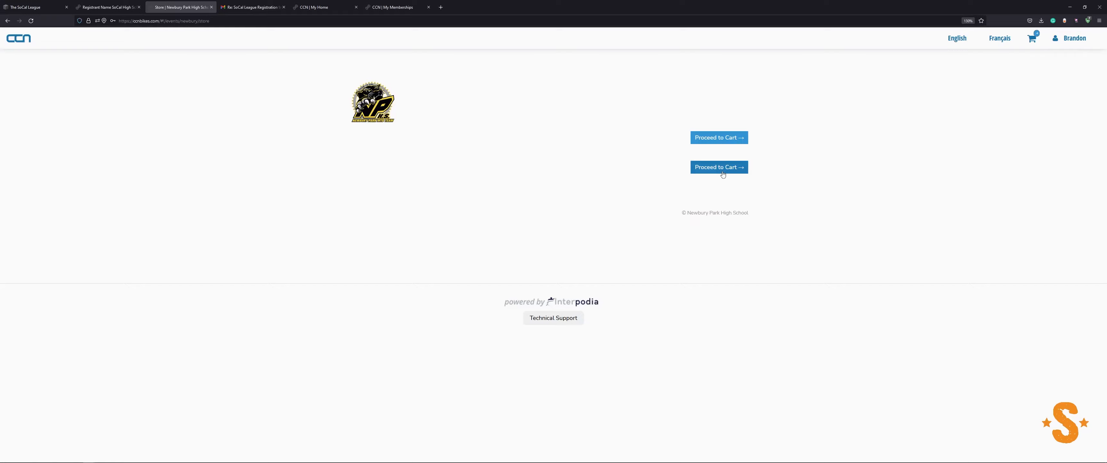
click(719, 168)
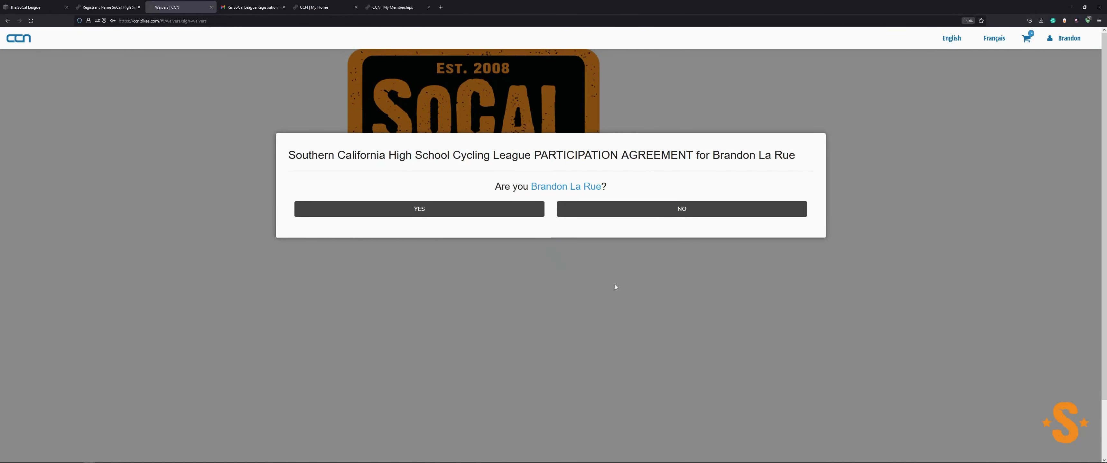
mouse_move(435, 205)
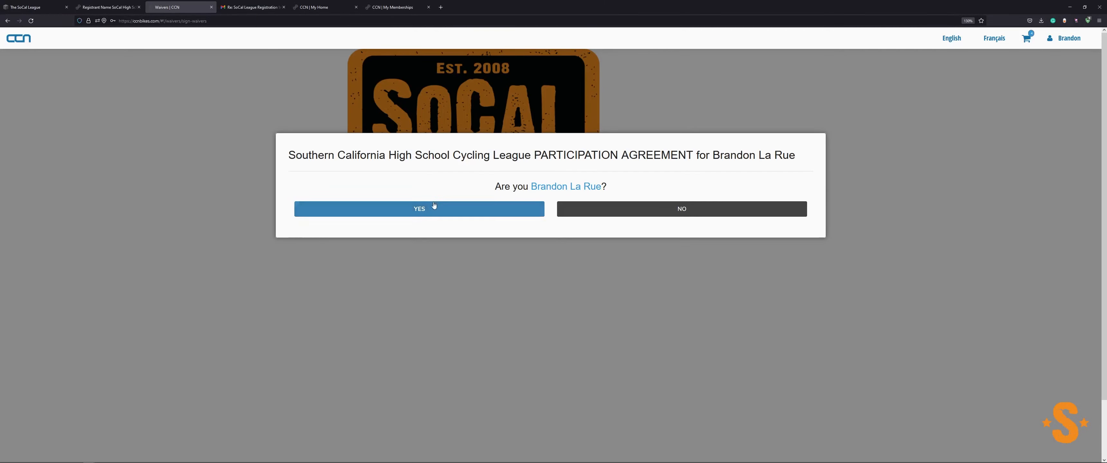
click(418, 209)
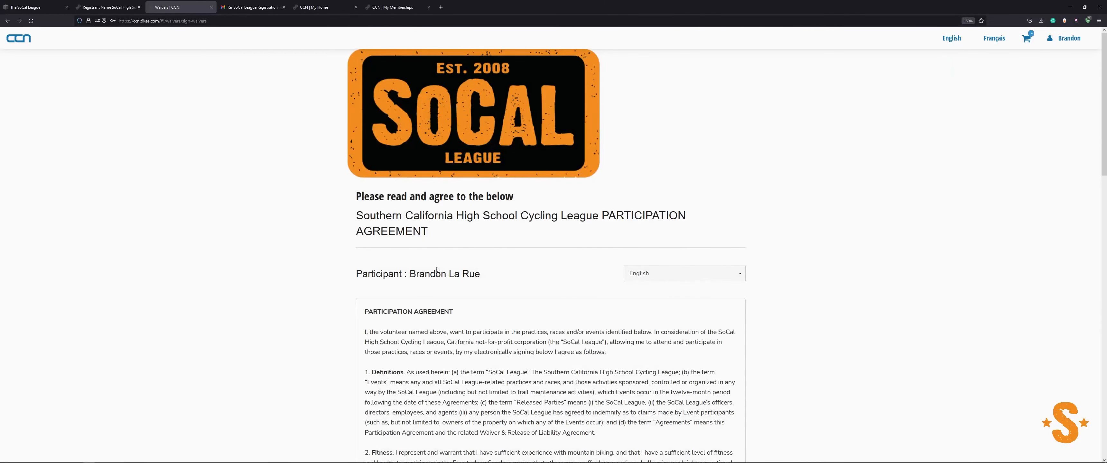
scroll(down, 3)
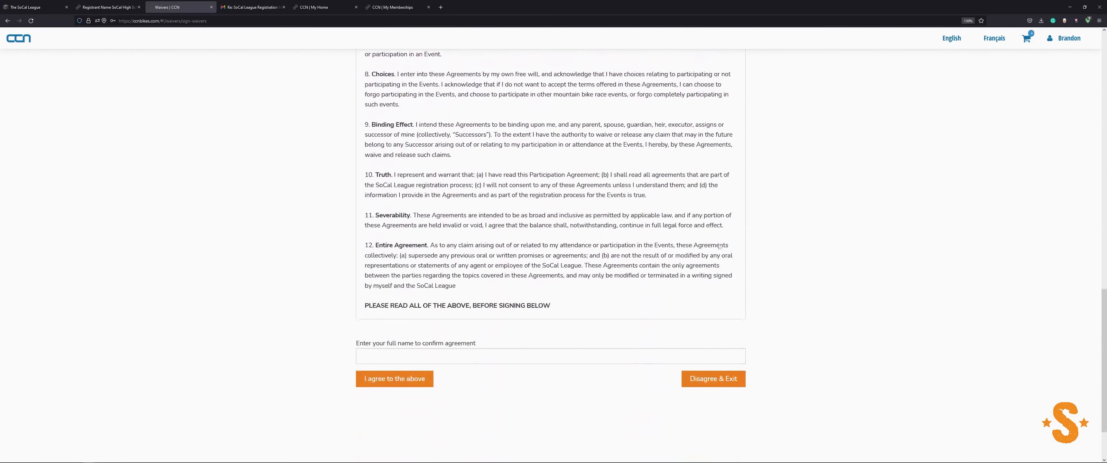
text(Brandon La Rue)
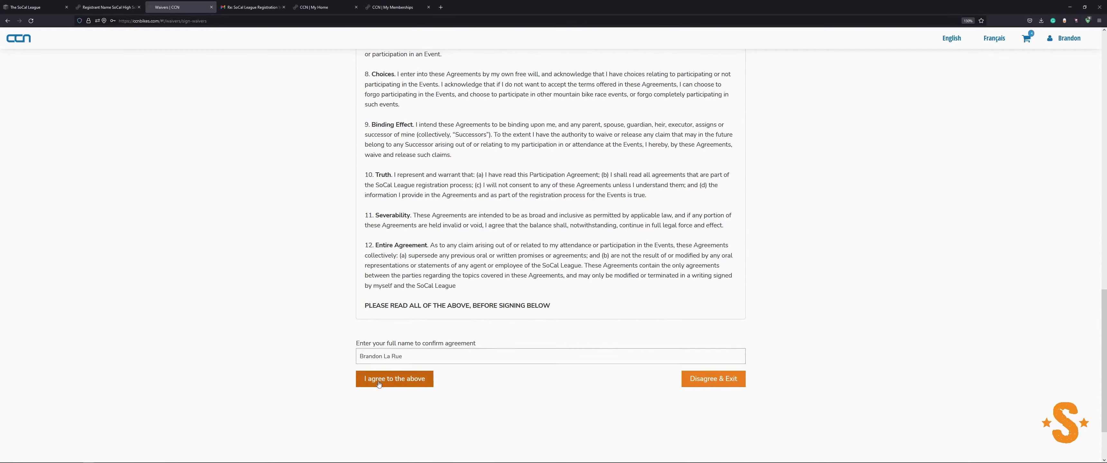
click(393, 379)
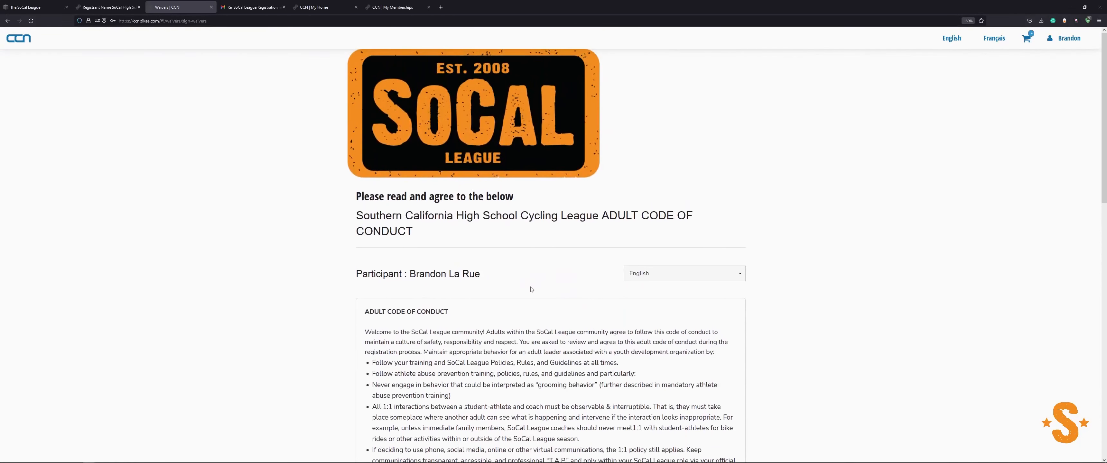
scroll(down, 3)
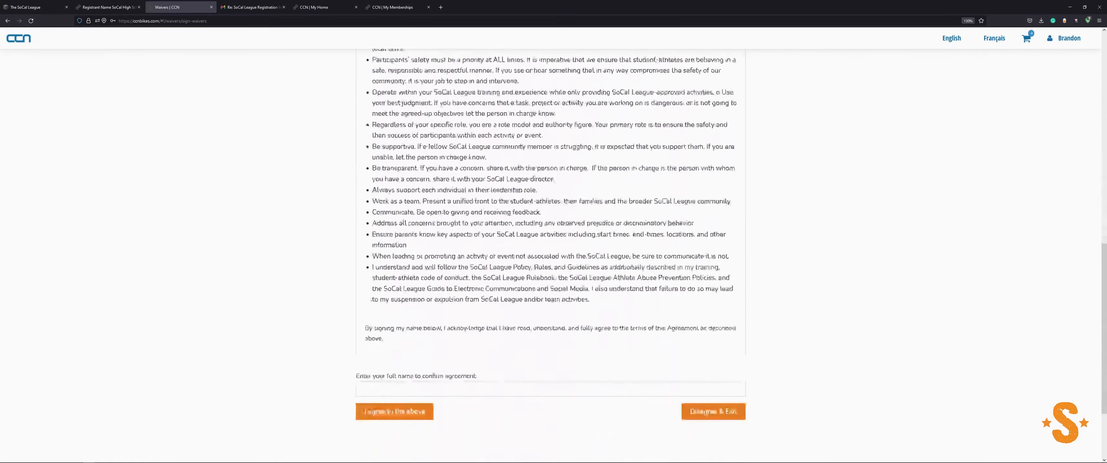
text(Brandon La Rue)
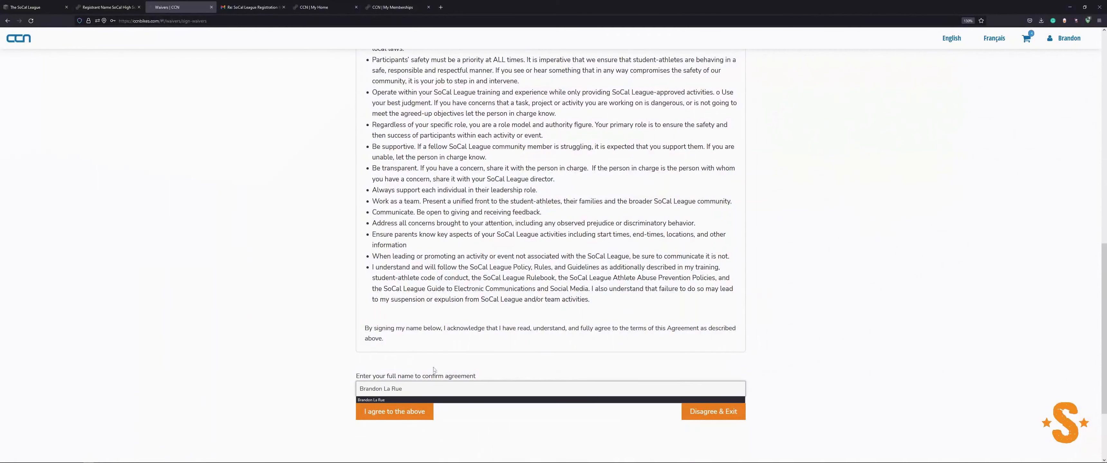
Accept the code of conduct, then sign and accept the waiver and release of liability.
click(394, 412)
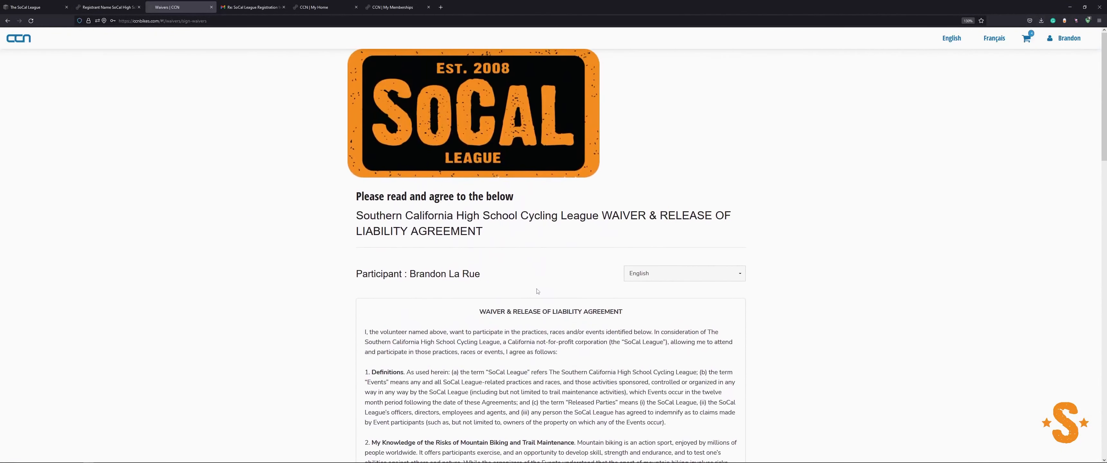
scroll(down, 3)
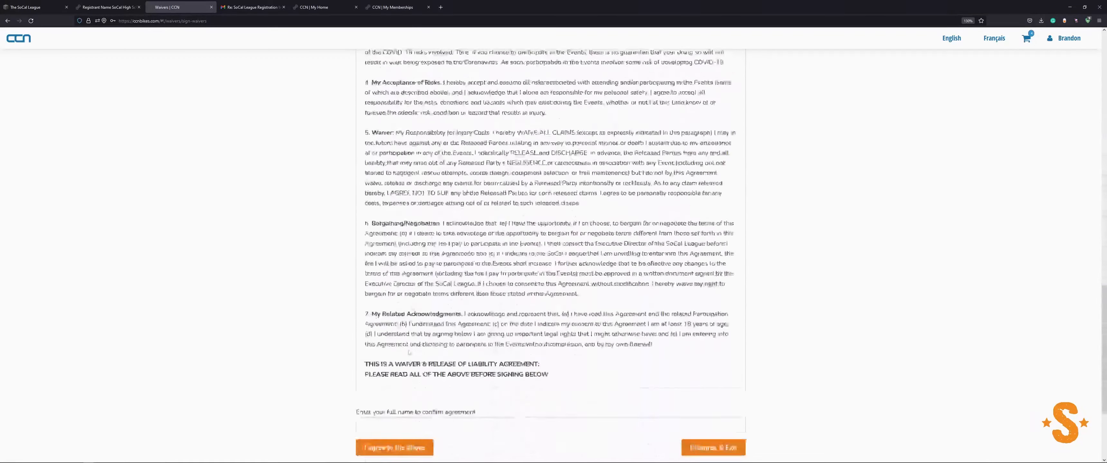
text(Brandon La Rue)
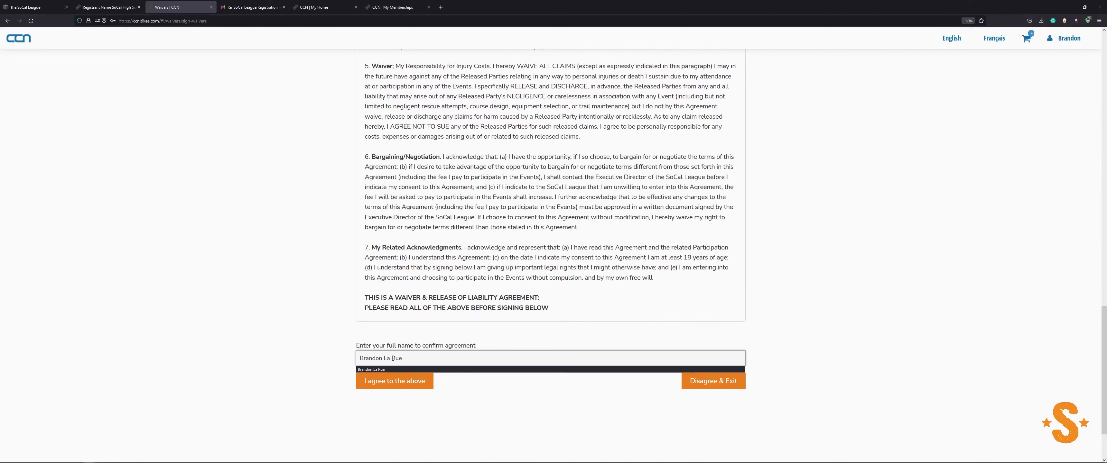
click(394, 381)
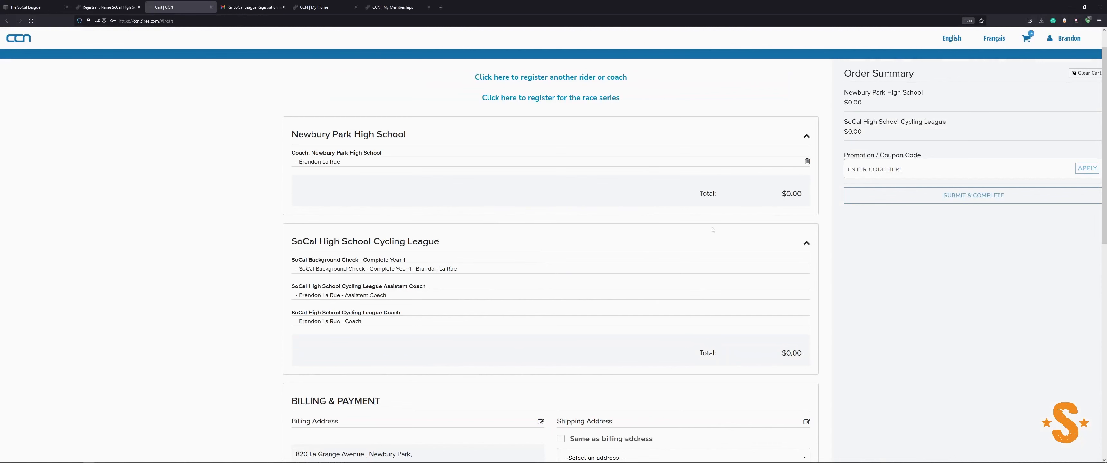
mouse_move(521, 252)
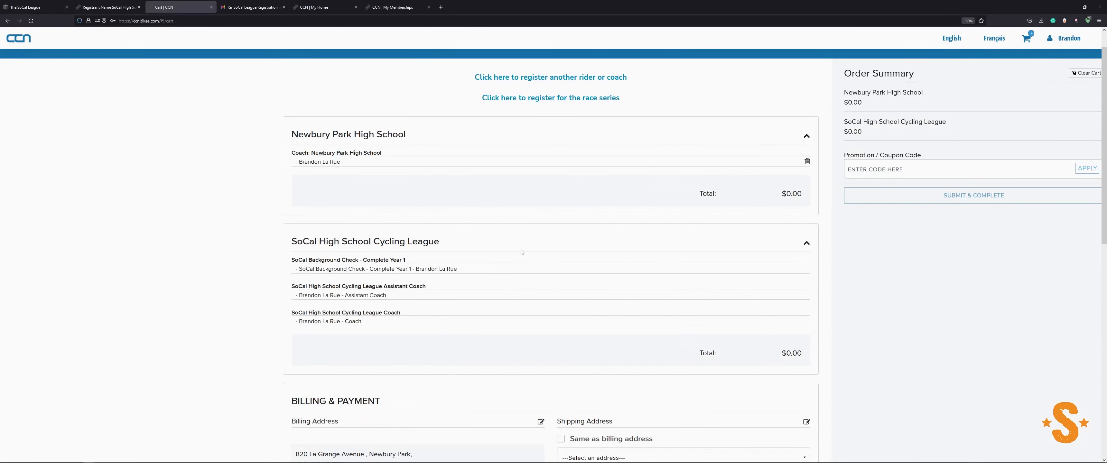
mouse_move(577, 263)
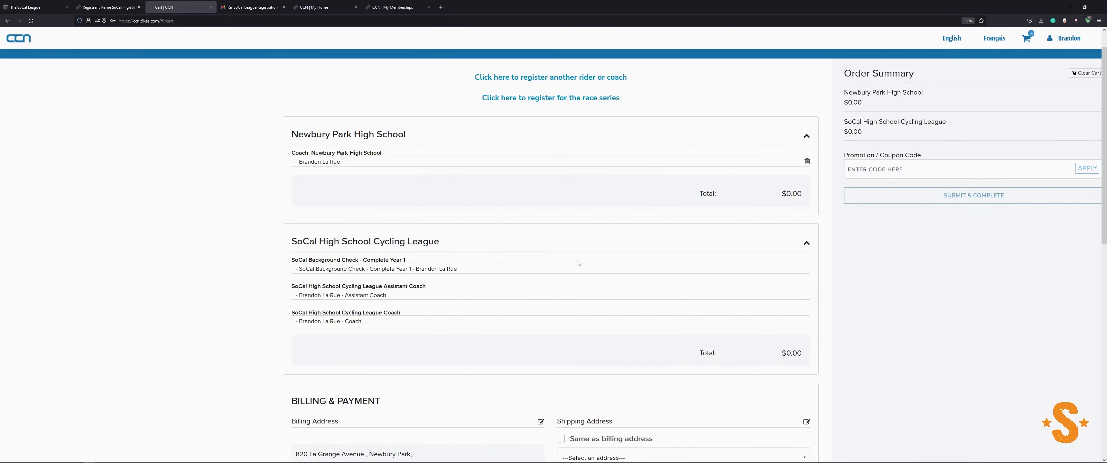
mouse_move(573, 257)
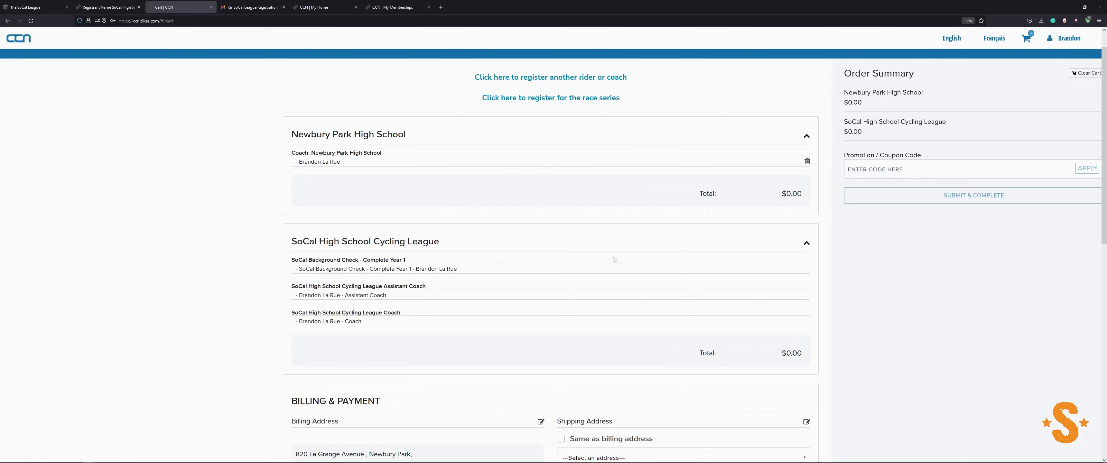
mouse_move(509, 211)
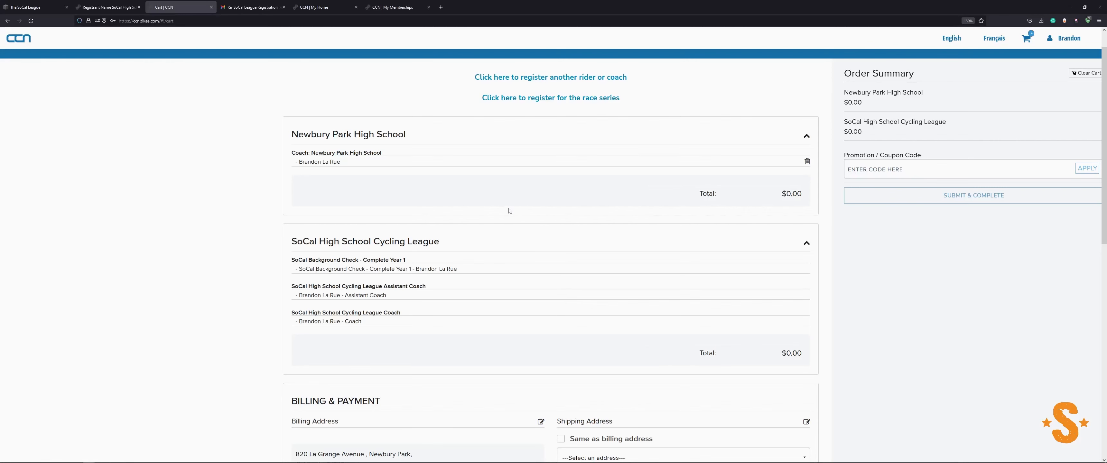
Scroll the $0.00 cart down to the Billing & Payment section with the saved Newbury Park address.
scroll(down, 3)
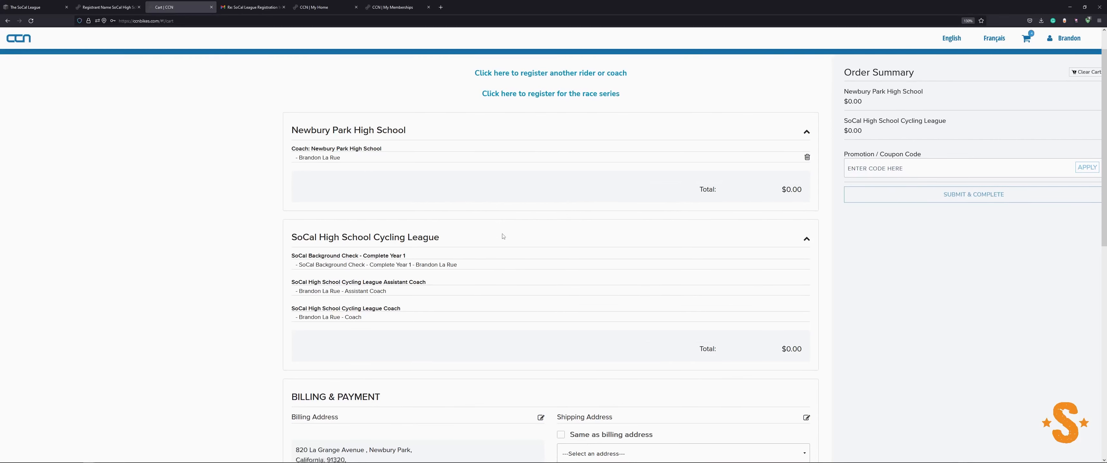
scroll(down, 3)
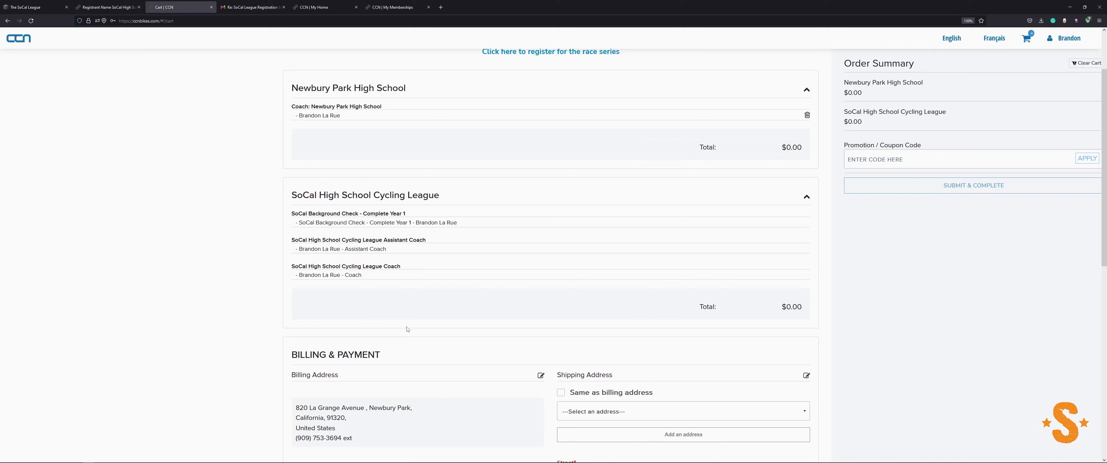
mouse_move(280, 258)
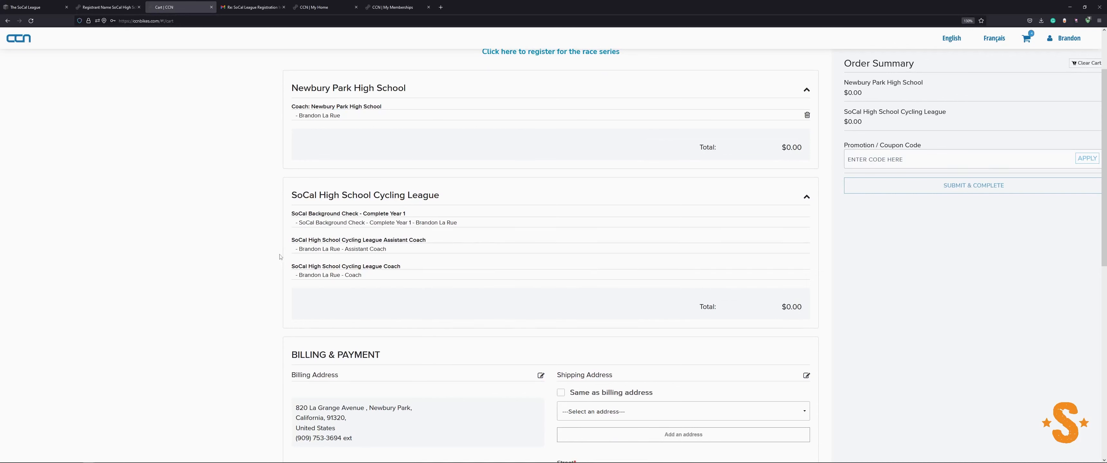
mouse_move(316, 258)
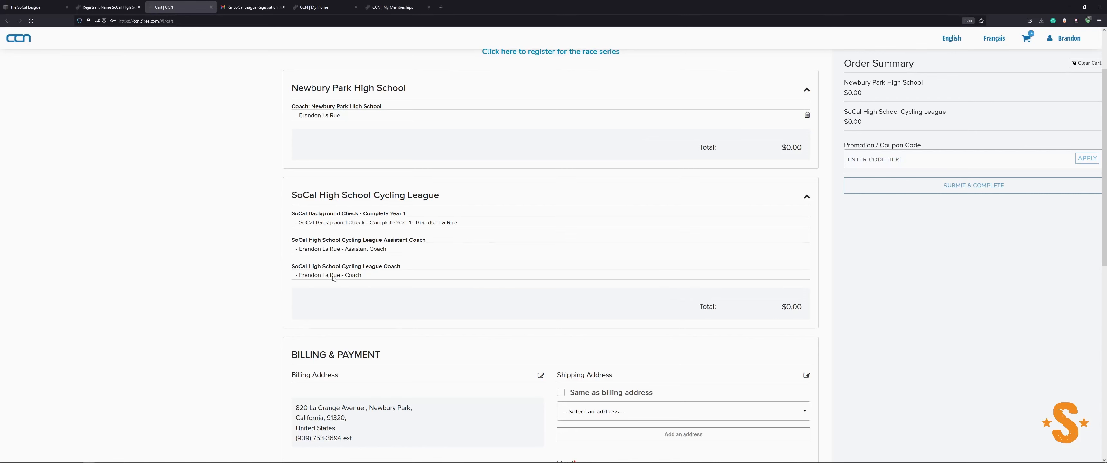
mouse_move(385, 279)
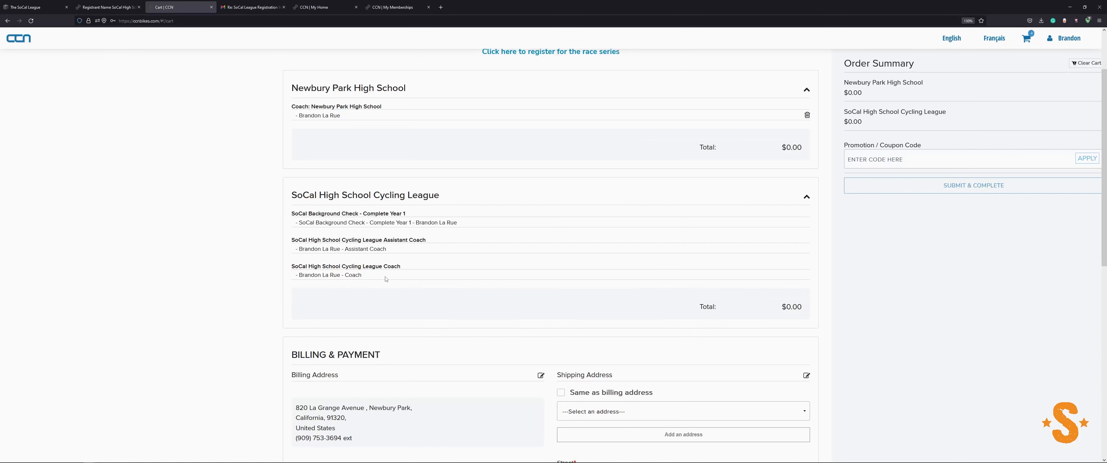
mouse_move(525, 266)
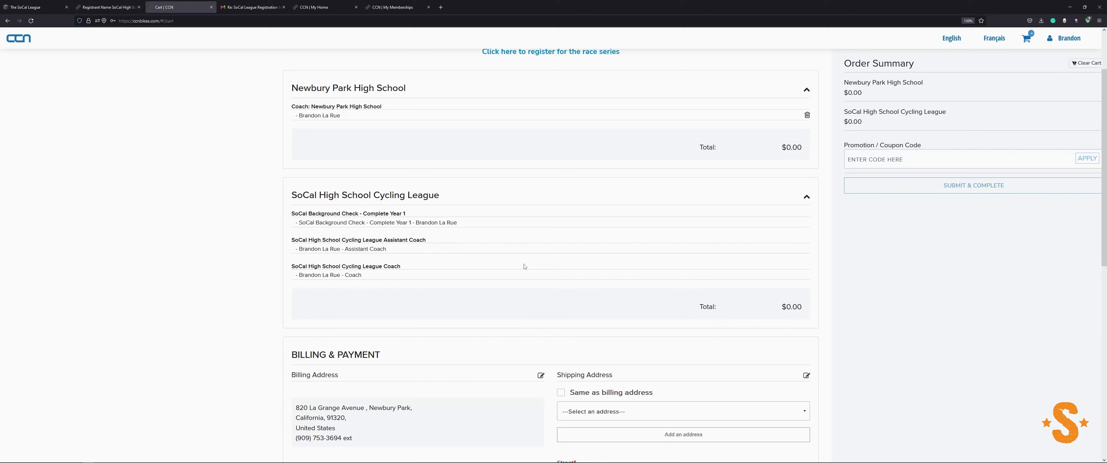
mouse_move(343, 242)
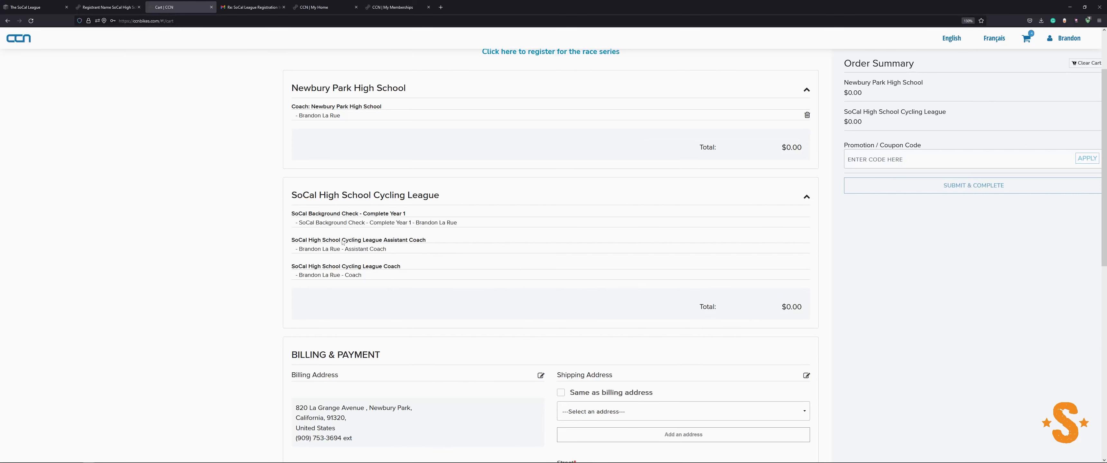
mouse_move(658, 268)
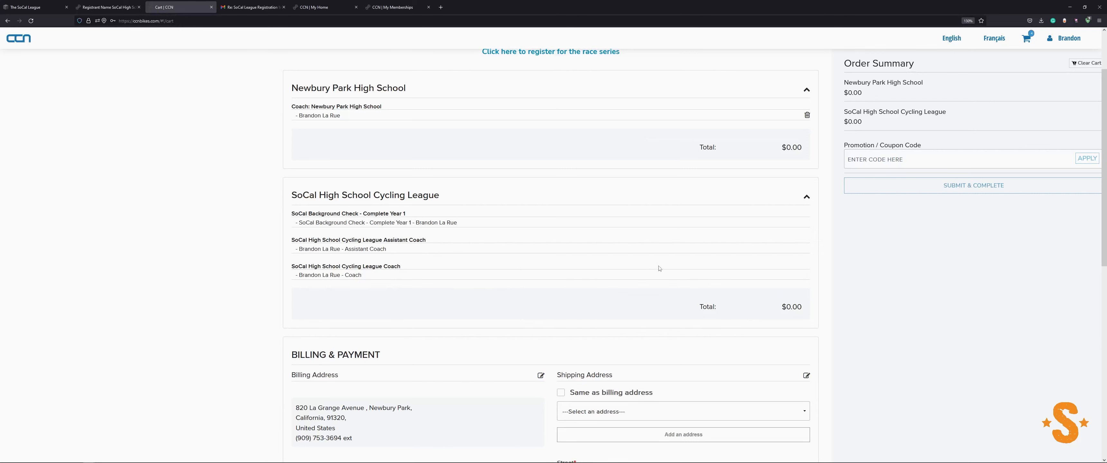
mouse_move(610, 241)
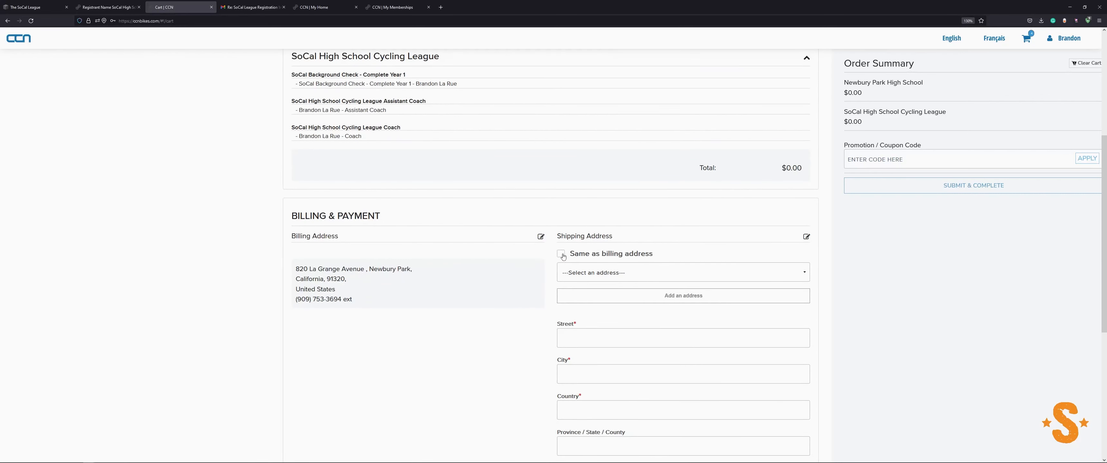
Set shipping same as billing and submit the $0.00 coach registration order.
click(561, 254)
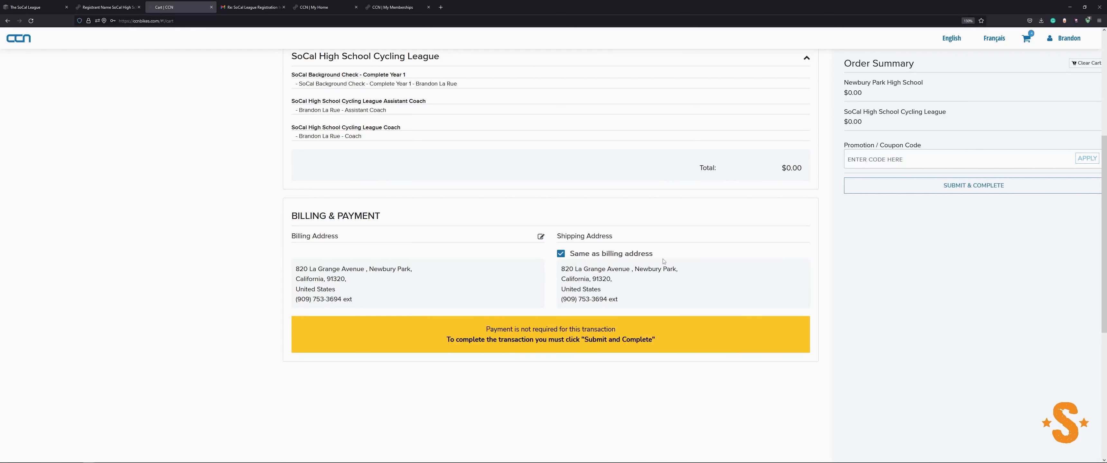
scroll(down, 3)
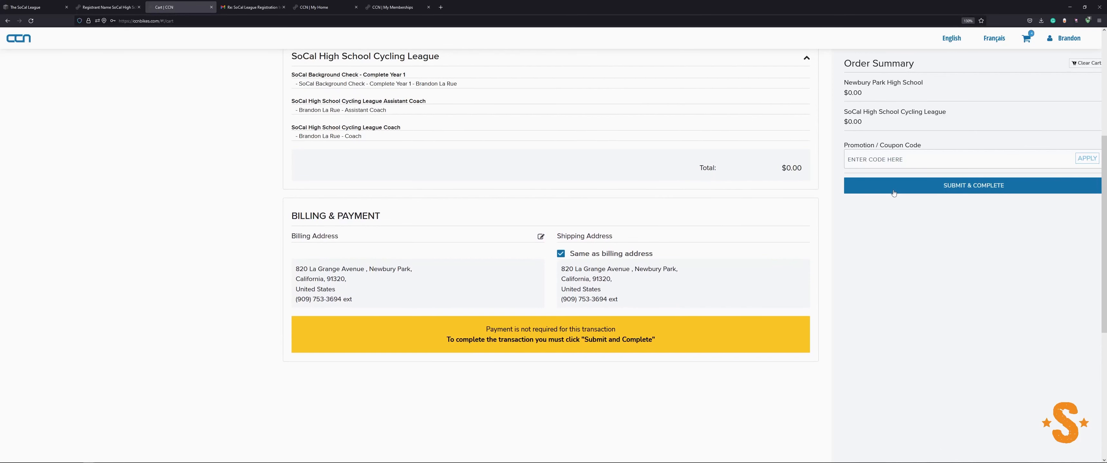
click(972, 185)
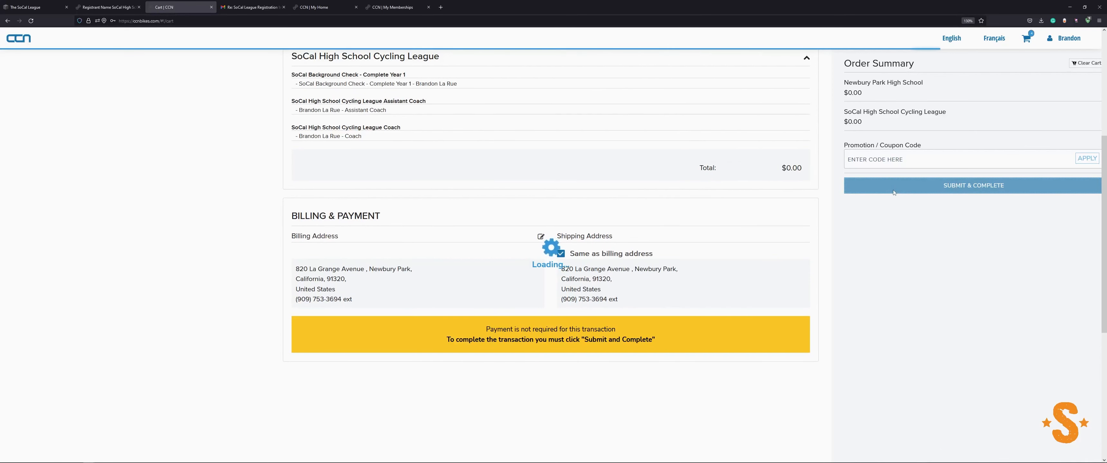
Confirm the successful 2022/2023 coach registration transaction and reach the account menu.
click(972, 186)
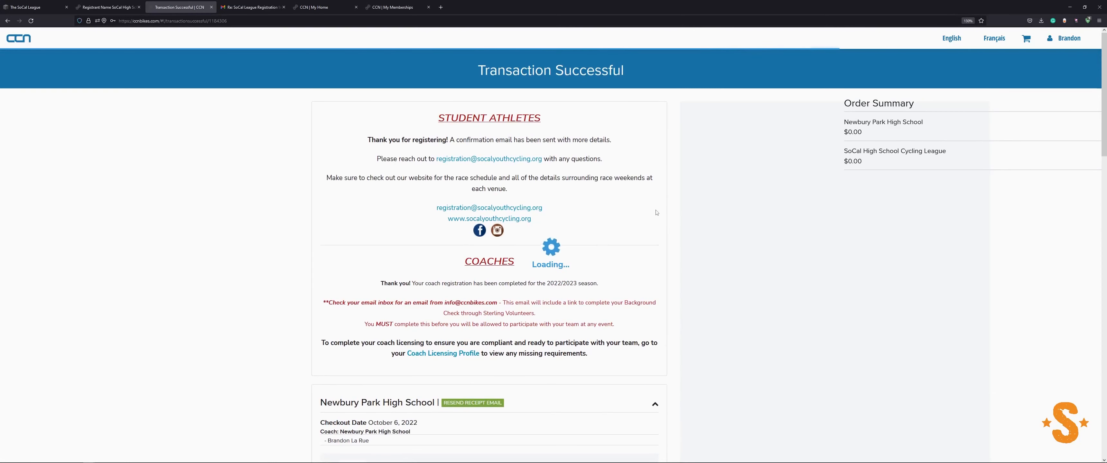
mouse_move(760, 182)
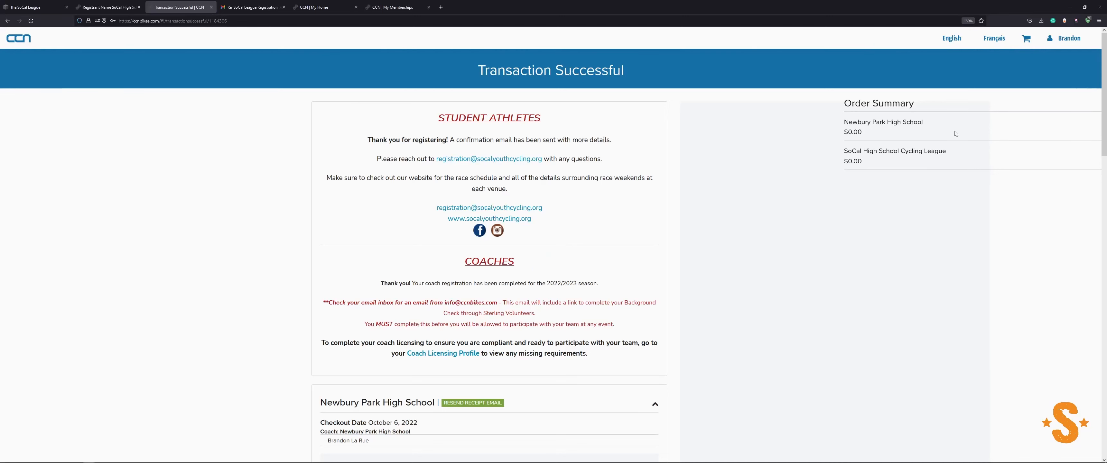
mouse_move(767, 148)
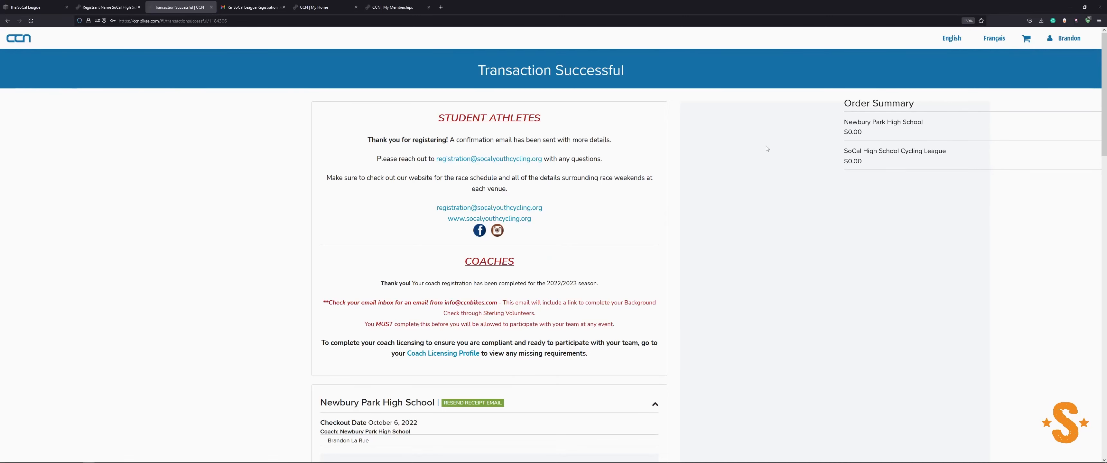
mouse_move(738, 212)
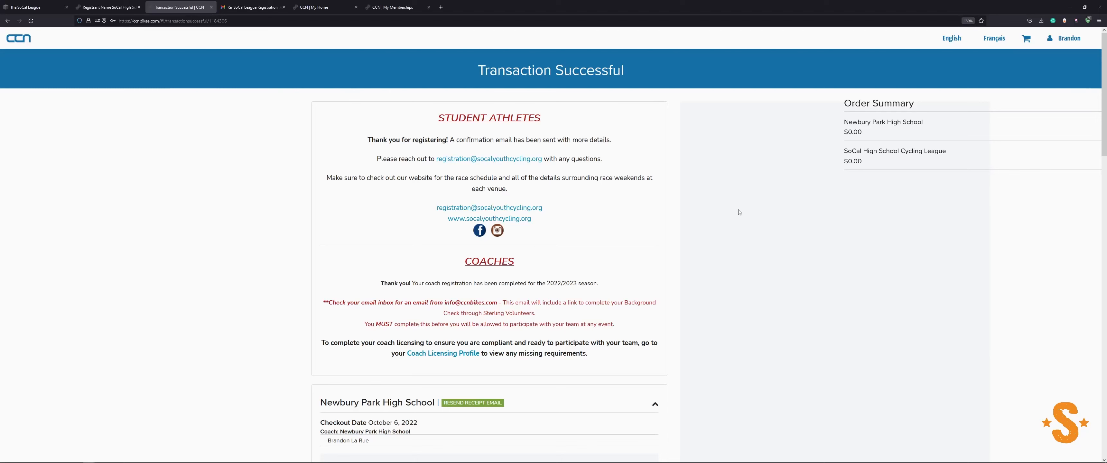
click(1069, 38)
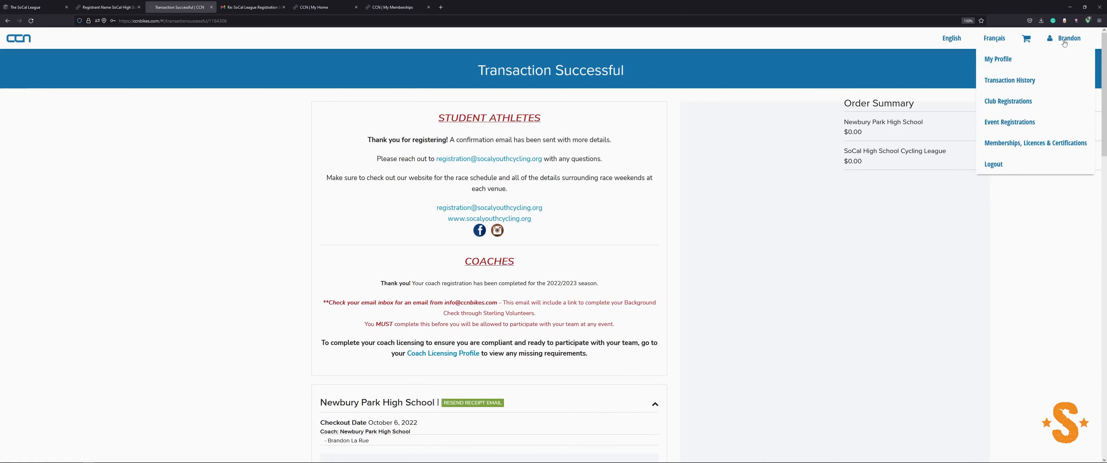
mouse_move(998, 59)
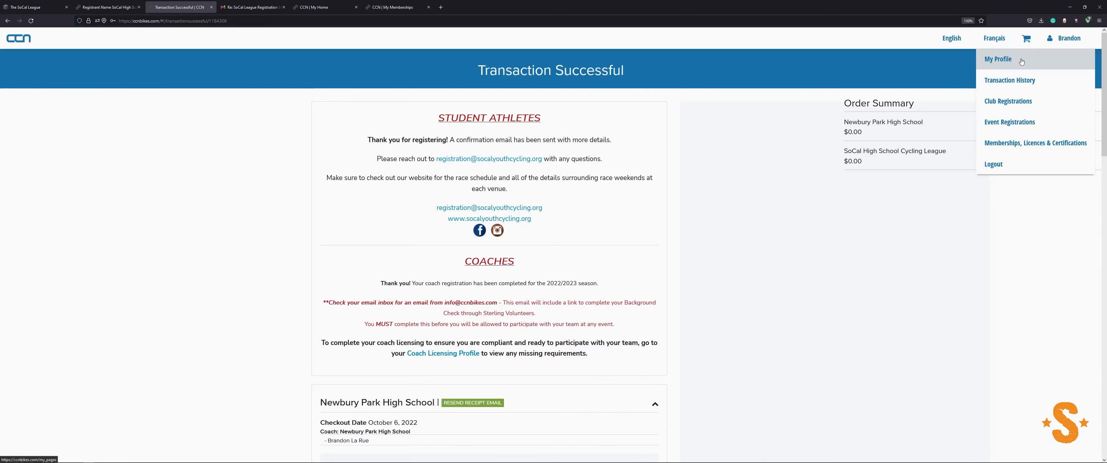
Go to My Profile, showing the Newbury Park coach registration and completed $0 league transaction.
click(998, 58)
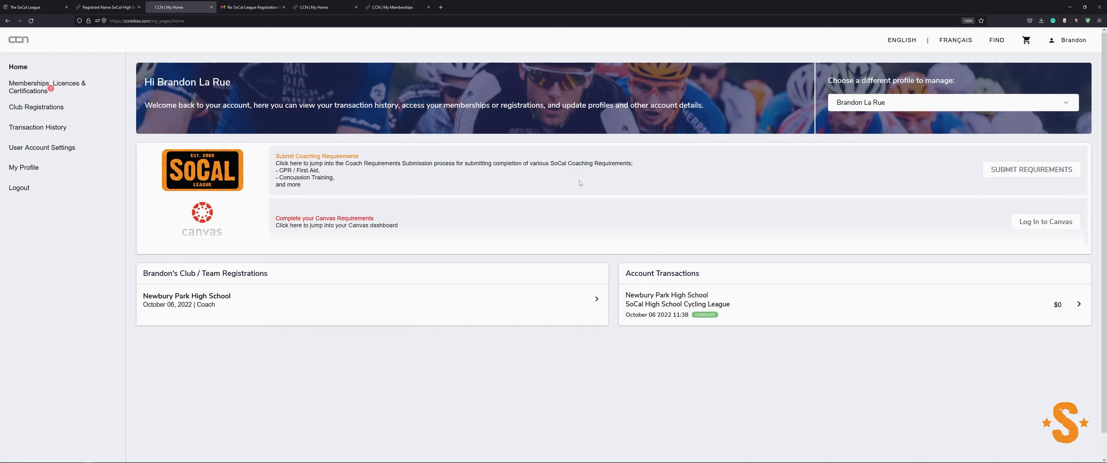
mouse_move(598, 171)
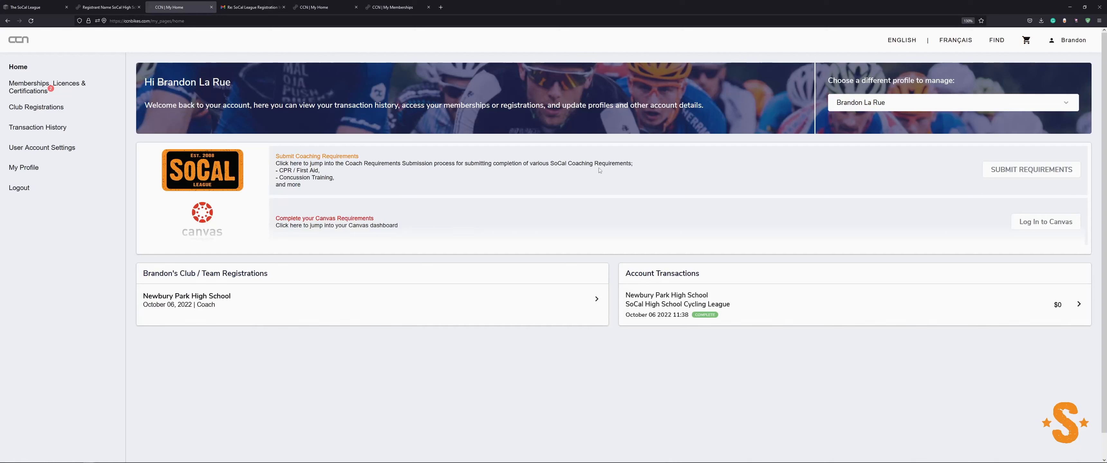
mouse_move(514, 214)
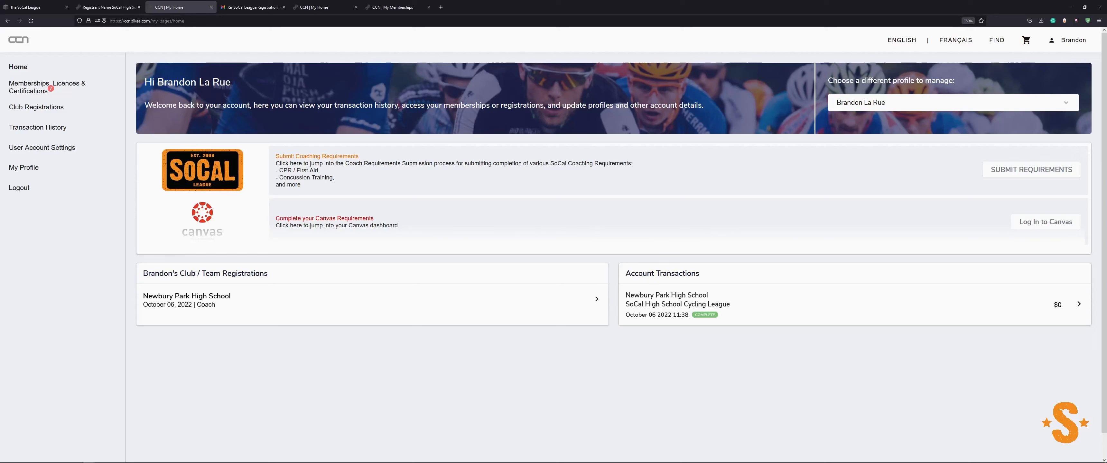
mouse_move(132, 336)
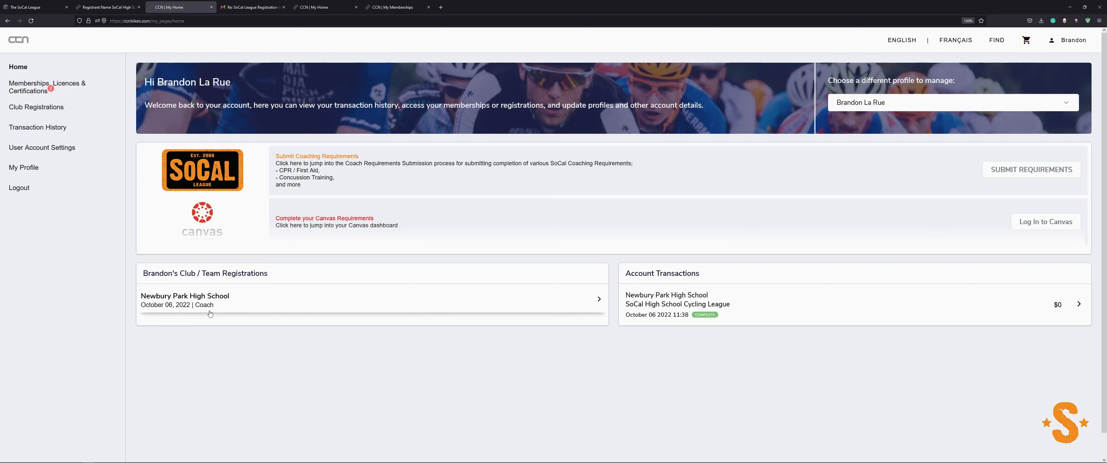
mouse_move(18, 66)
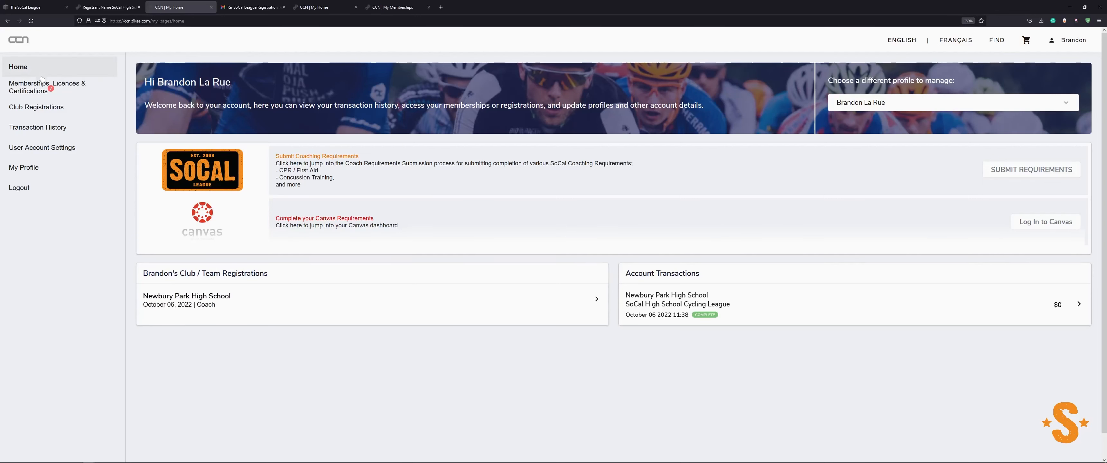
View Memberships, Licences & Certifications and reveal the coach membership's missing requirements.
click(47, 87)
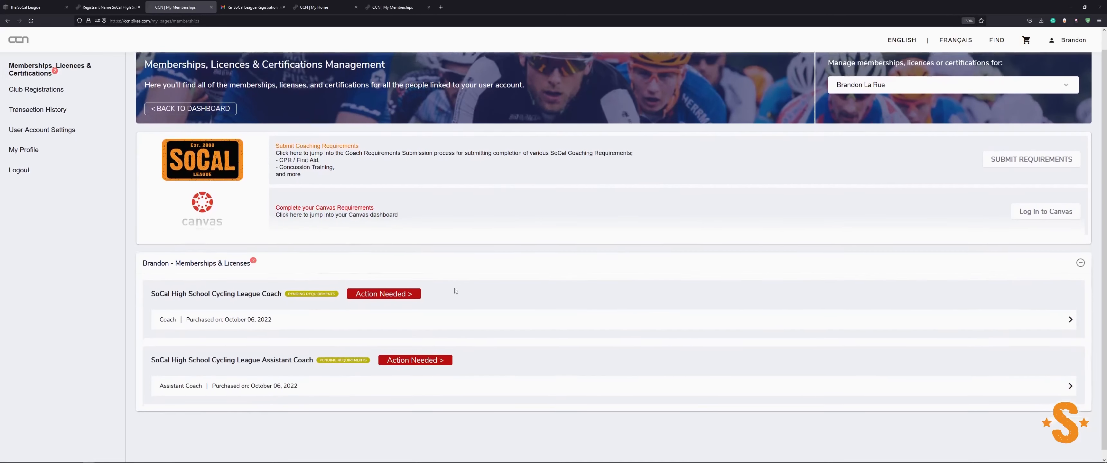
scroll(down, 3)
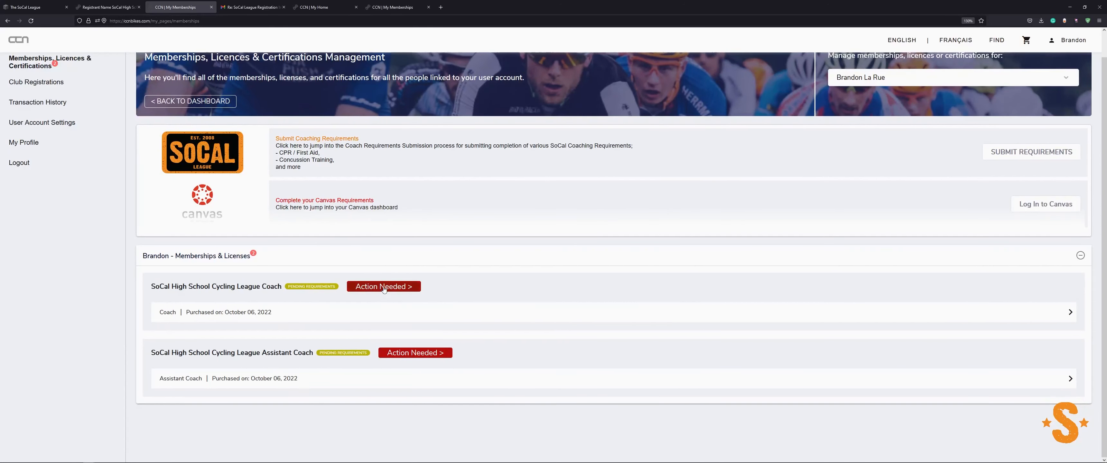
click(383, 286)
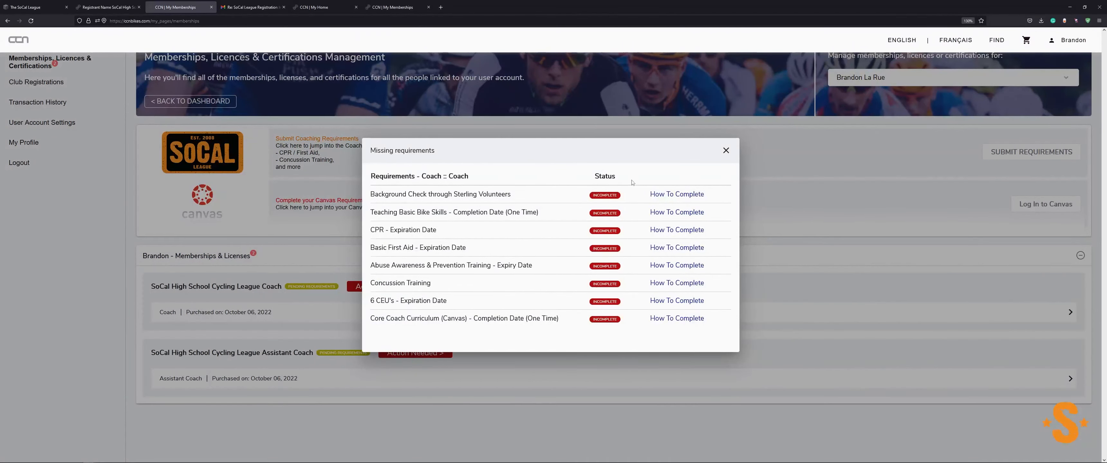
mouse_move(692, 220)
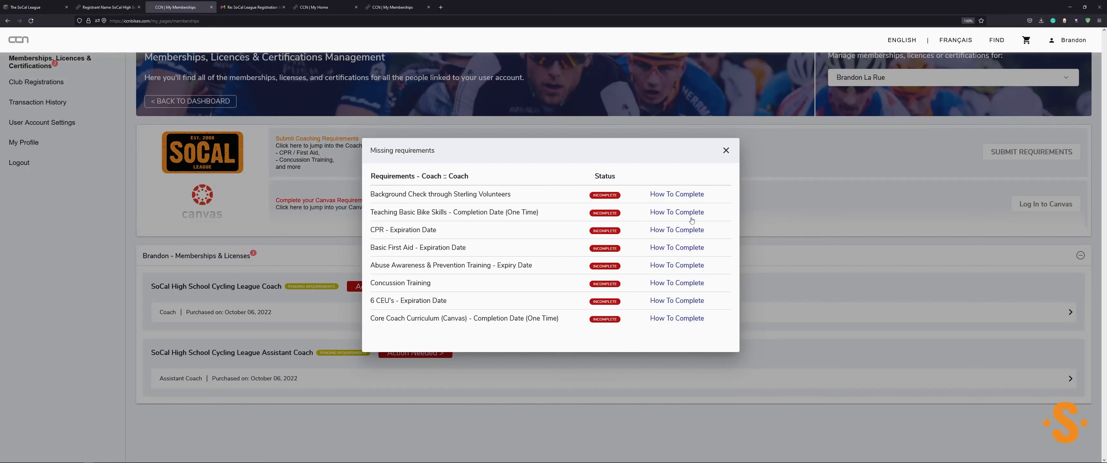
mouse_move(694, 196)
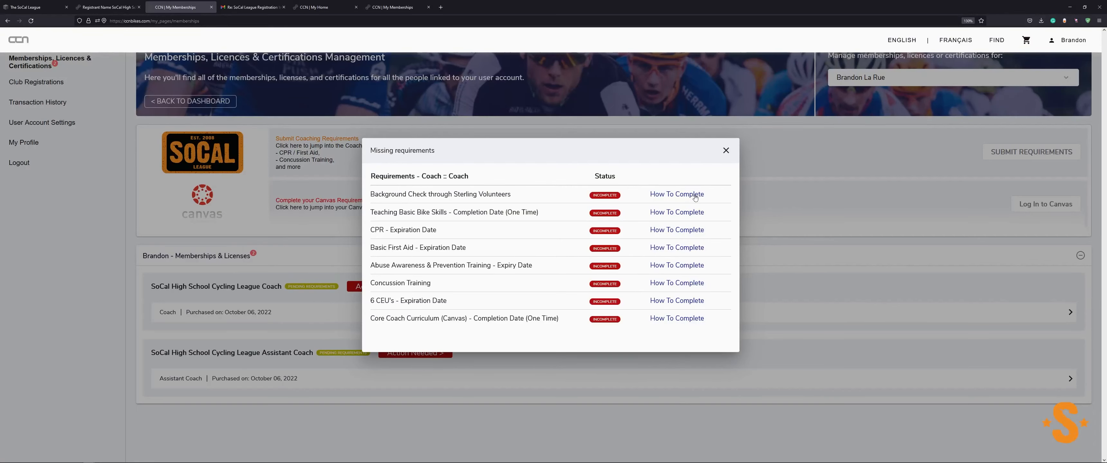
Review how to complete the background check, then move to the SoCal League website.
click(675, 194)
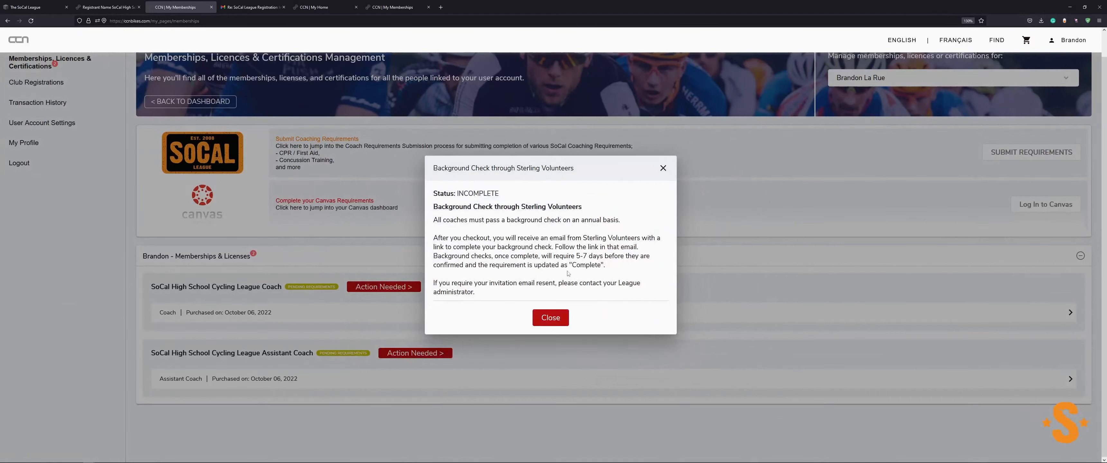
click(550, 317)
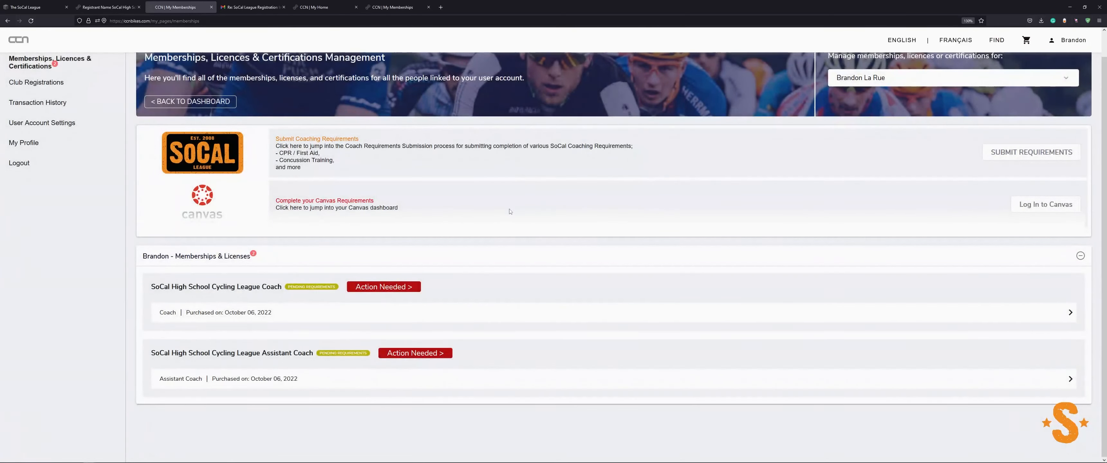
click(35, 8)
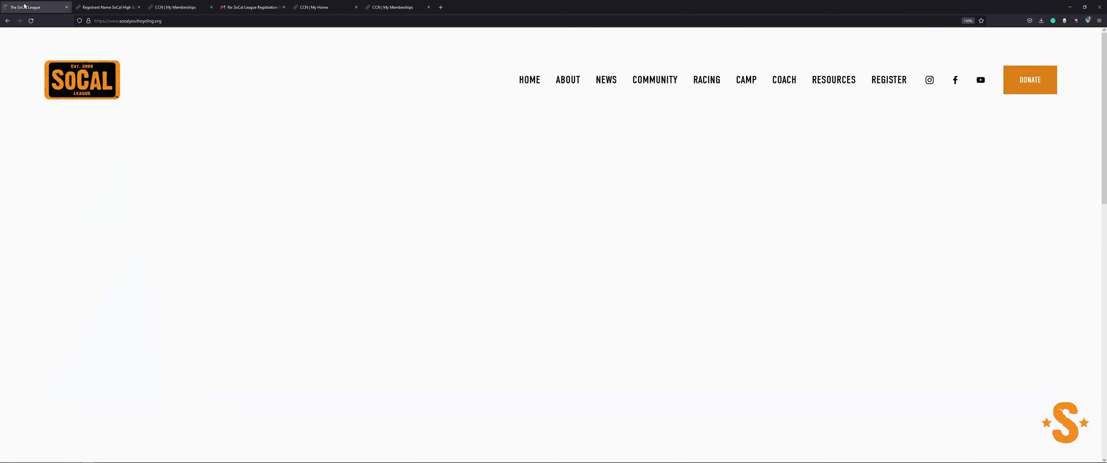